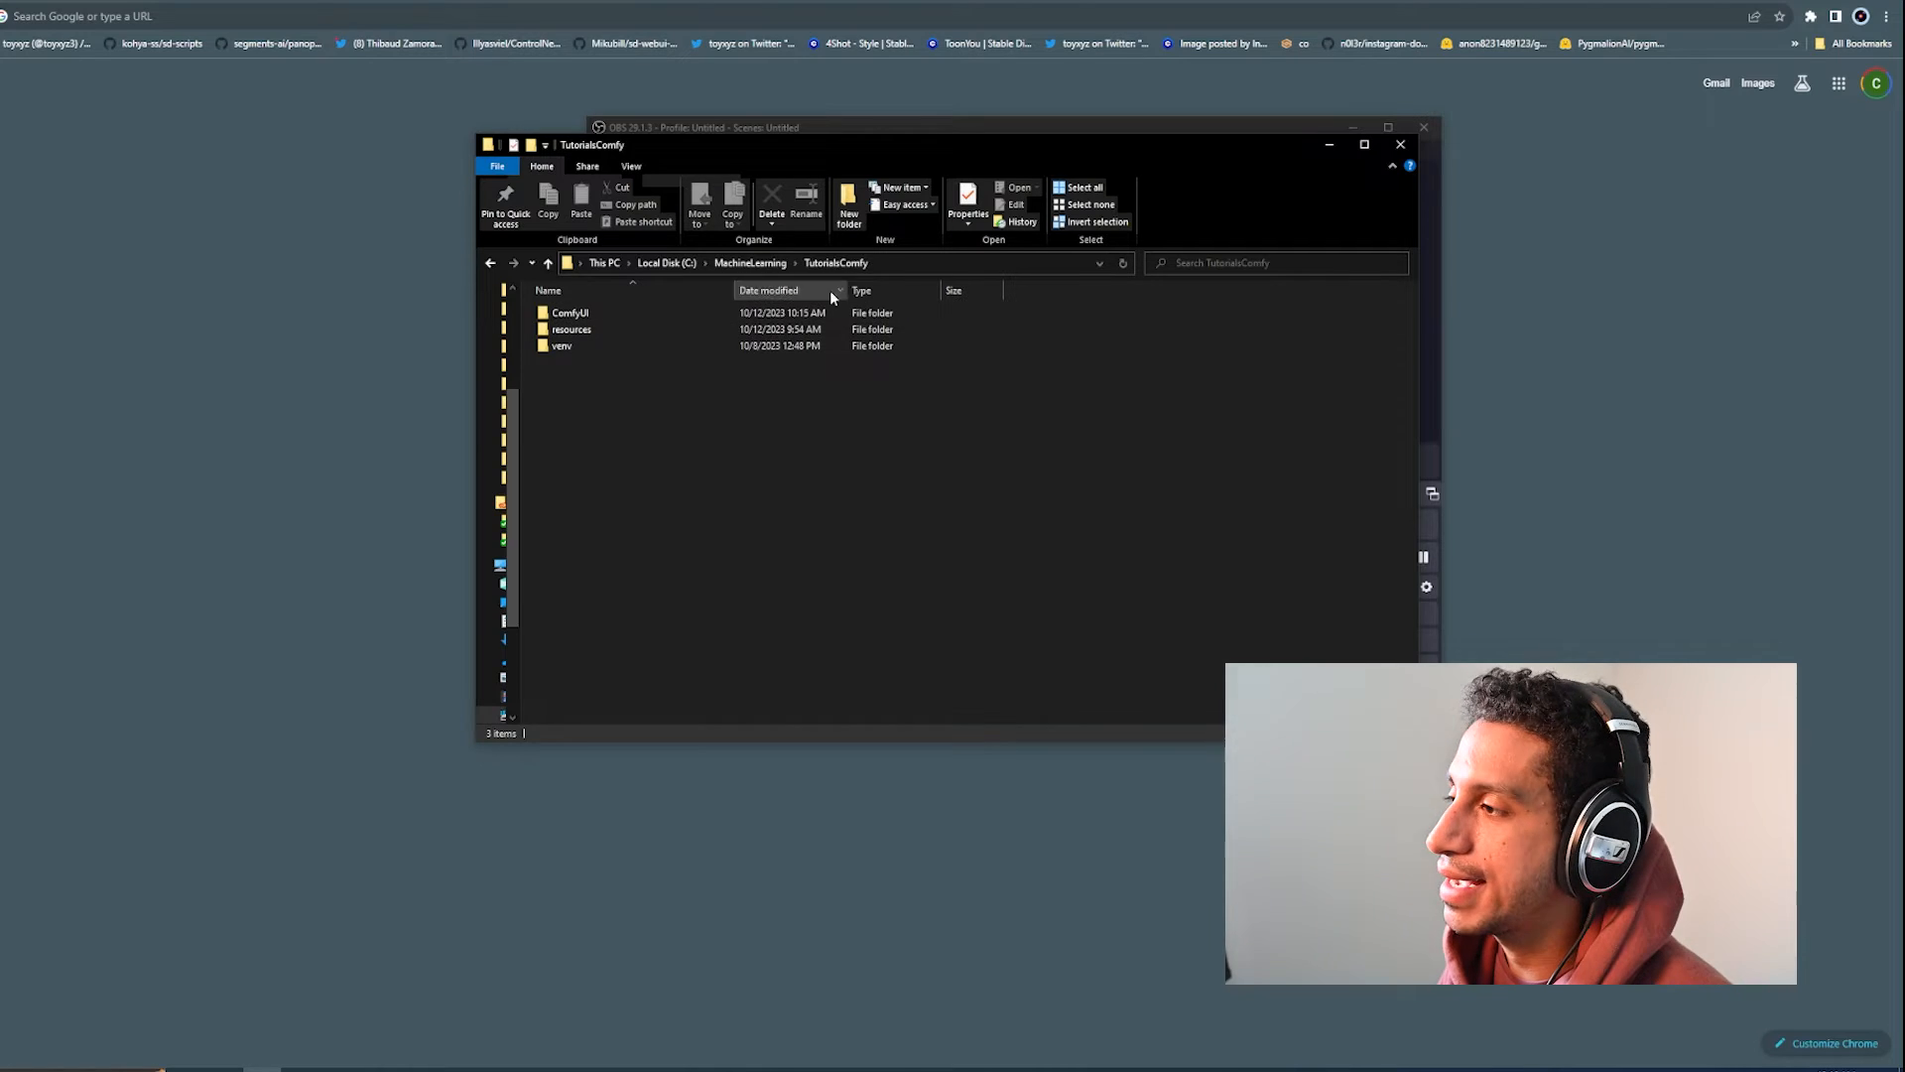
pyautogui.moveTo(572, 330)
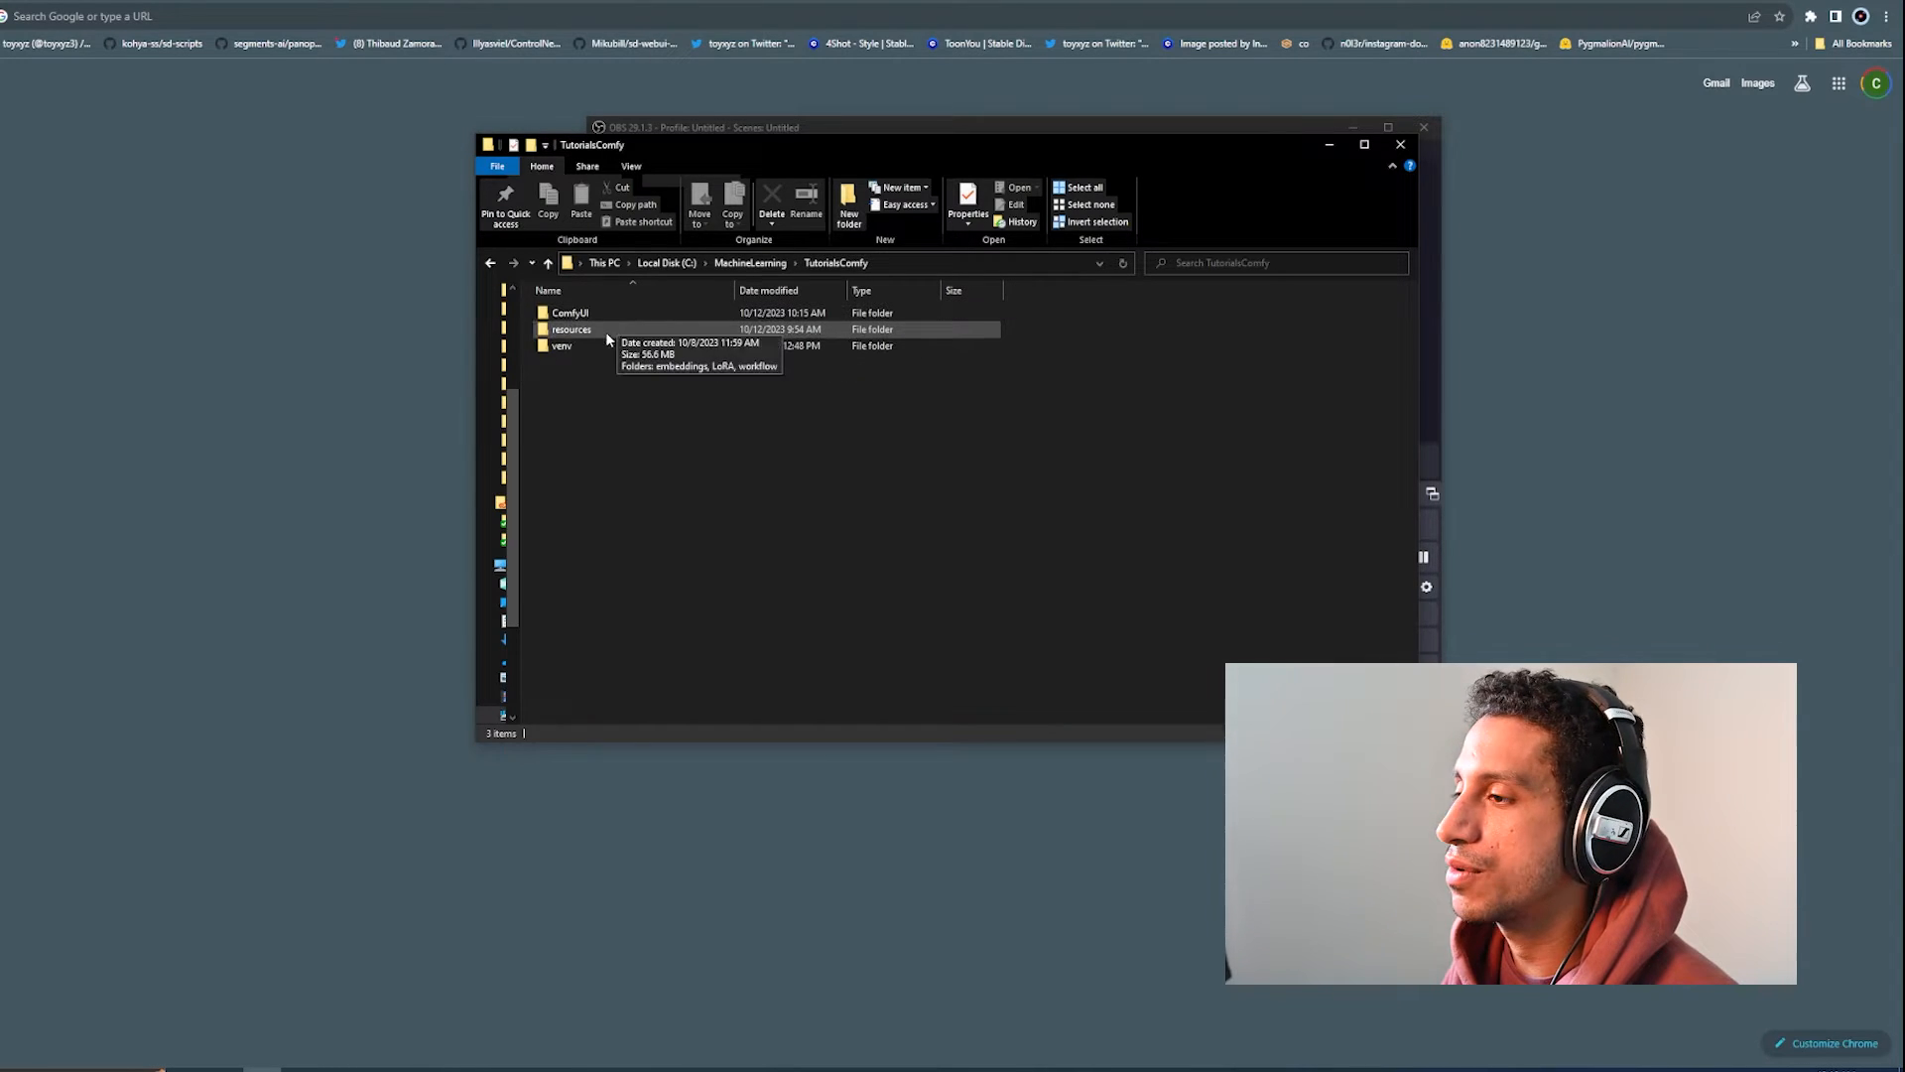
pyautogui.moveTo(1000, 262)
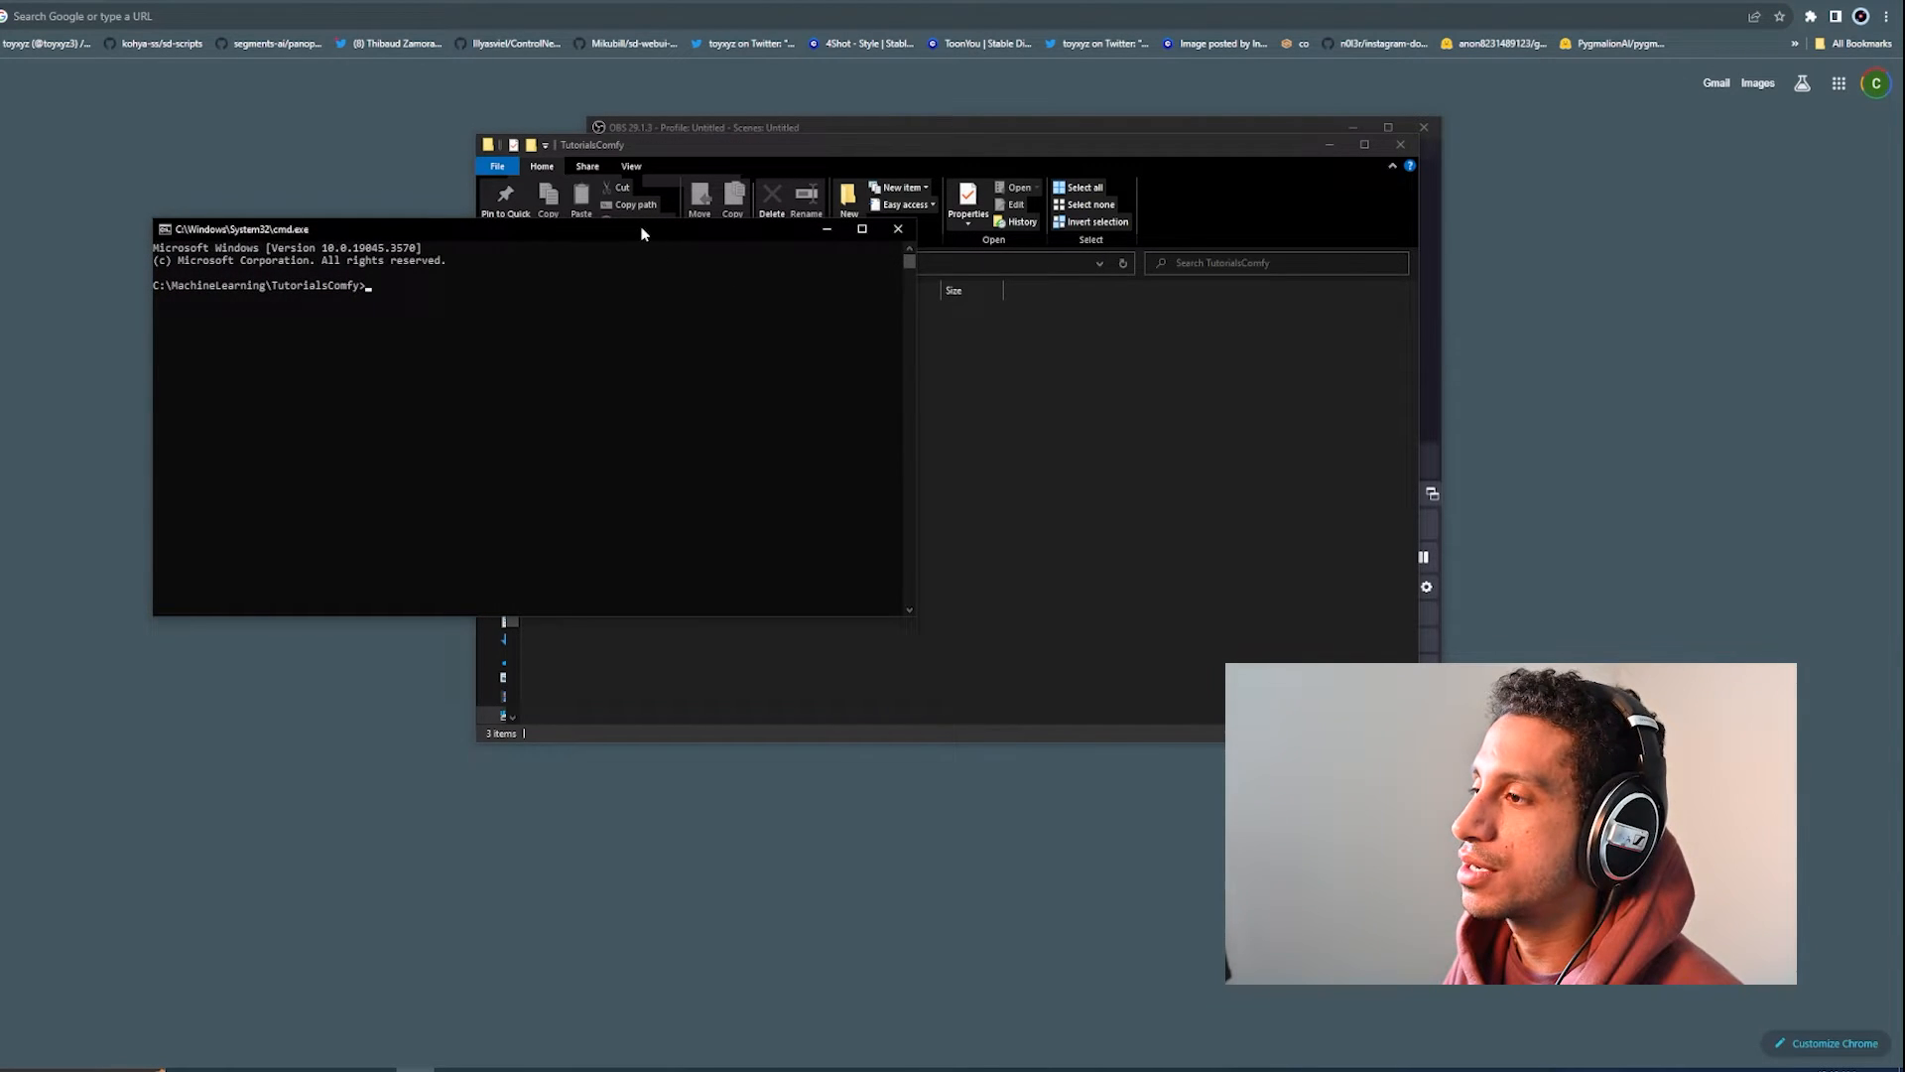
# Step: Activate the venv virtual environment and change into the ComfyUI folder
pyautogui.write('venv\\Scripts\\activate')
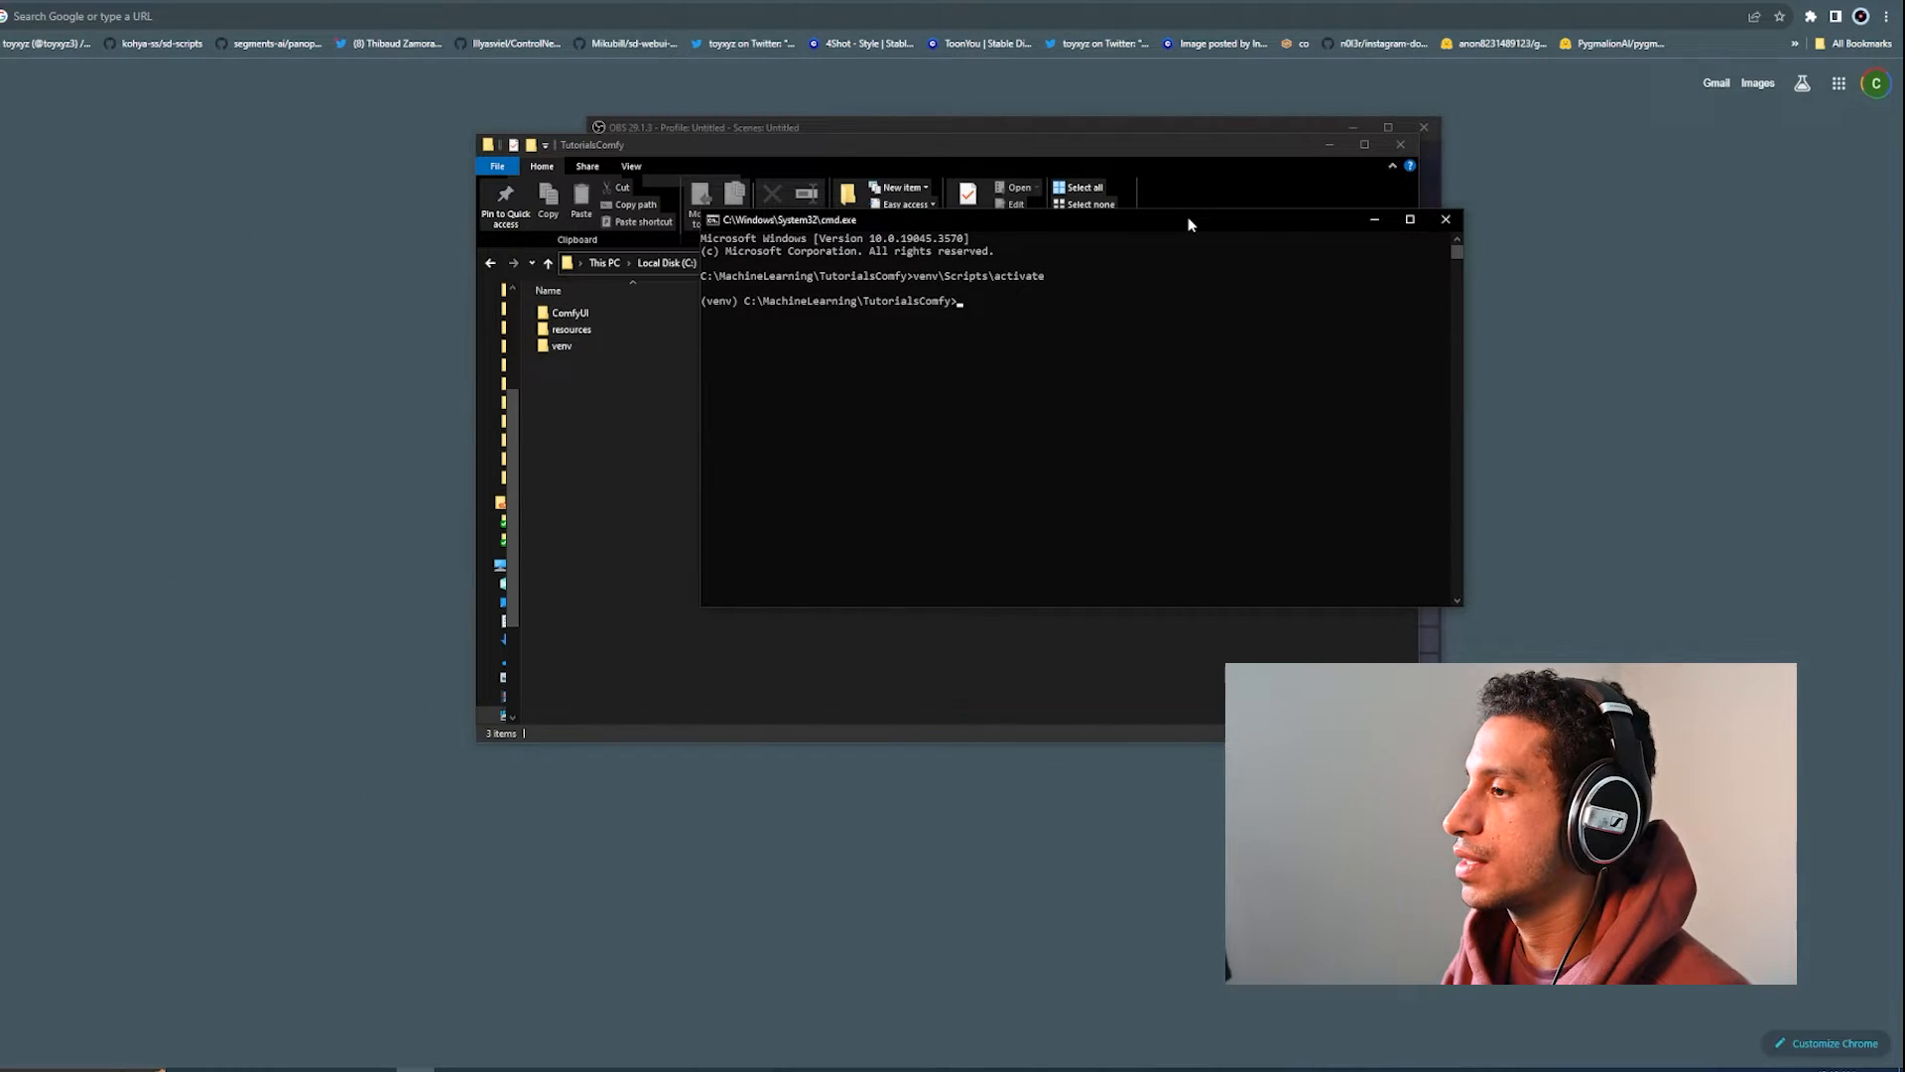
pyautogui.write('cd')
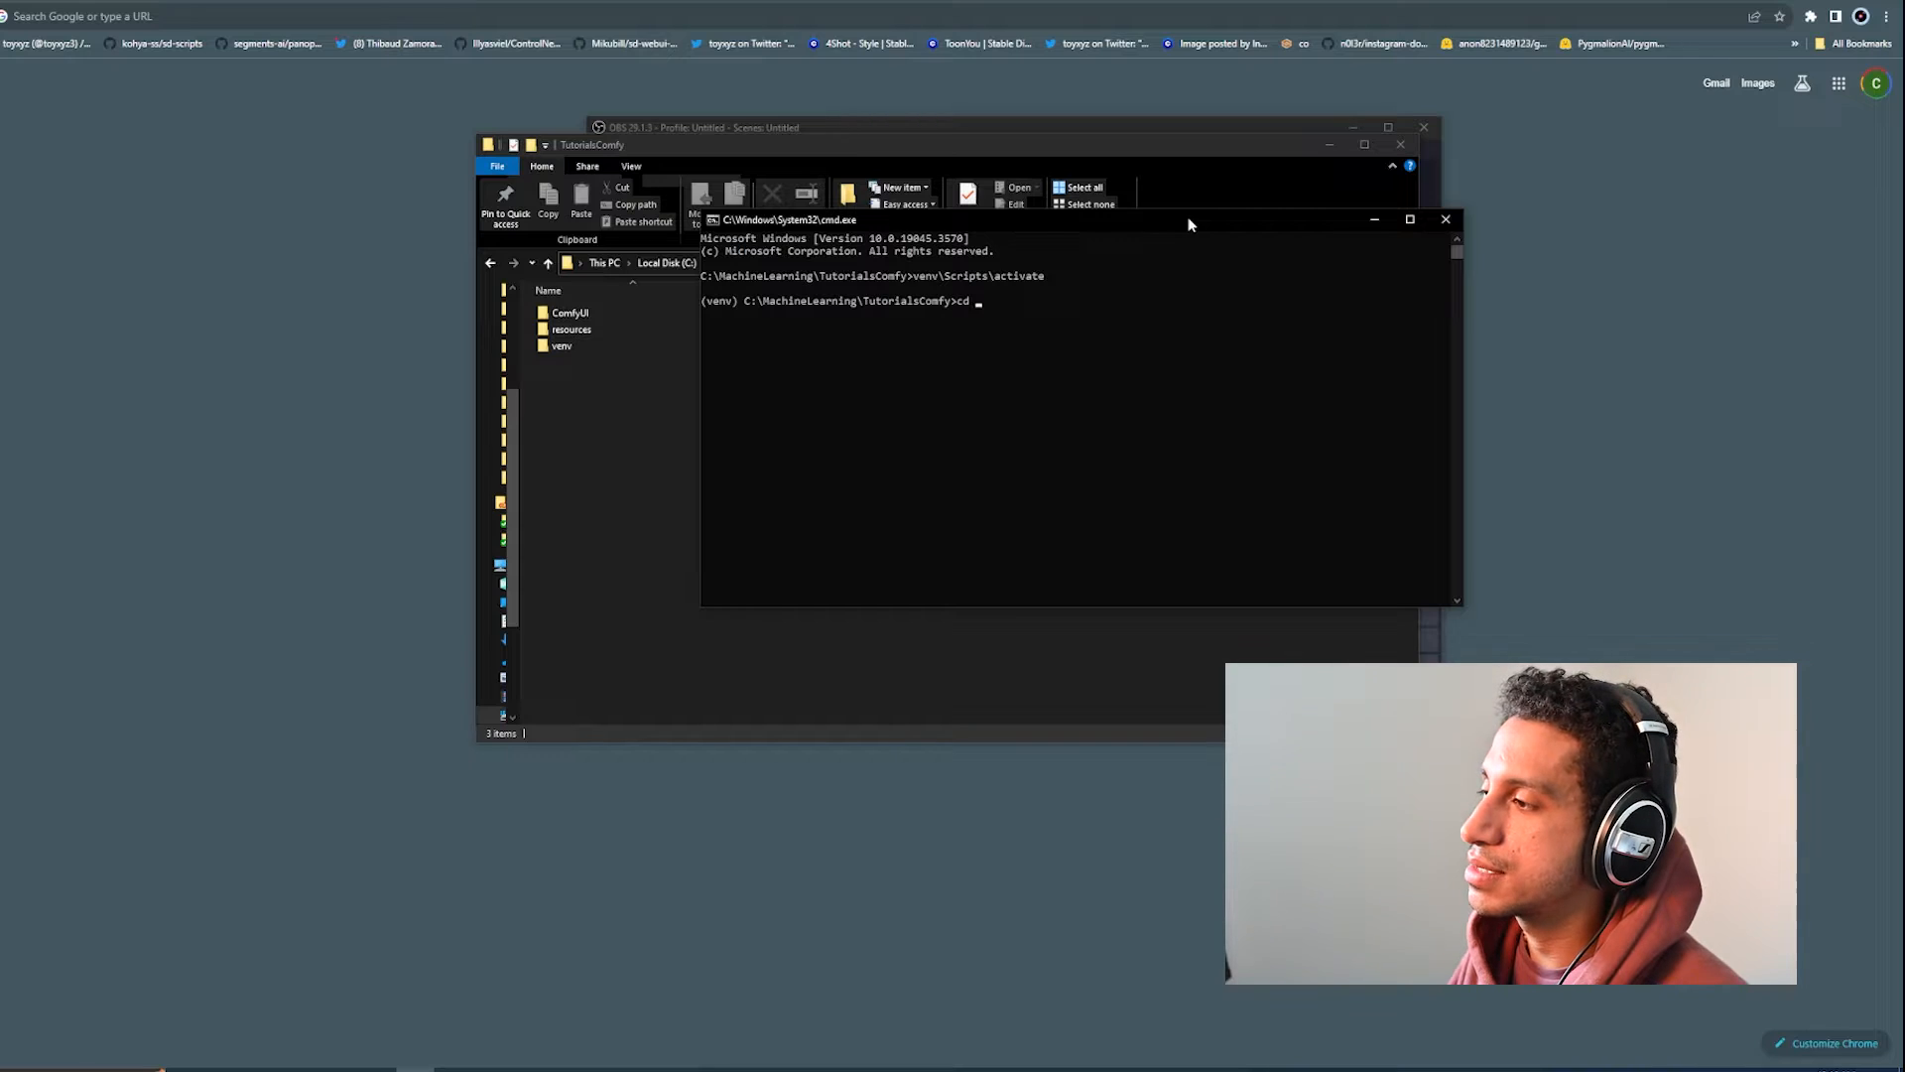
pyautogui.click(569, 311)
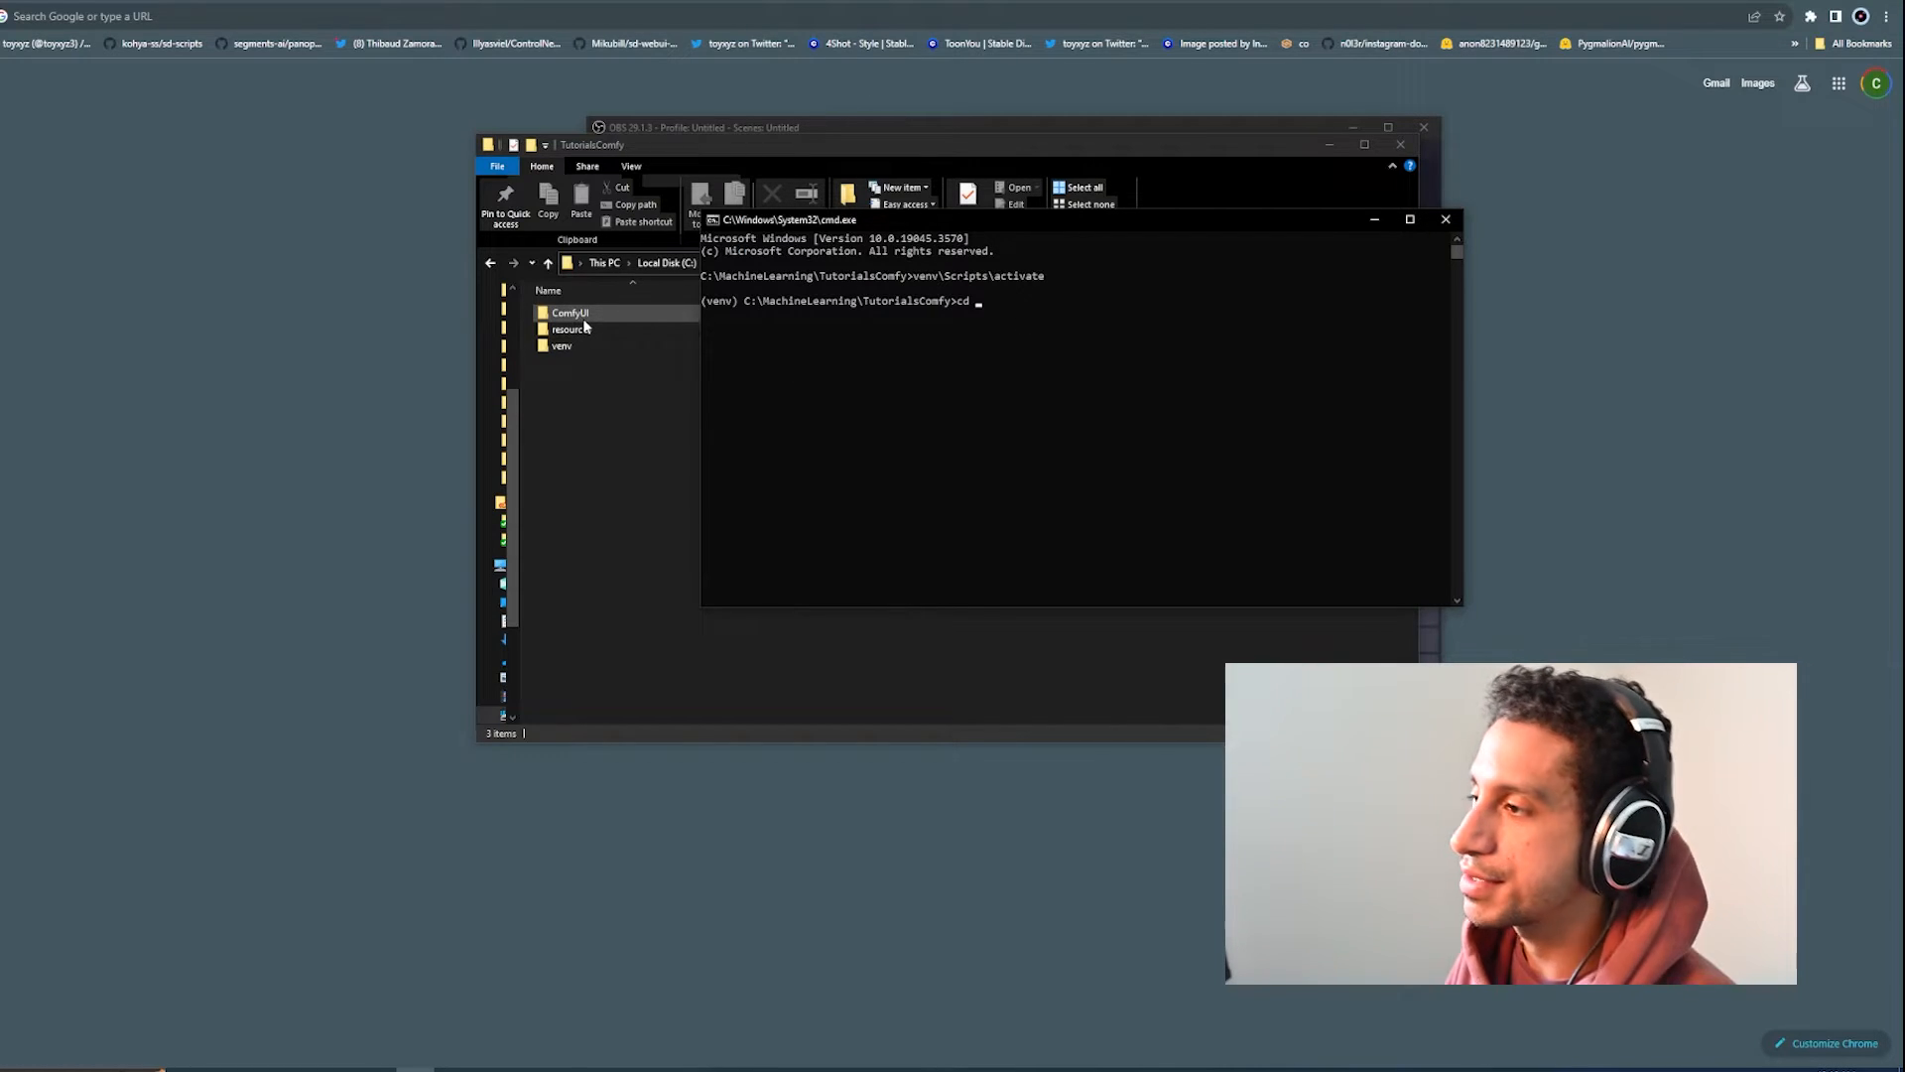
pyautogui.write('x')
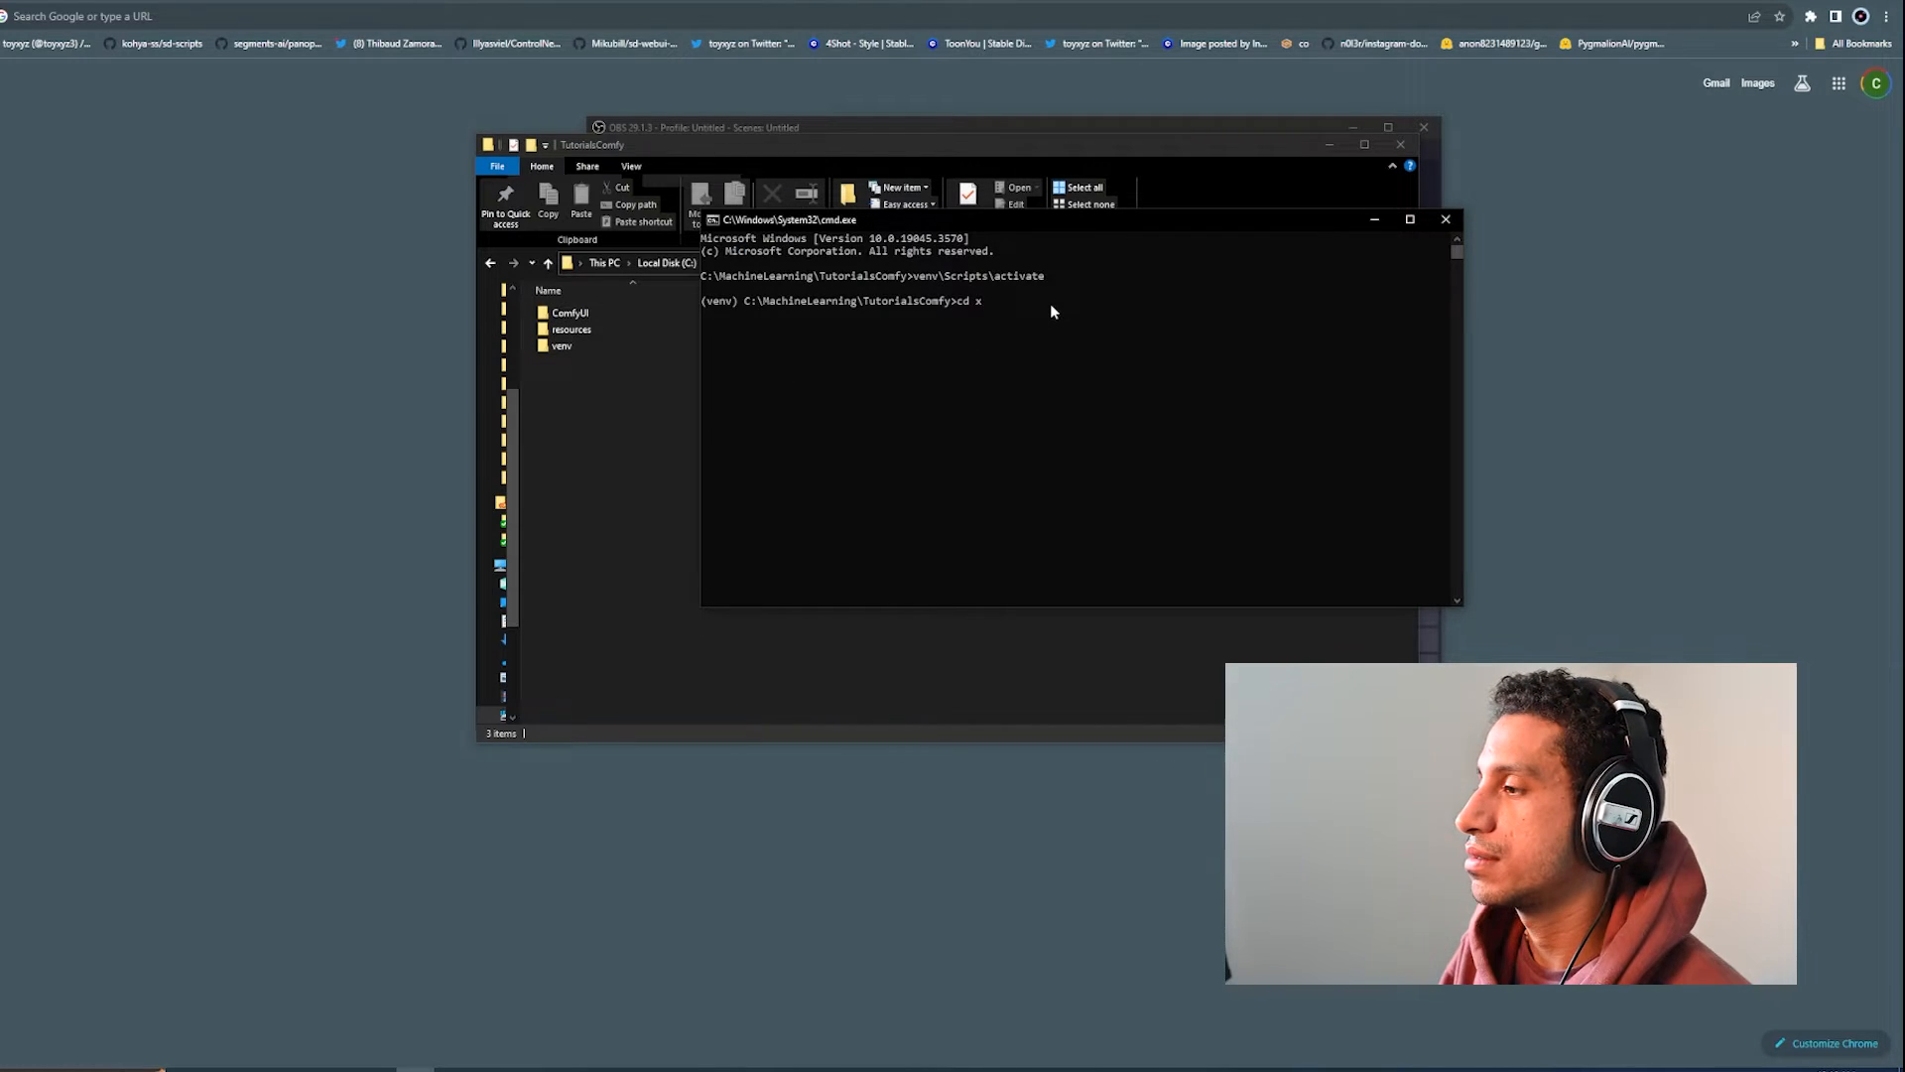
pyautogui.press('BackSpace')
pyautogui.write('ComfyUI')
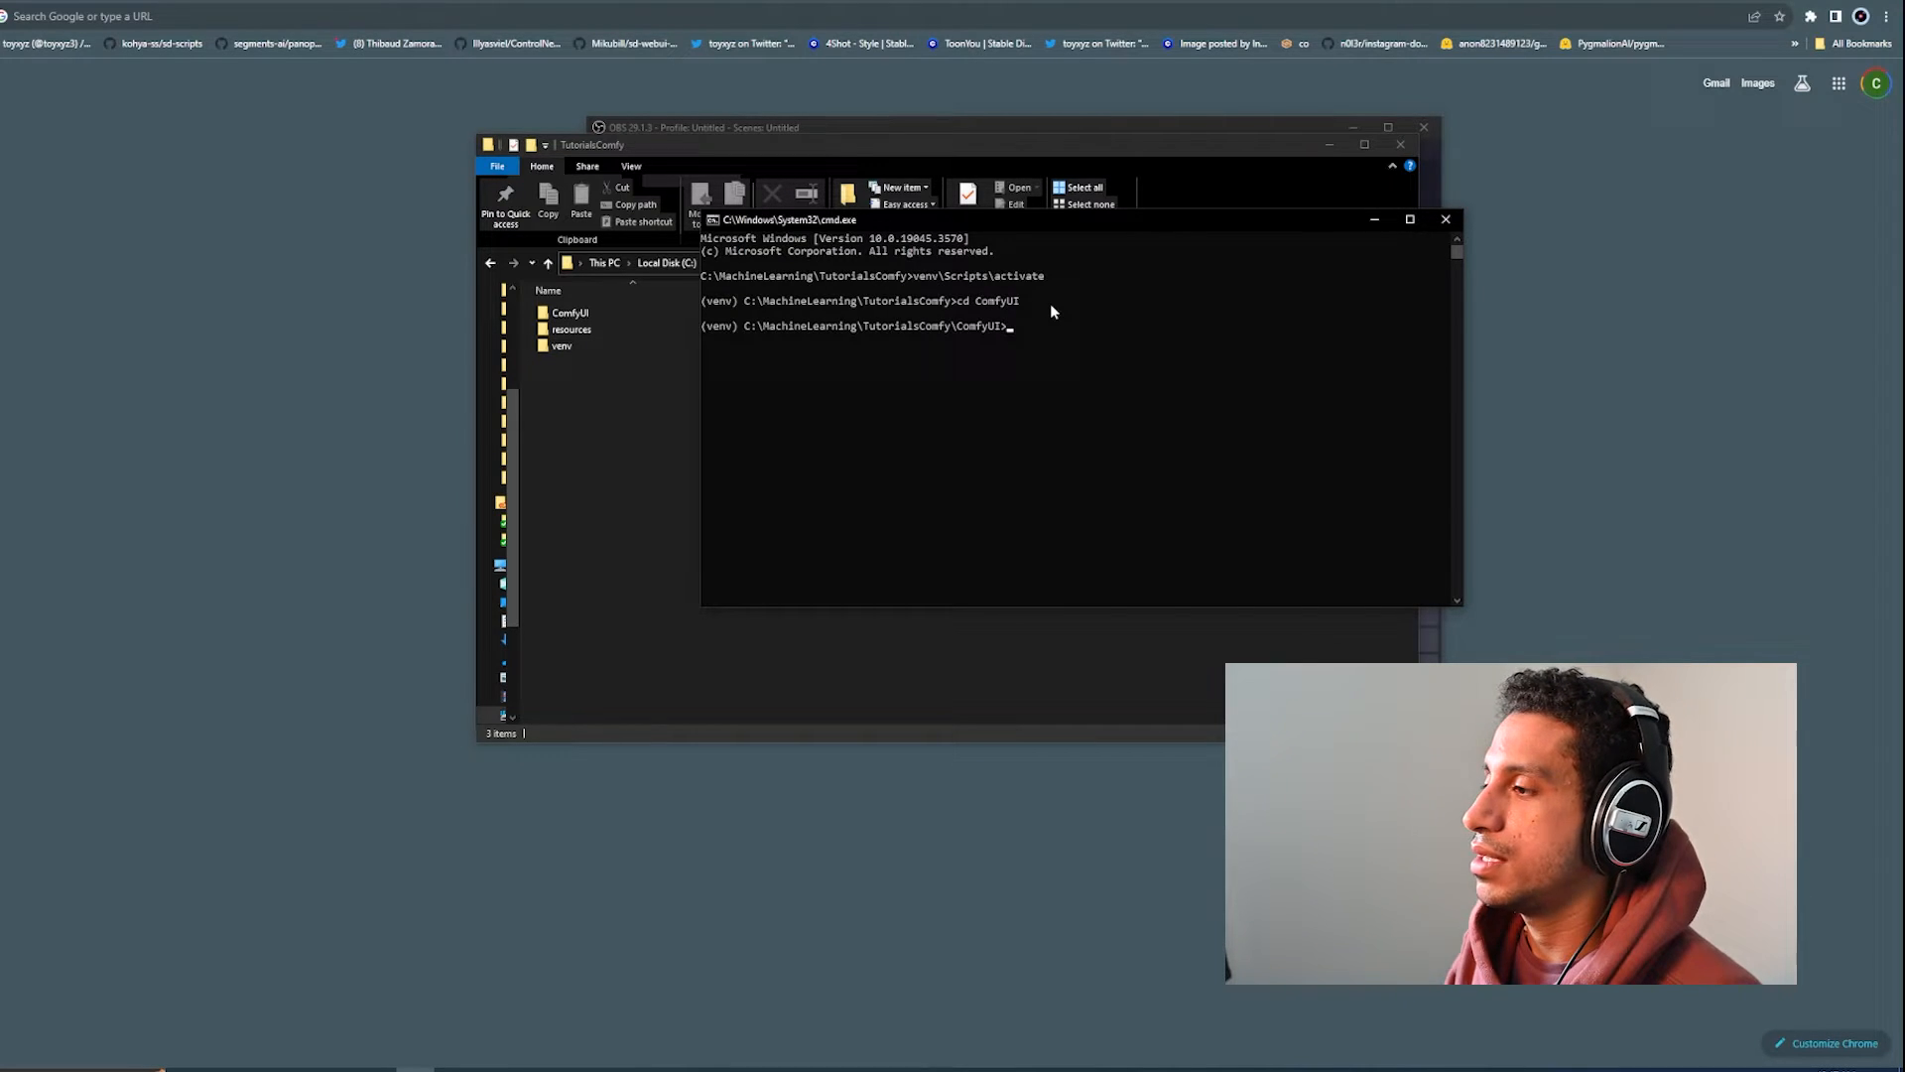
# Step: Enter the python main.py launch command for the ComfyUI server
pyautogui.write('pythonm')
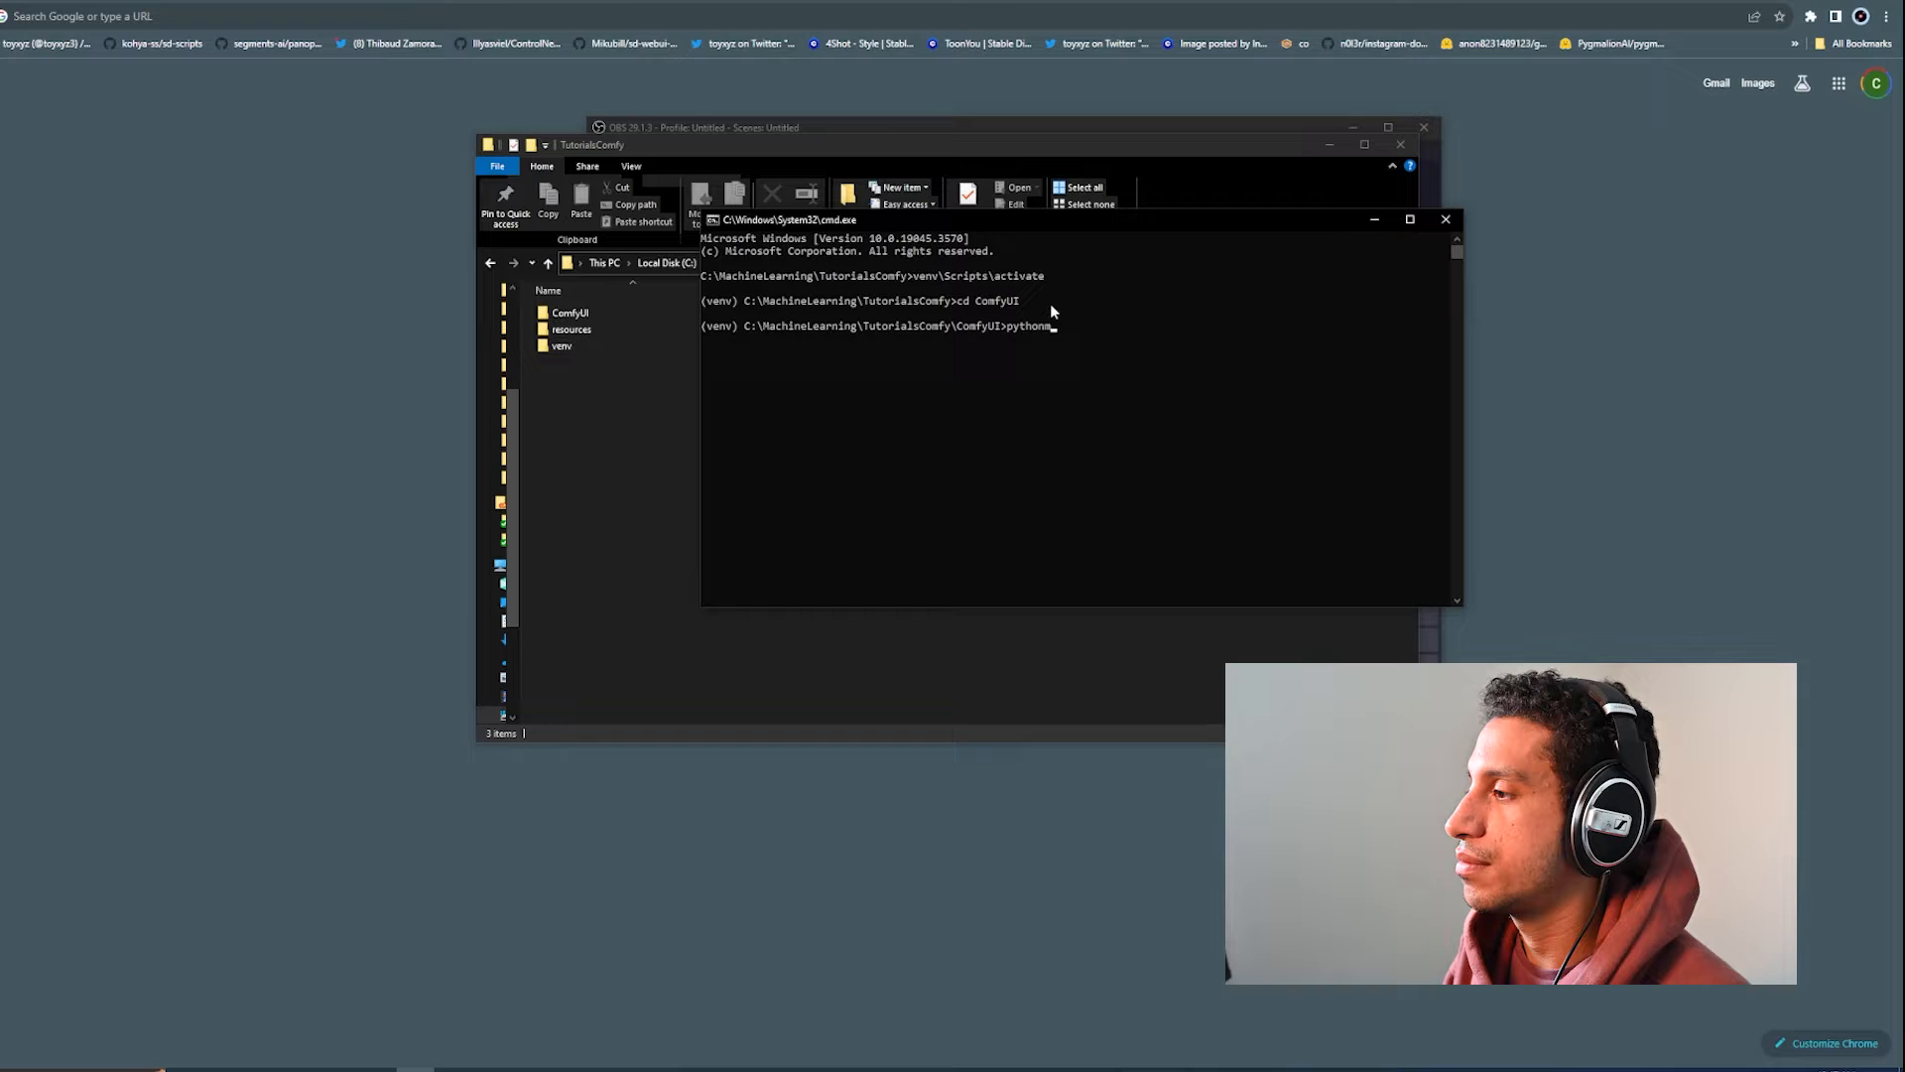
pyautogui.write('main')
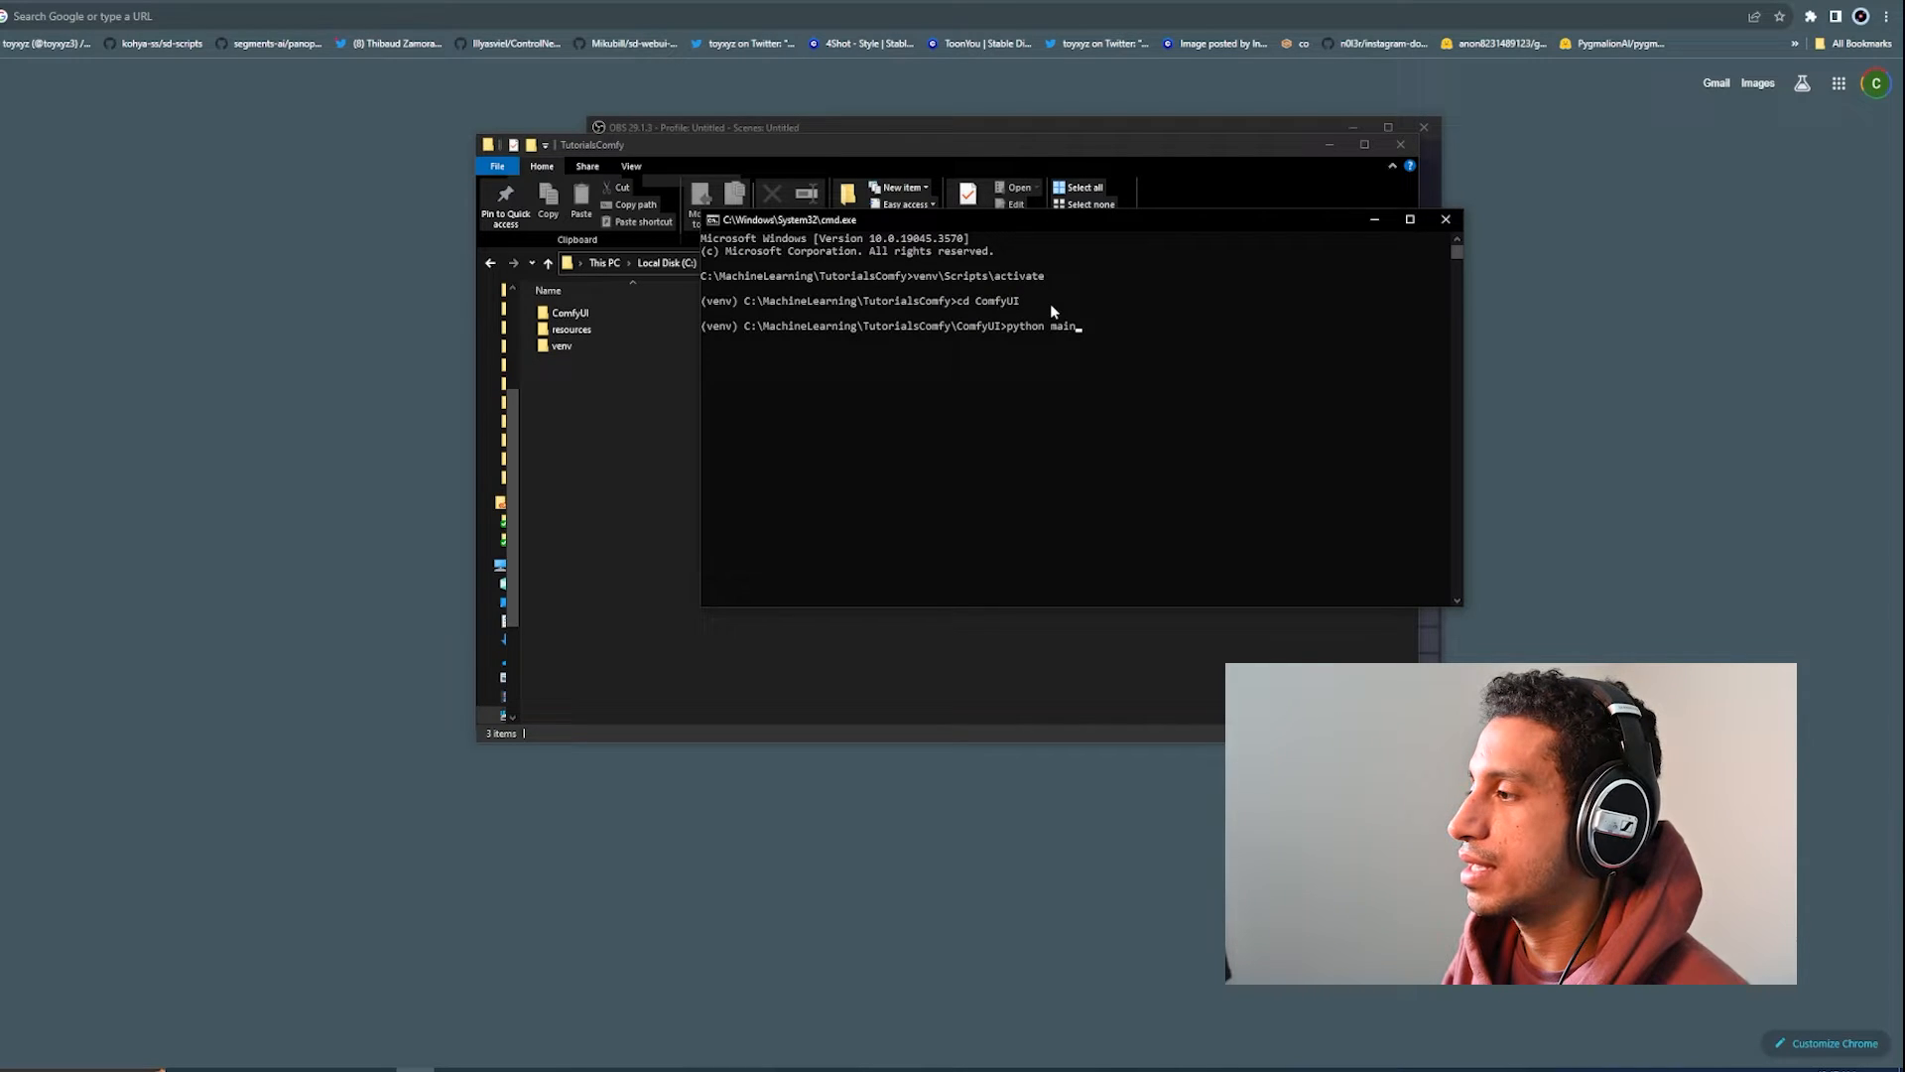
pyautogui.write('.py')
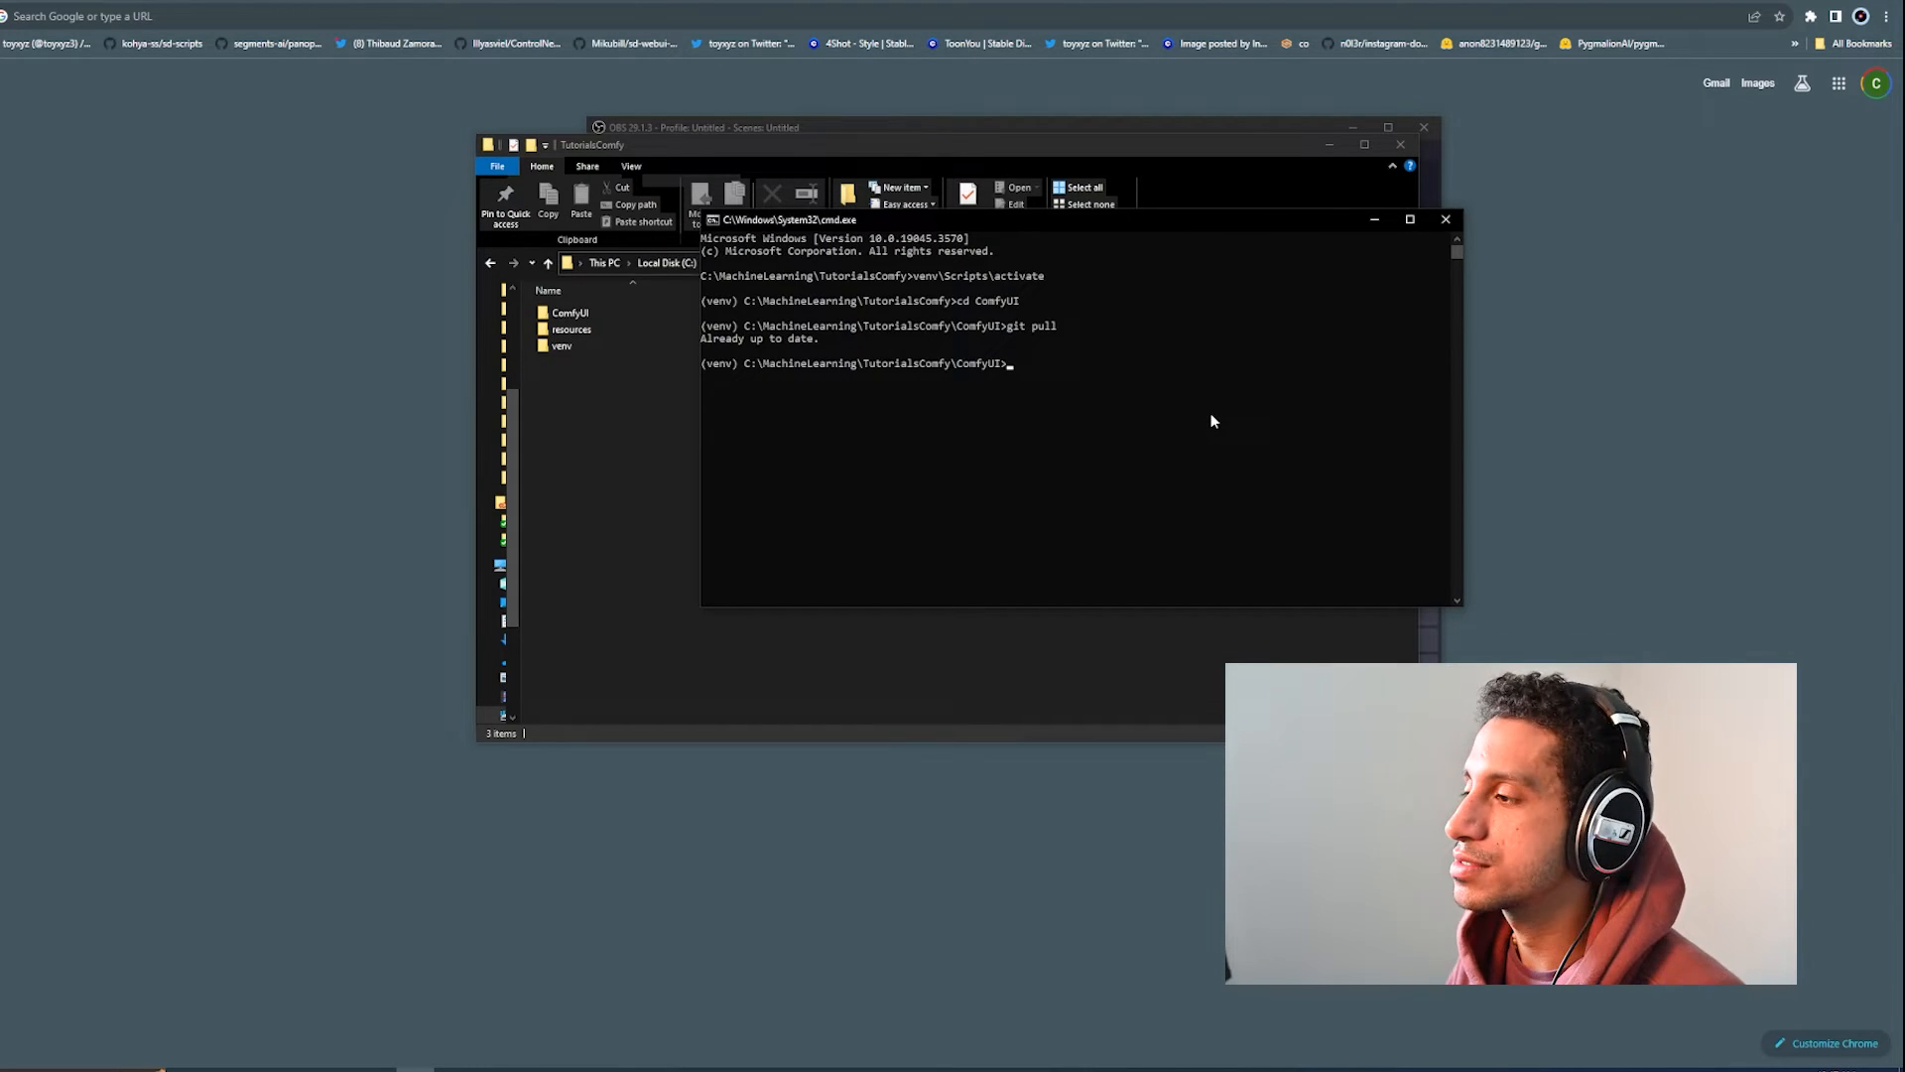
pyautogui.write('python')
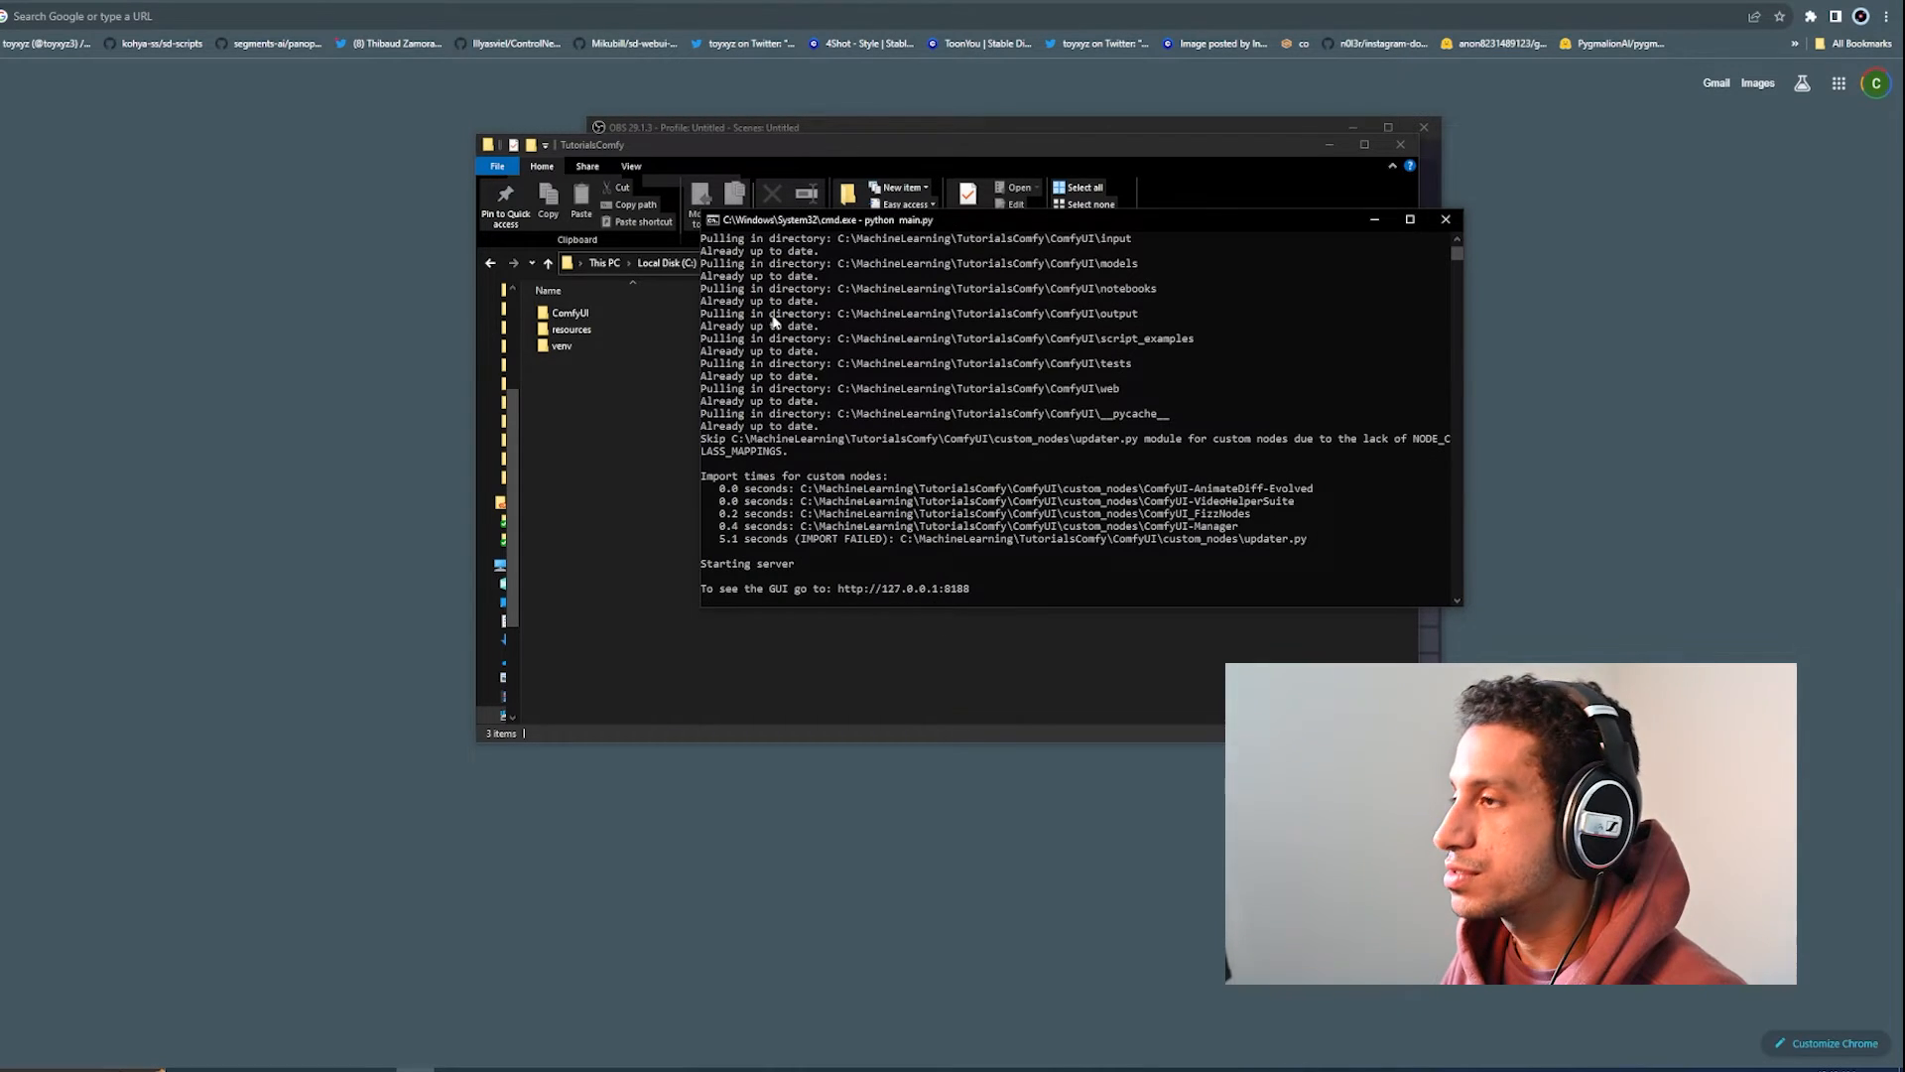
pyautogui.write('http://127.0.0.1:8188')
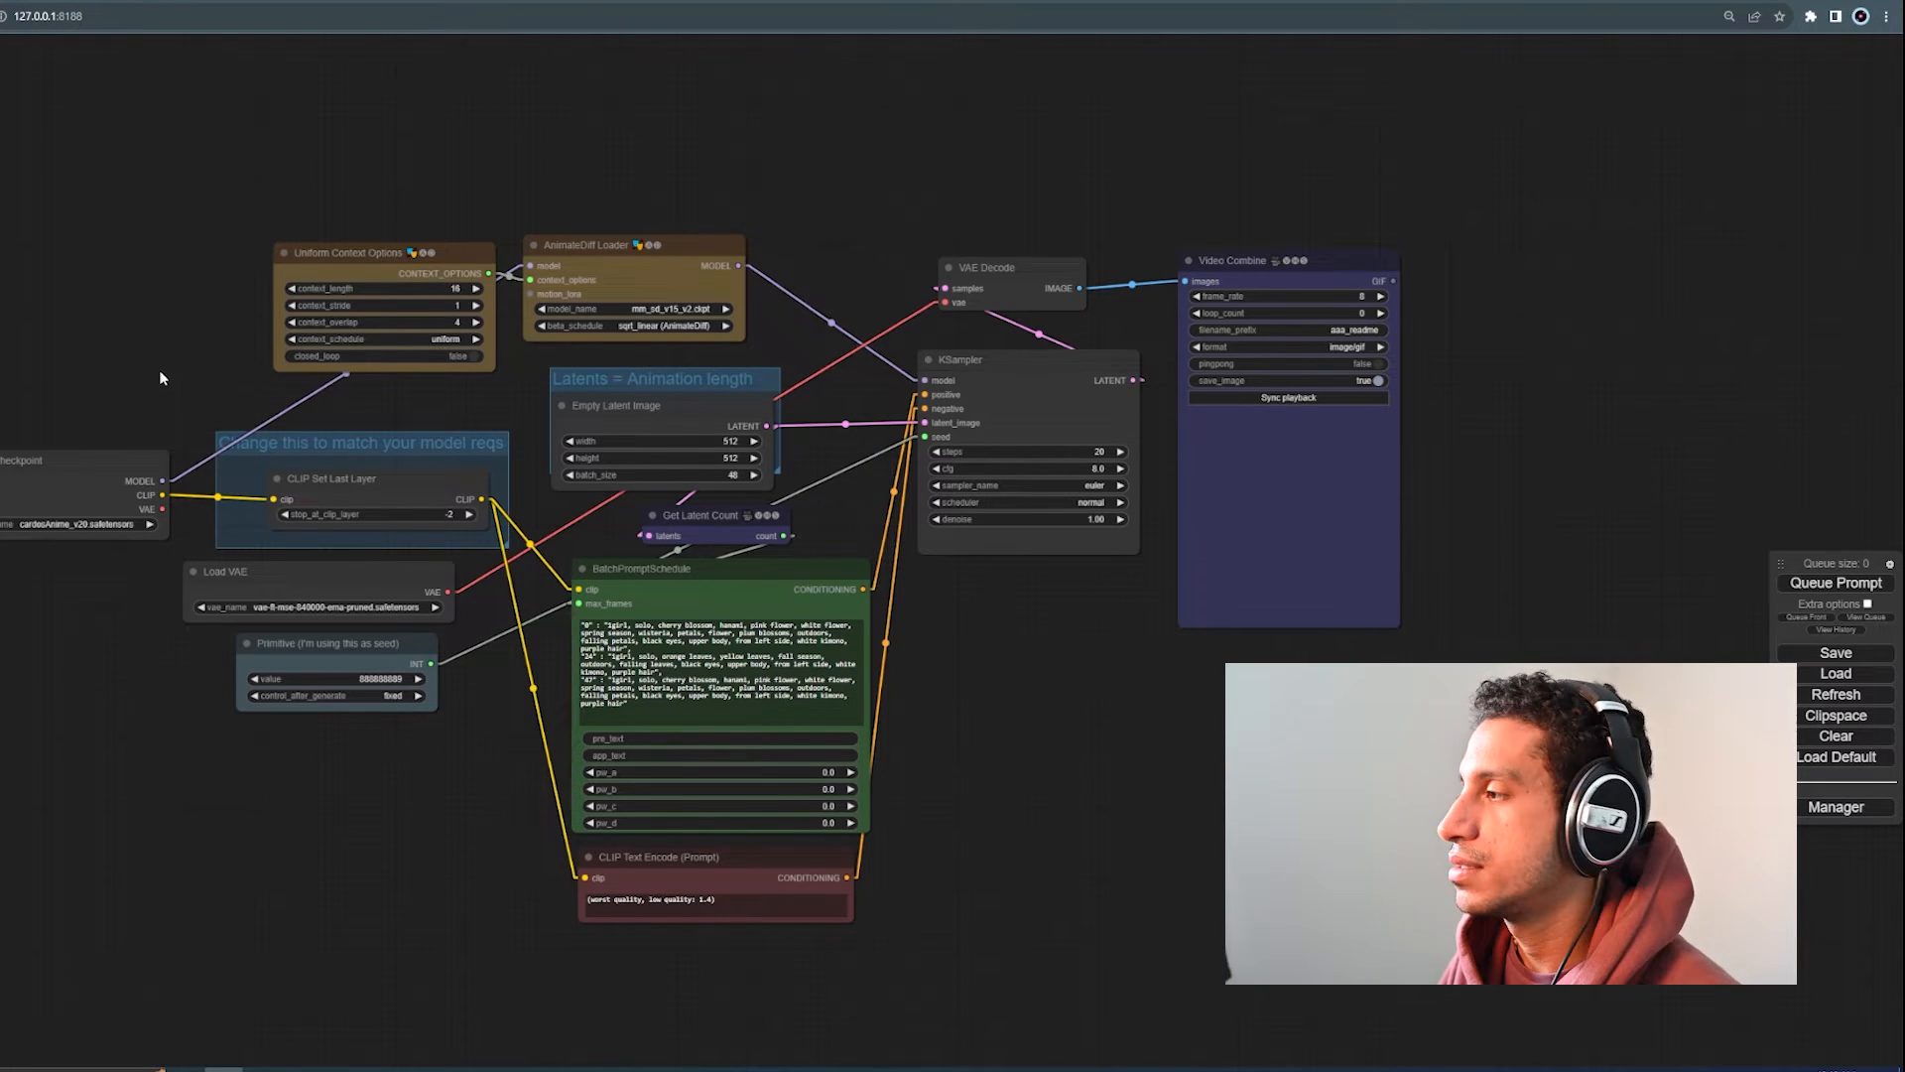
# Step: Drag an earlier rendered PNG from ComfyUI's output folder onto the canvas to load its workflow
pyautogui.moveTo(159, 377); pyautogui.dragTo(240, 369)
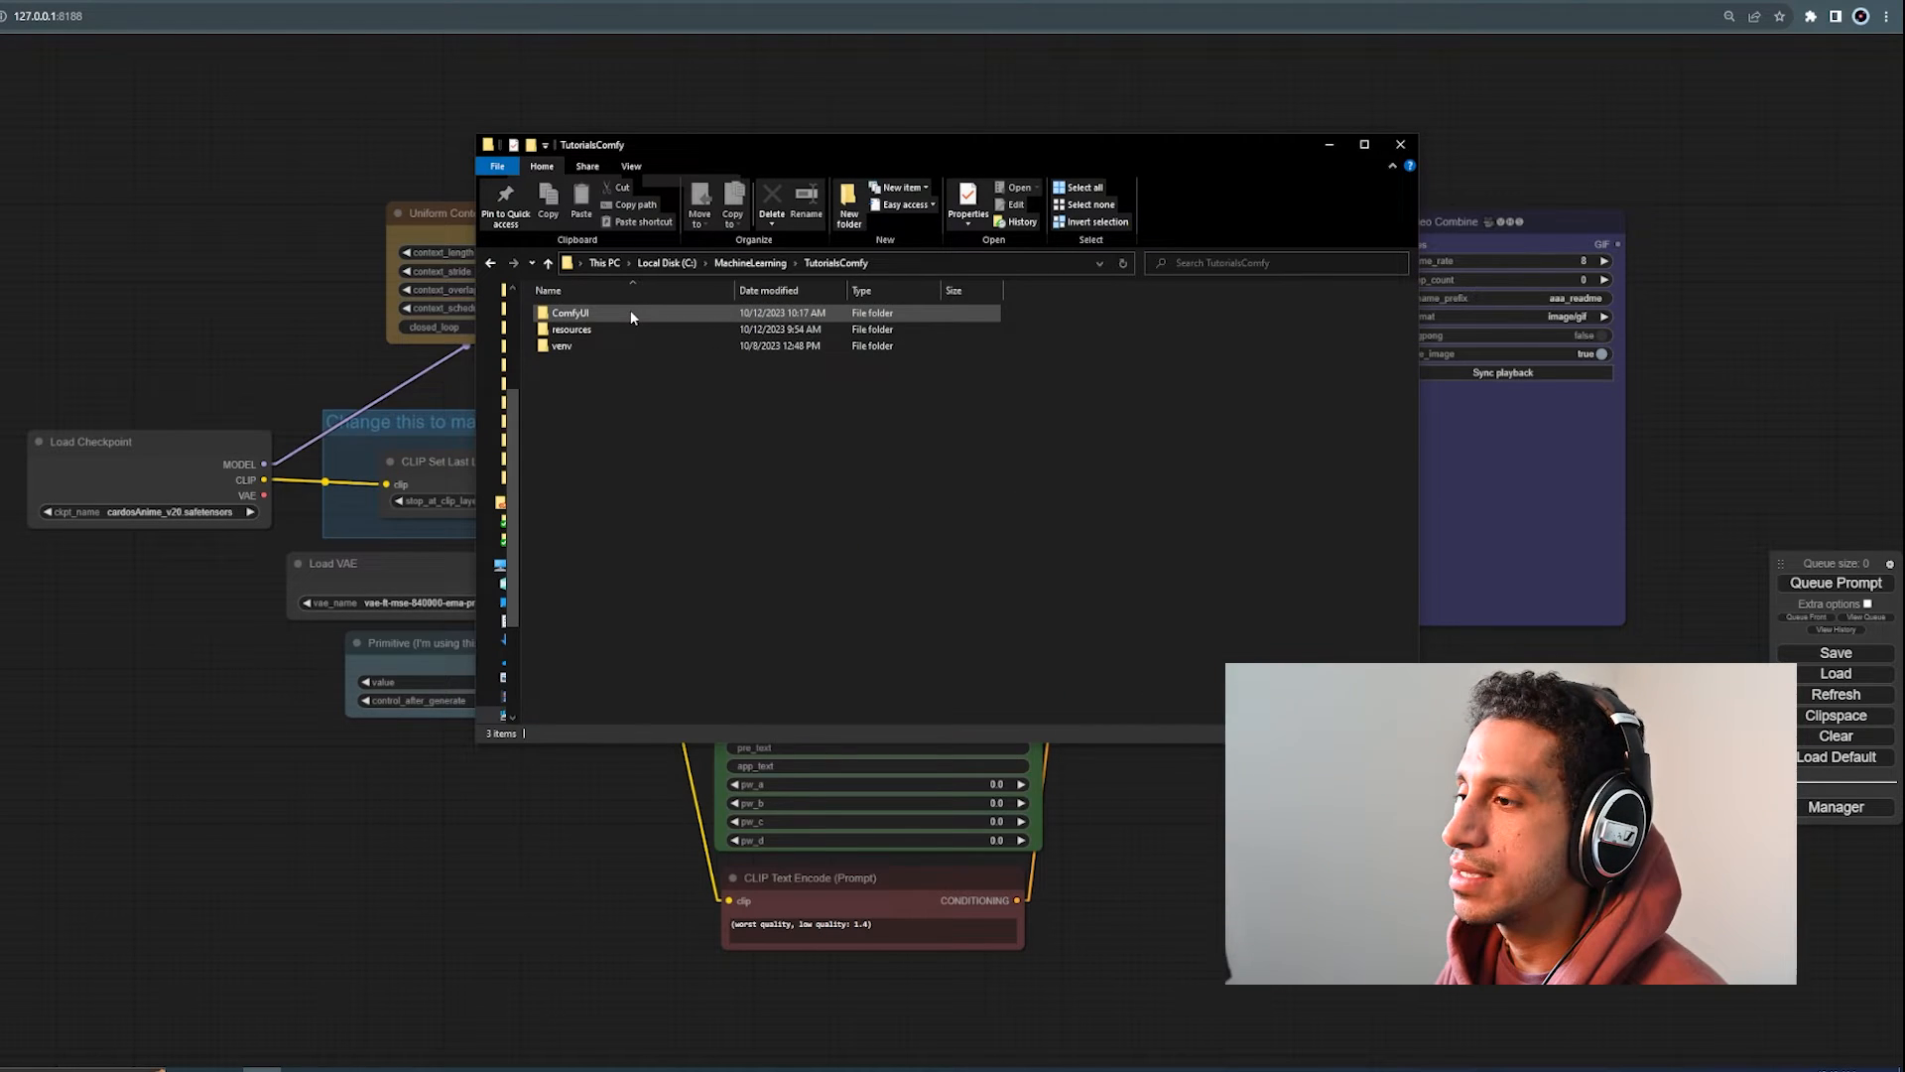
pyautogui.doubleClick(571, 312)
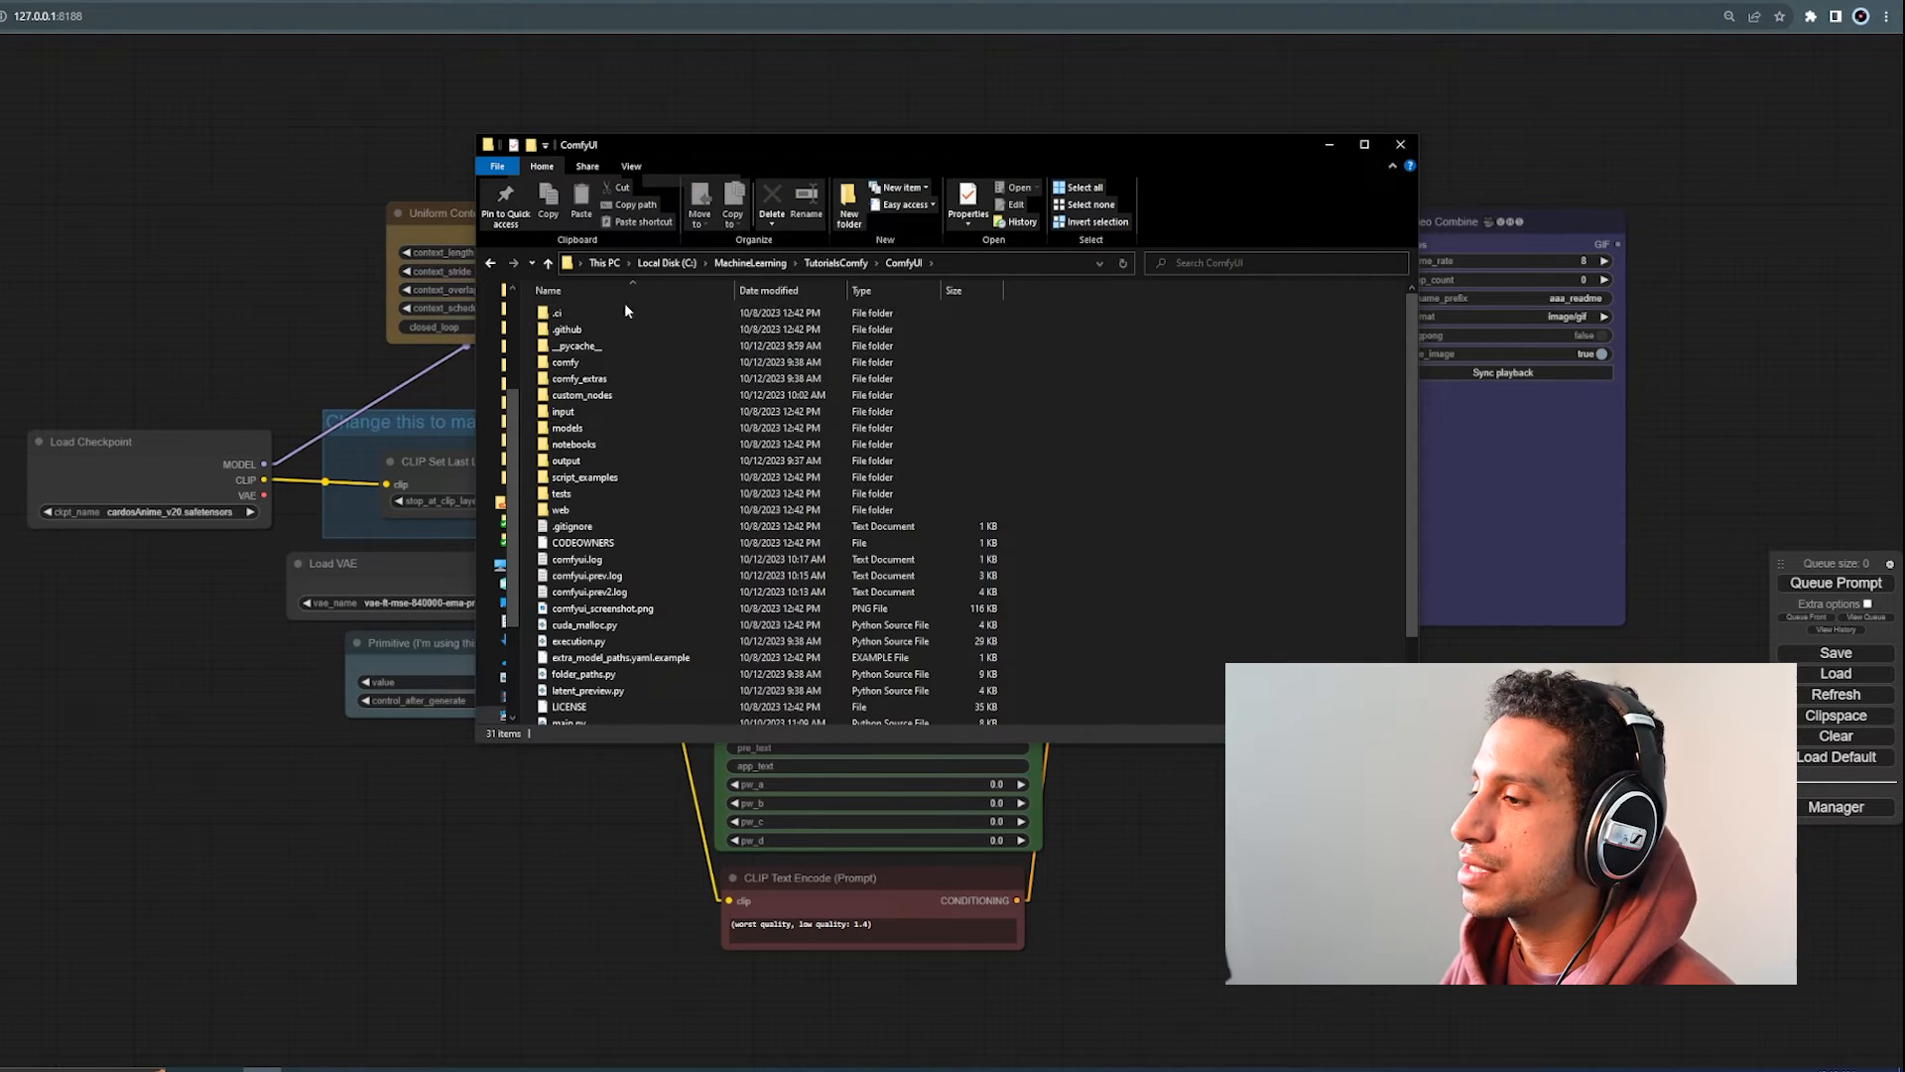
pyautogui.moveTo(573, 442)
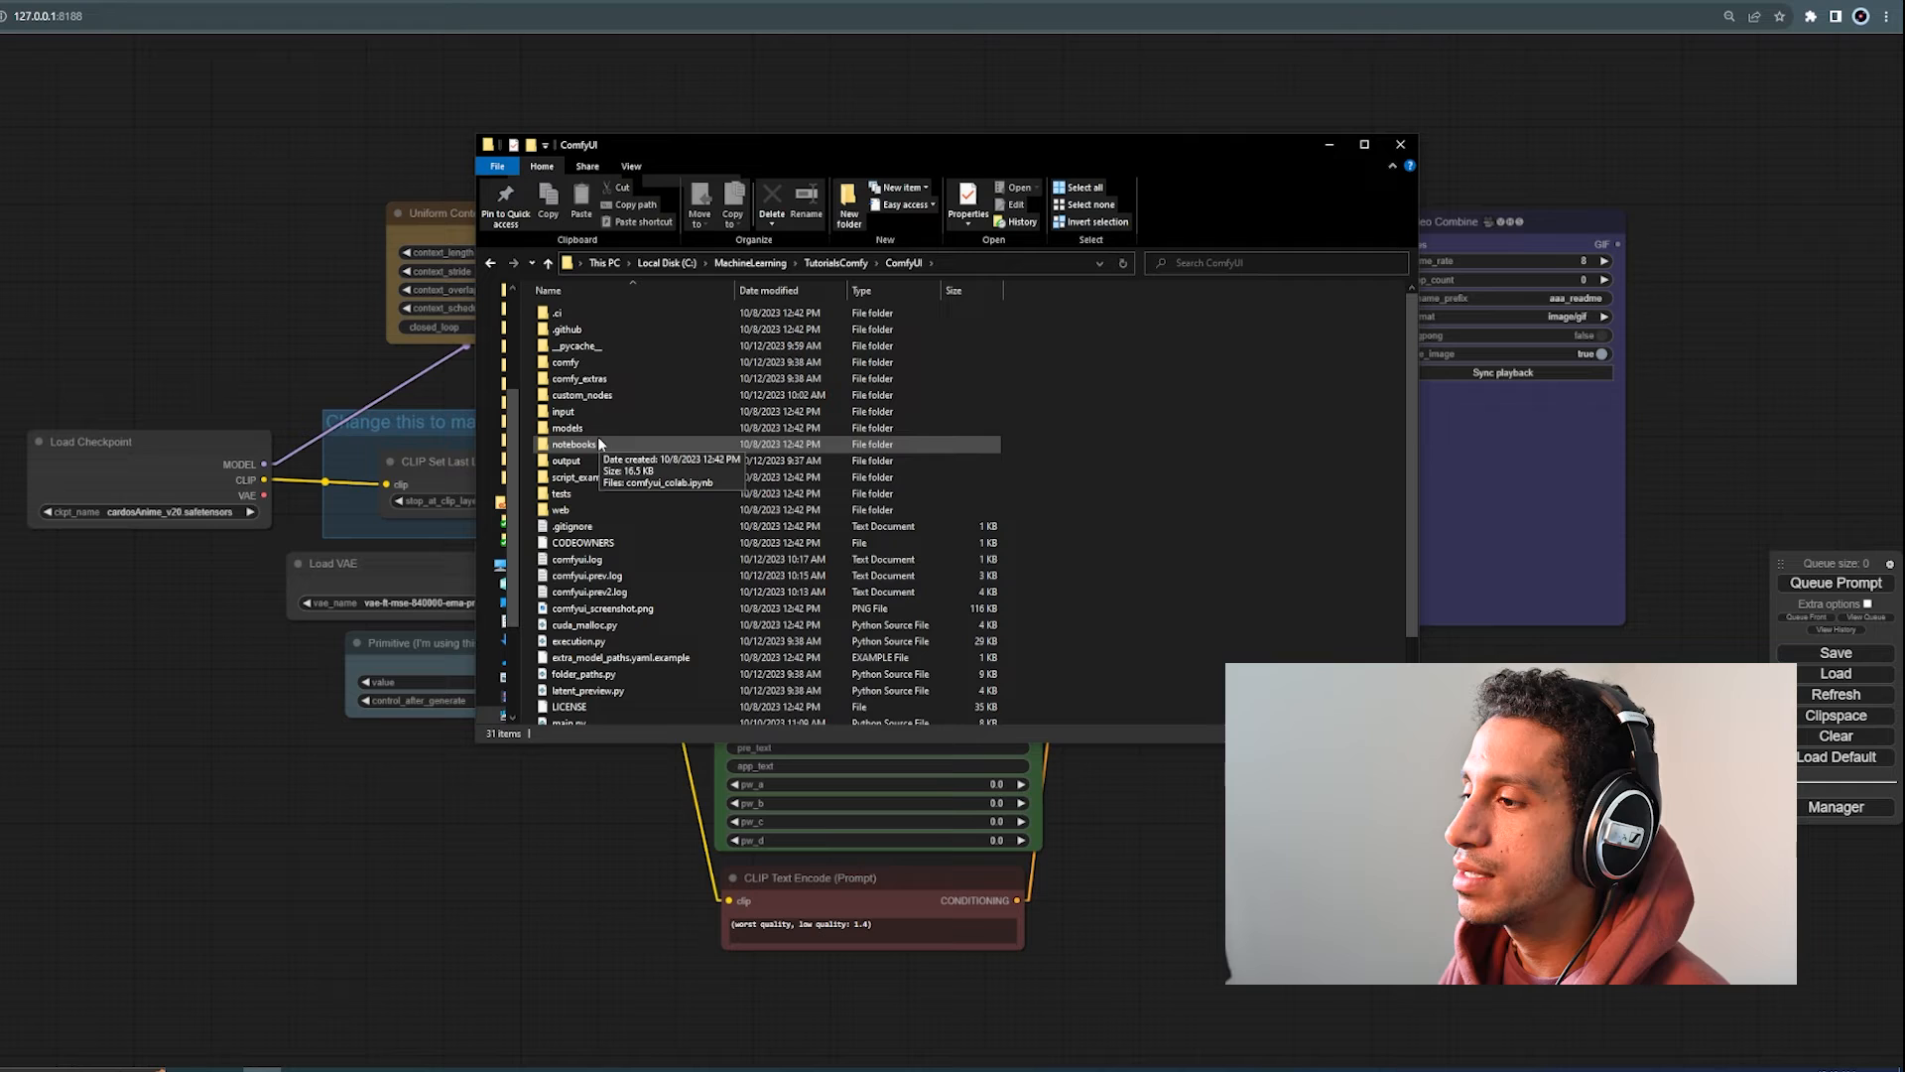
pyautogui.doubleClick(566, 458)
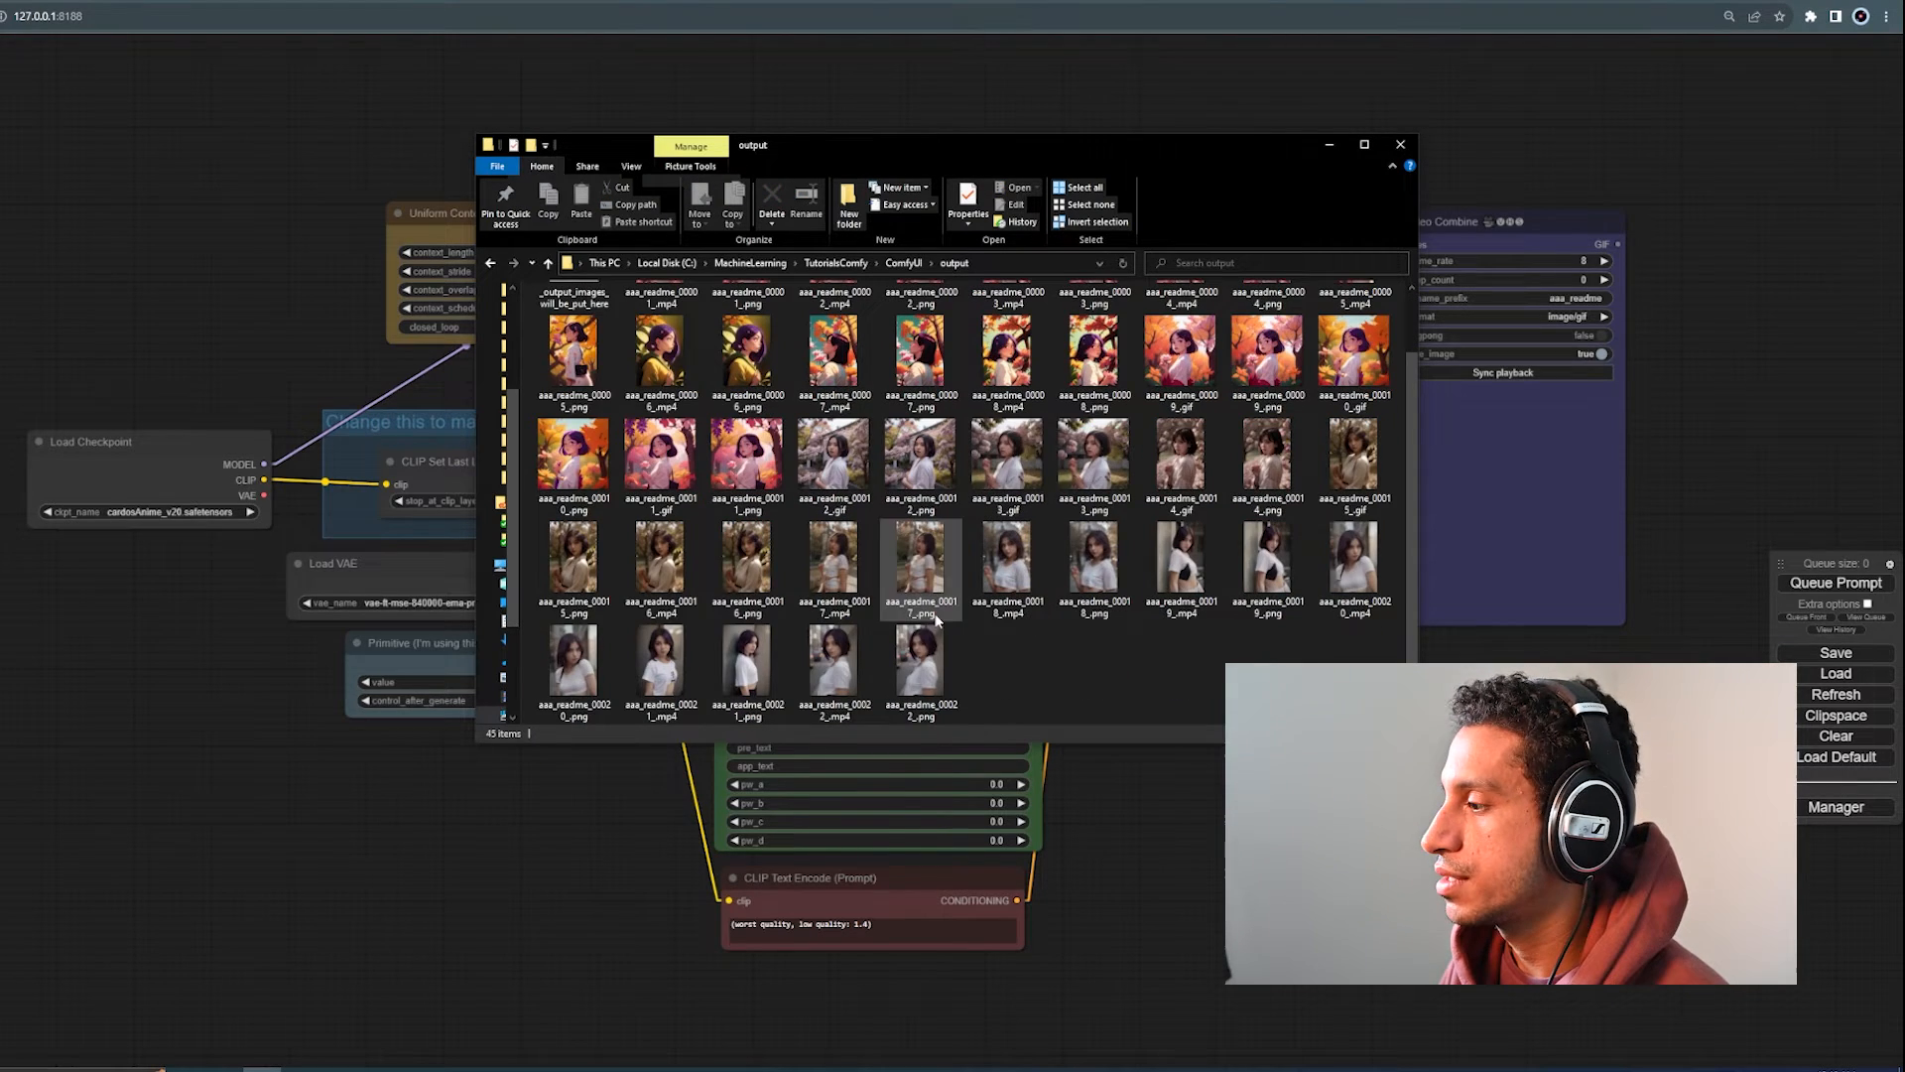
pyautogui.click(1399, 145)
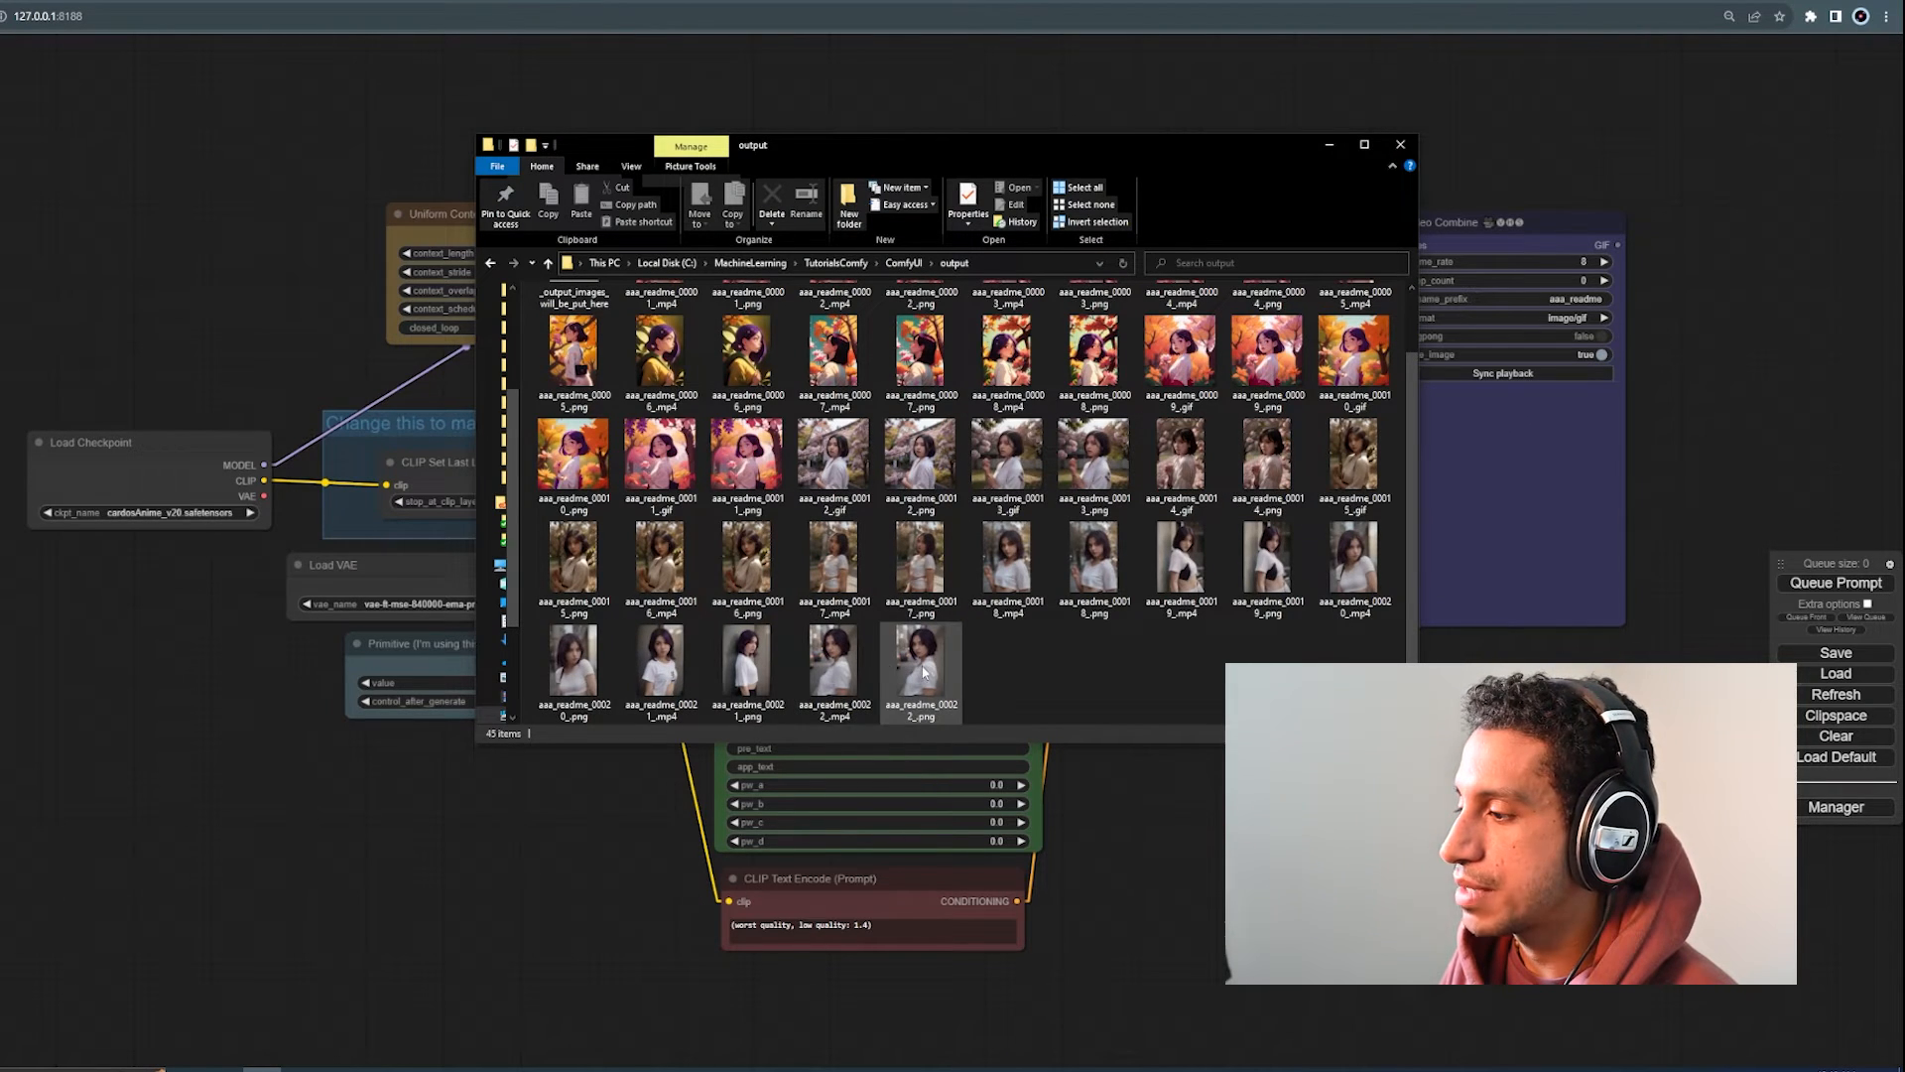
pyautogui.moveTo(923, 673); pyautogui.dragTo(307, 365)
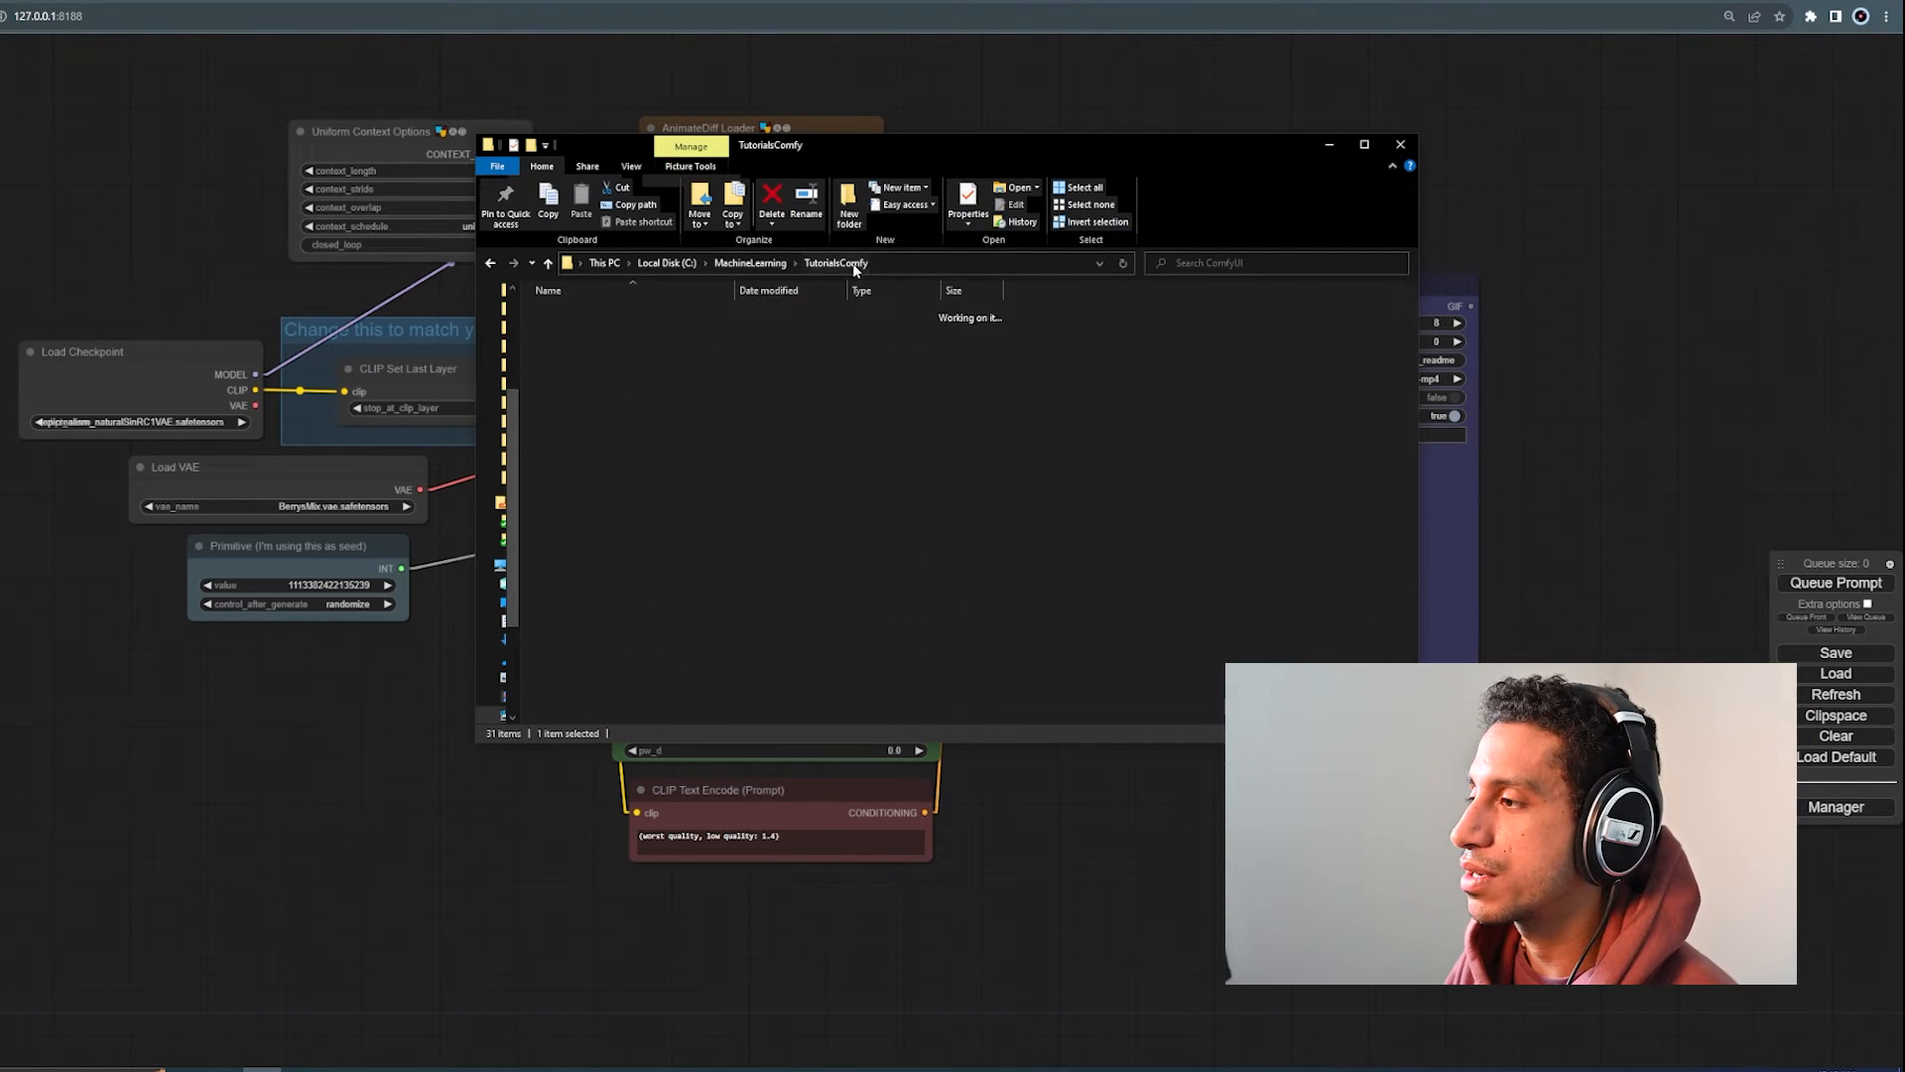
# Step: Open the resources folder of TutorialsComfy in a separate Explorer window
pyautogui.rightClick(620, 332)
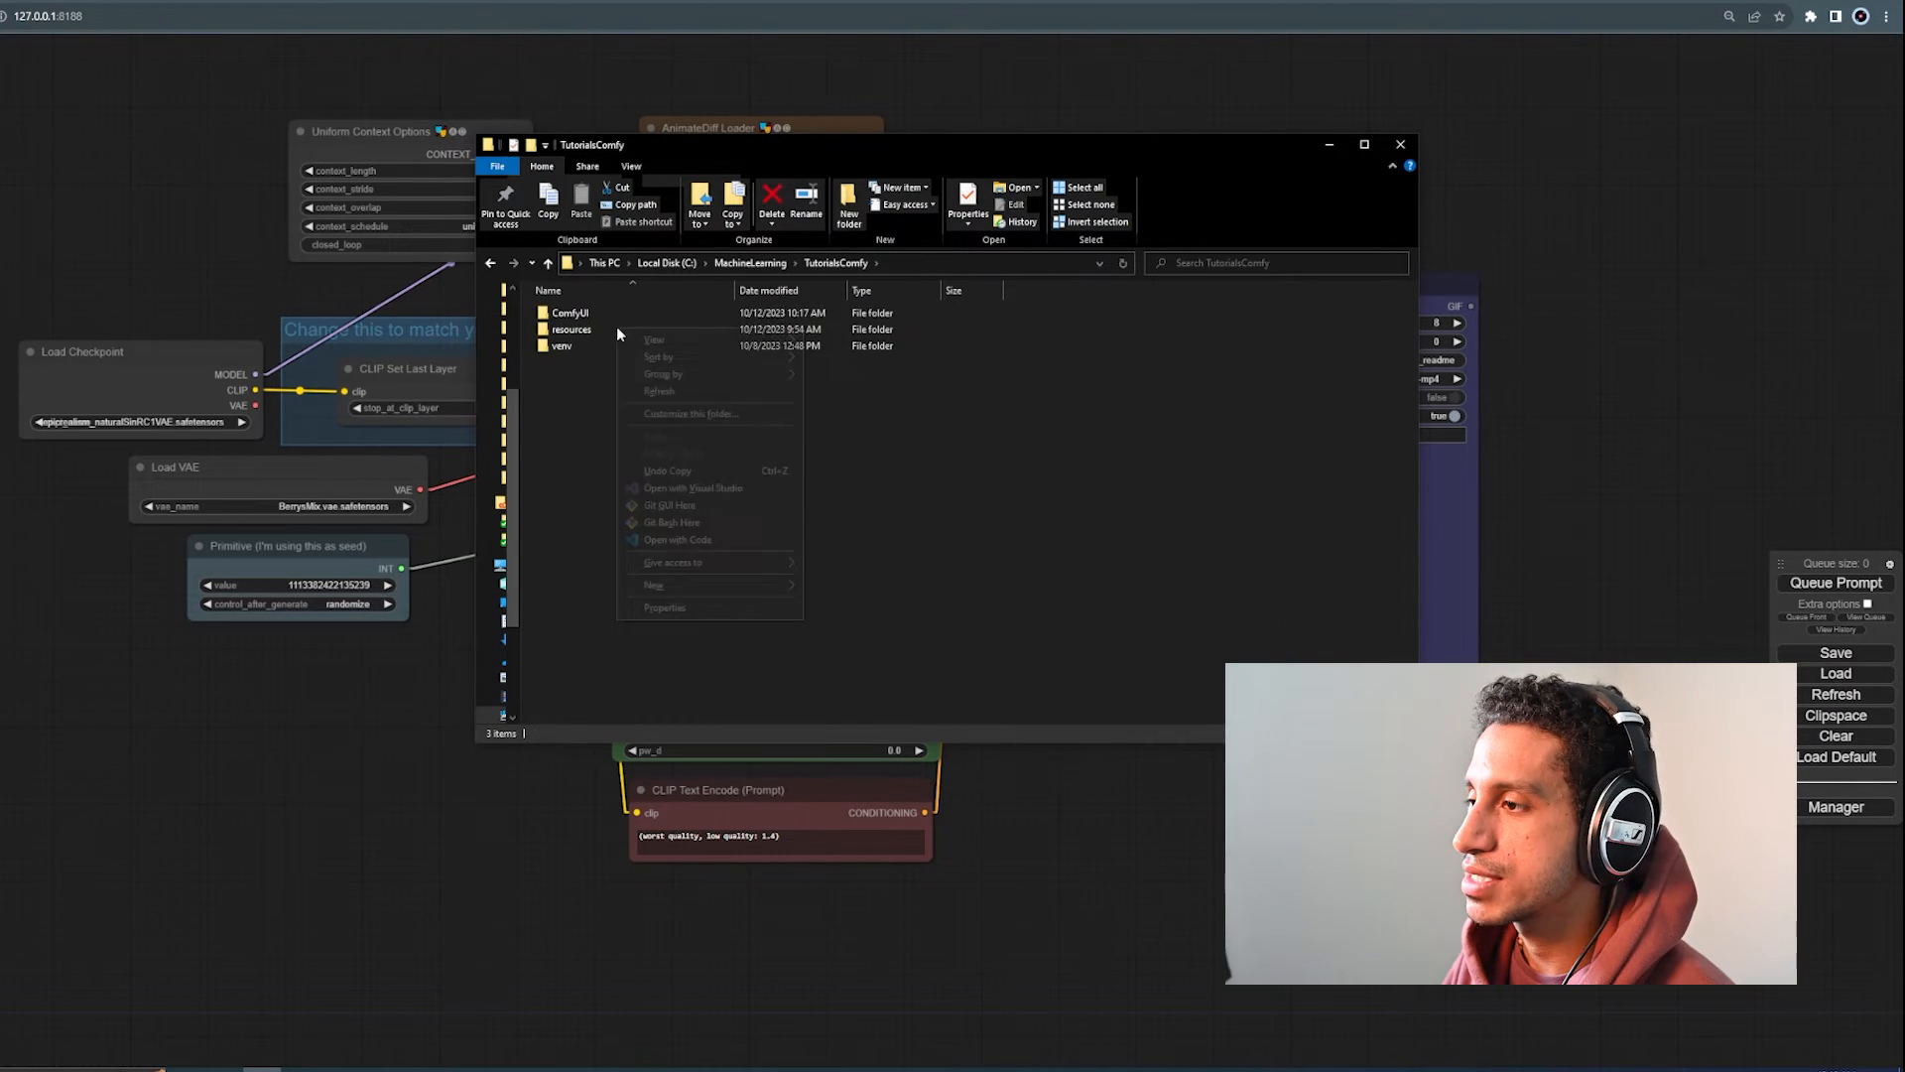
pyautogui.rightClick(569, 330)
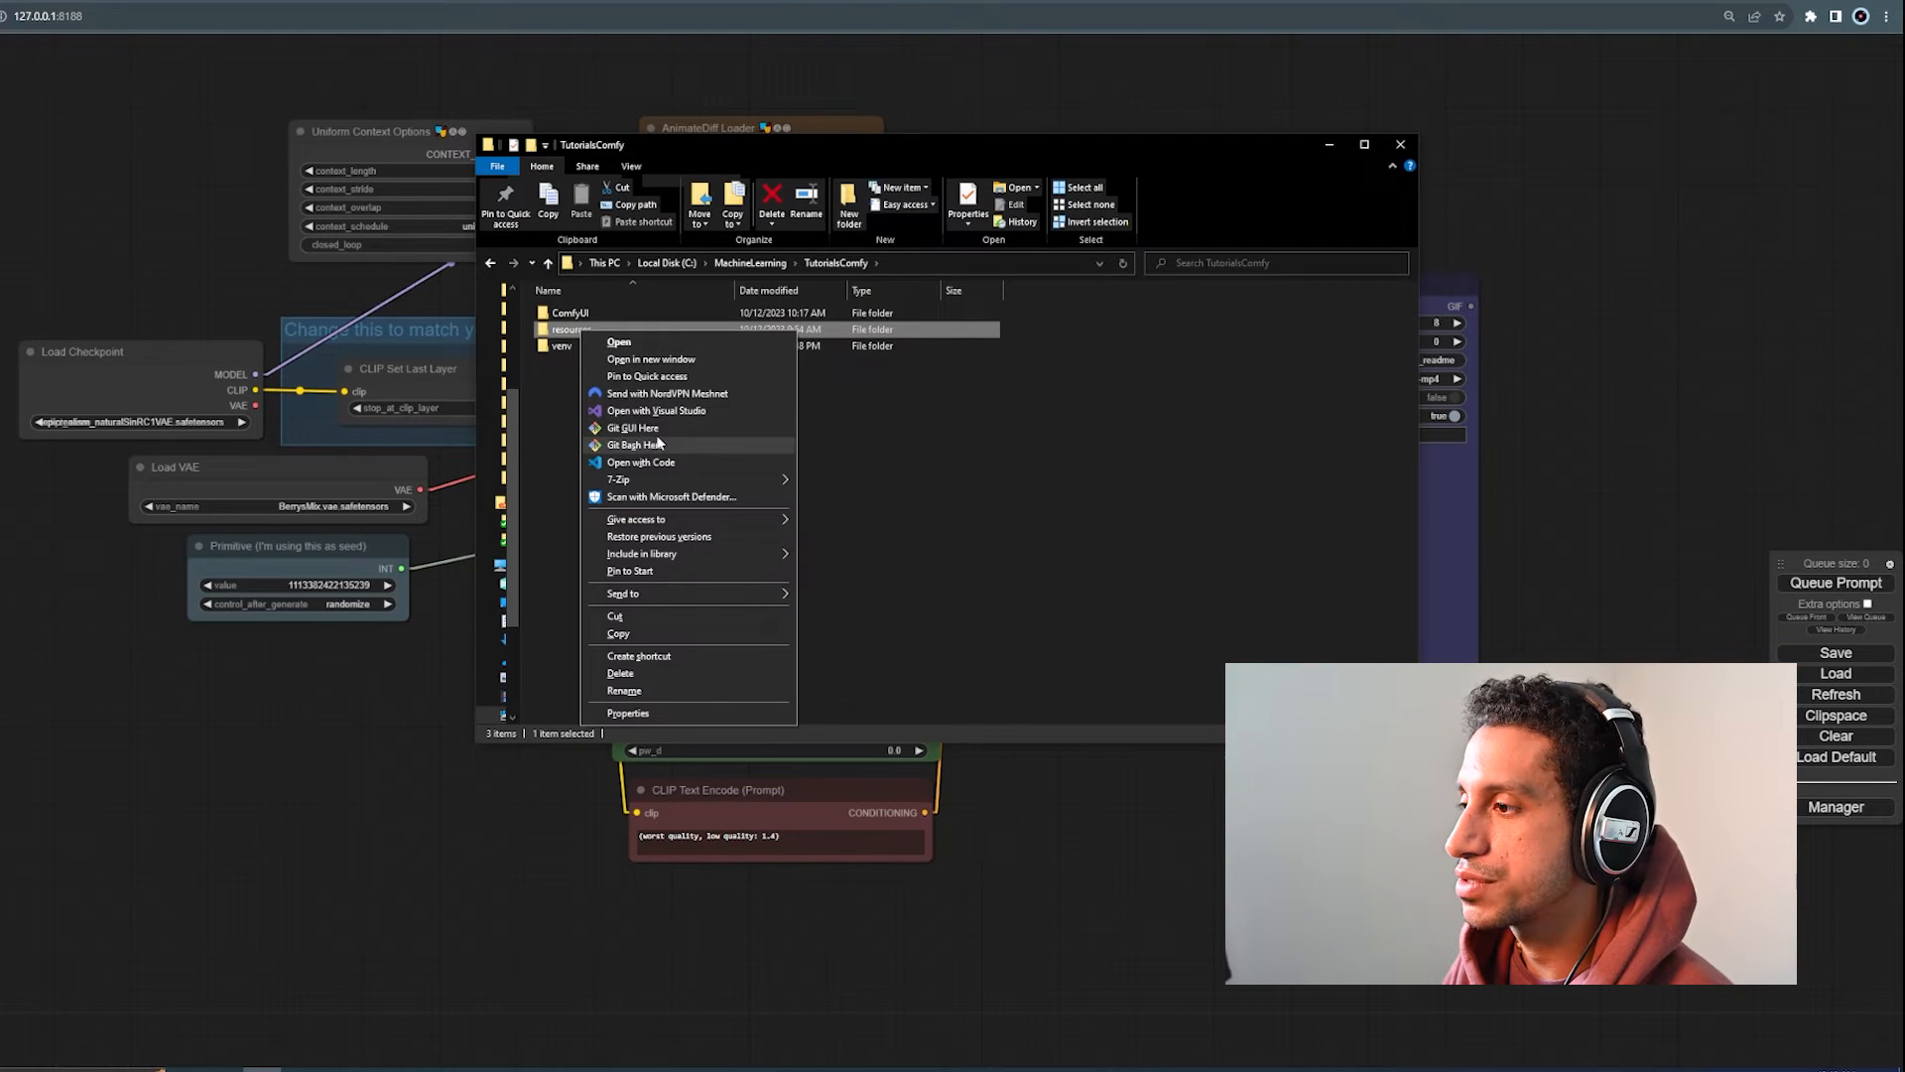
pyautogui.click(619, 341)
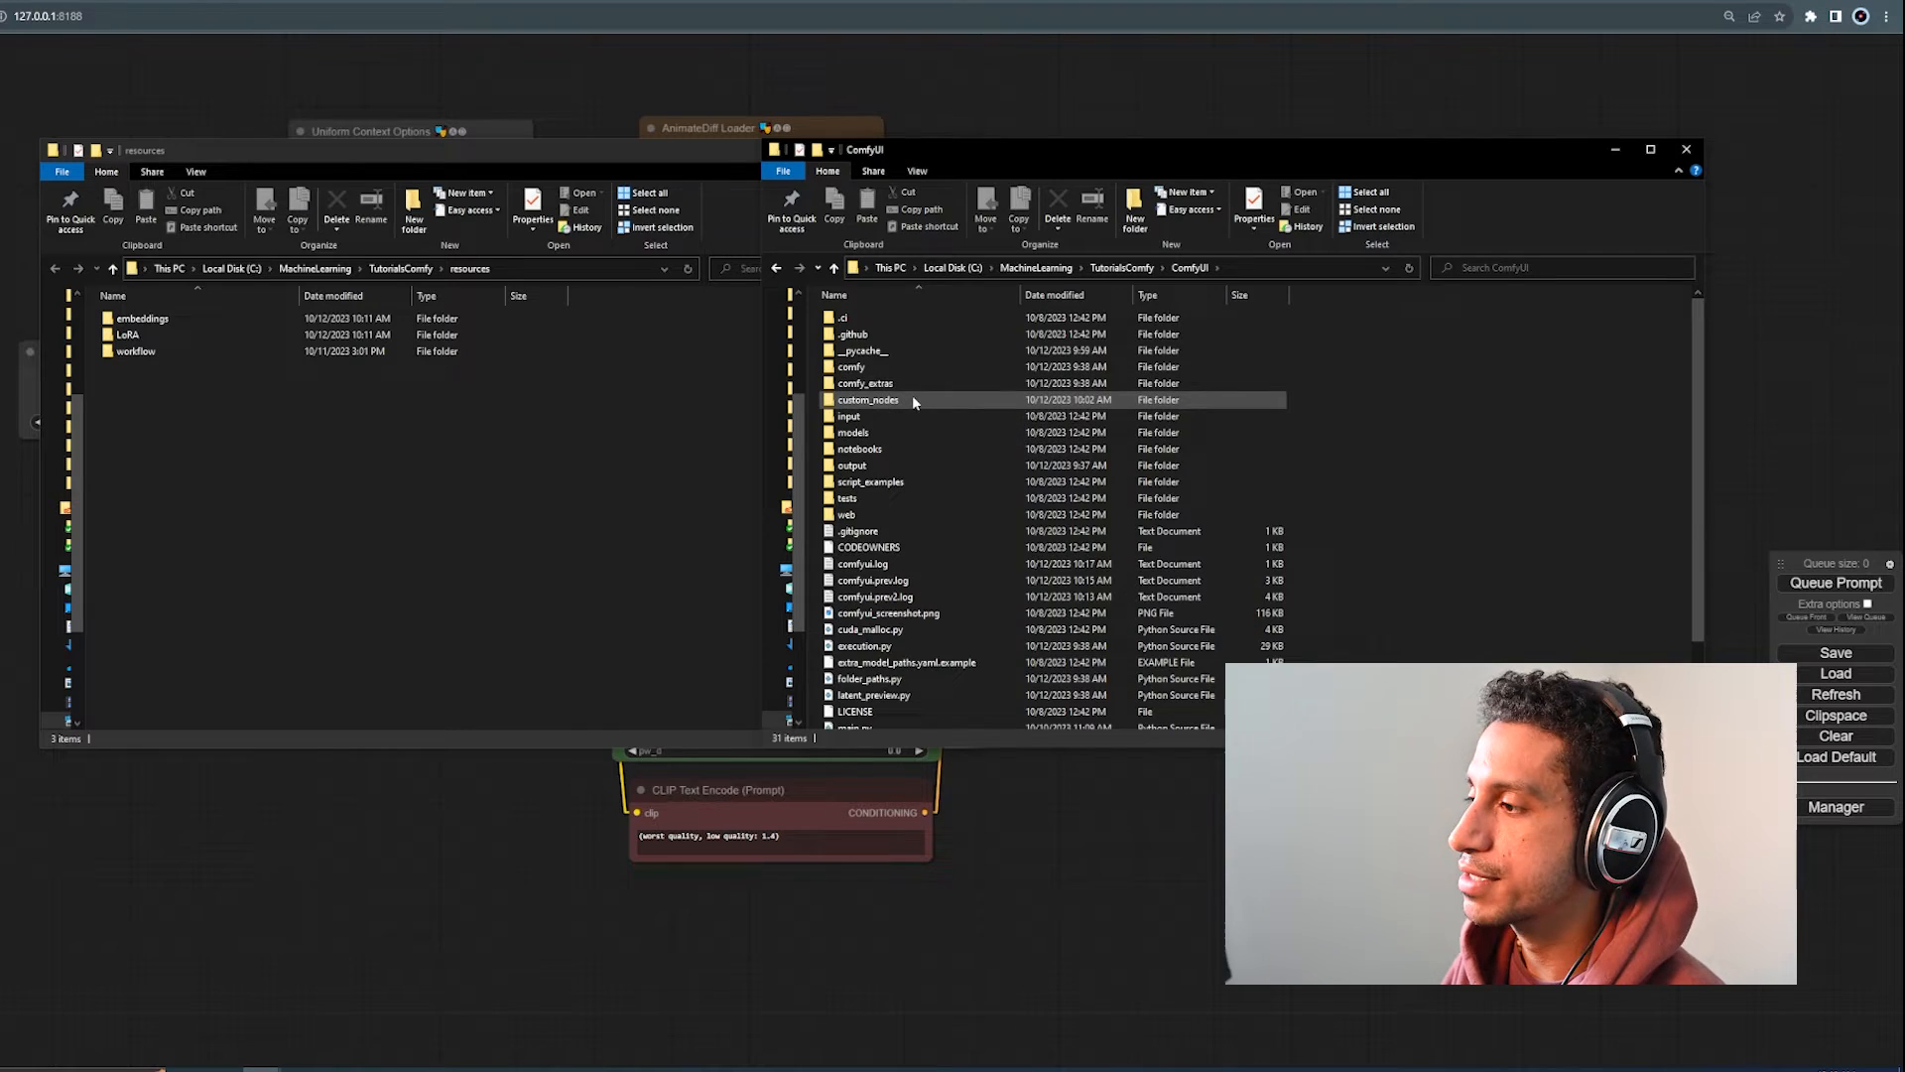
# Step: Show ComfyUI's models loras folder beside the resources LoRA folder
pyautogui.doubleClick(853, 431)
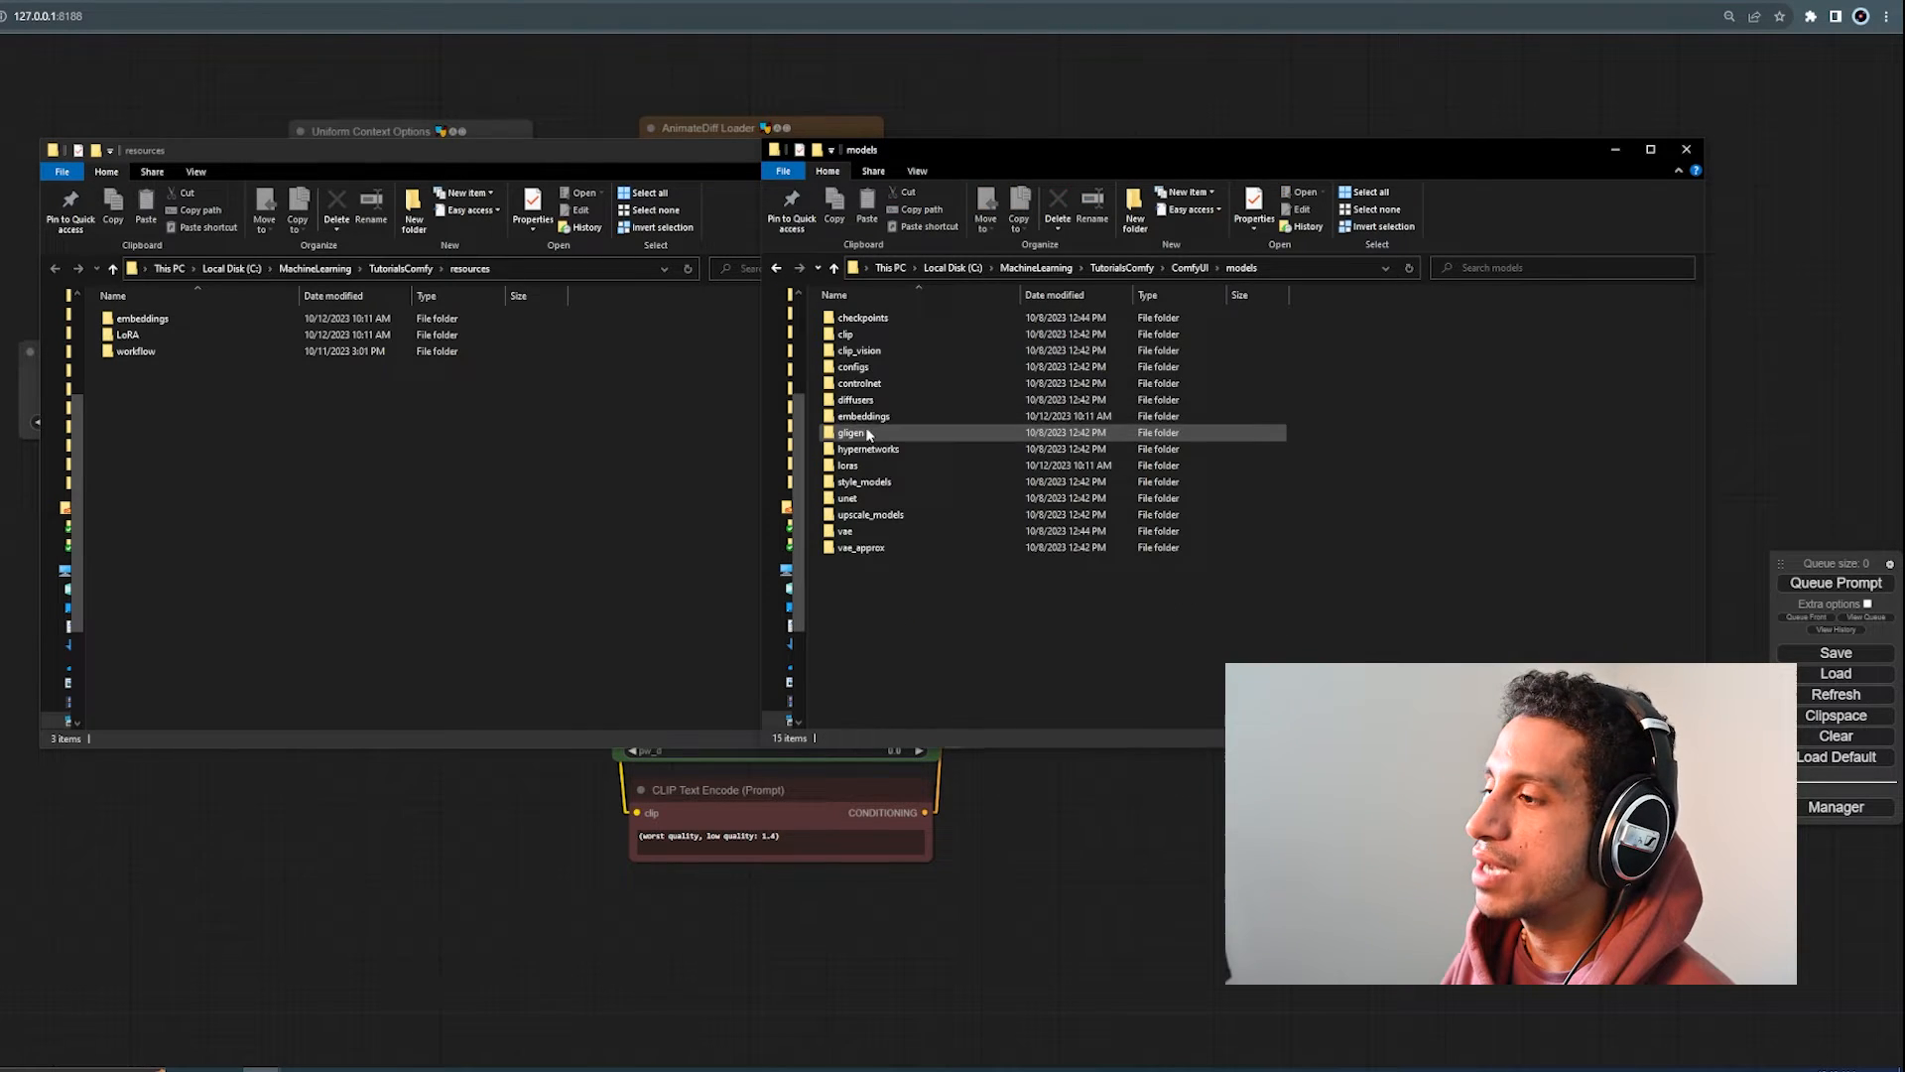
pyautogui.moveTo(859, 383)
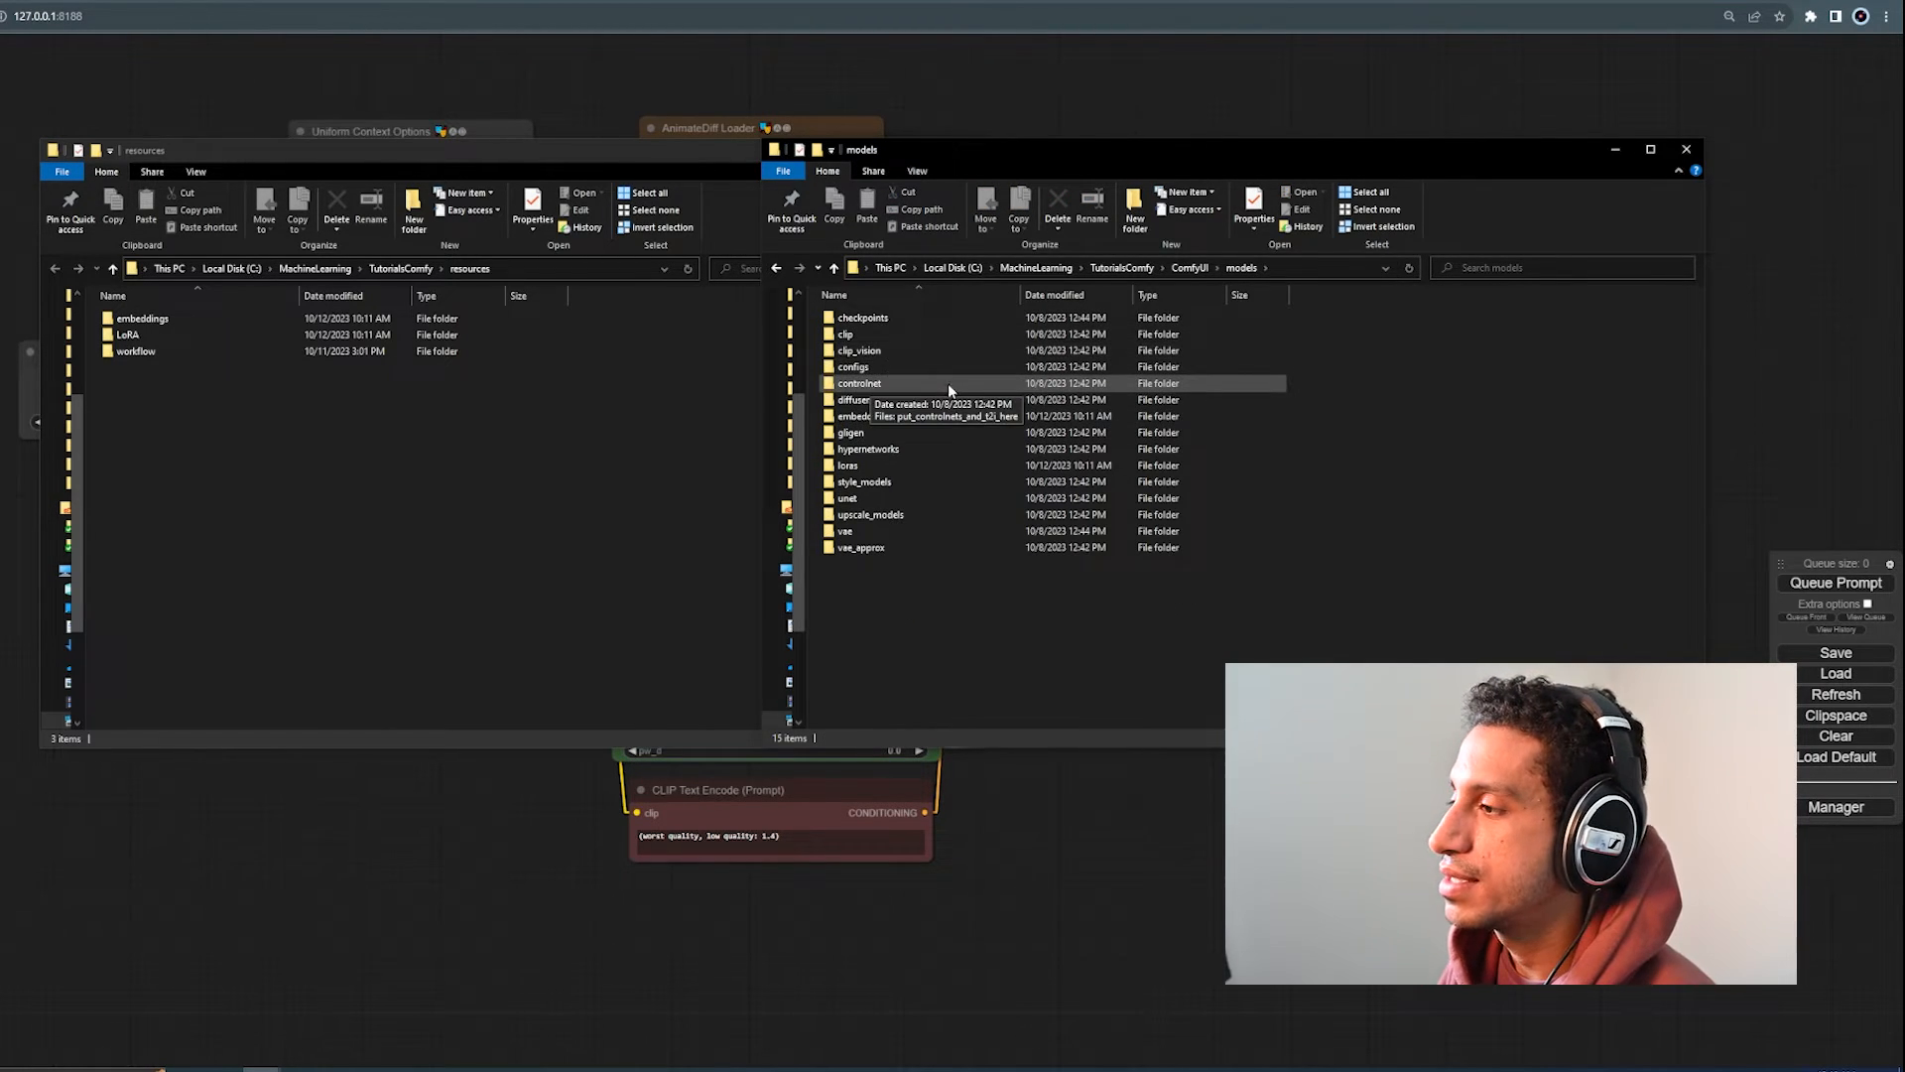
pyautogui.moveTo(905, 399)
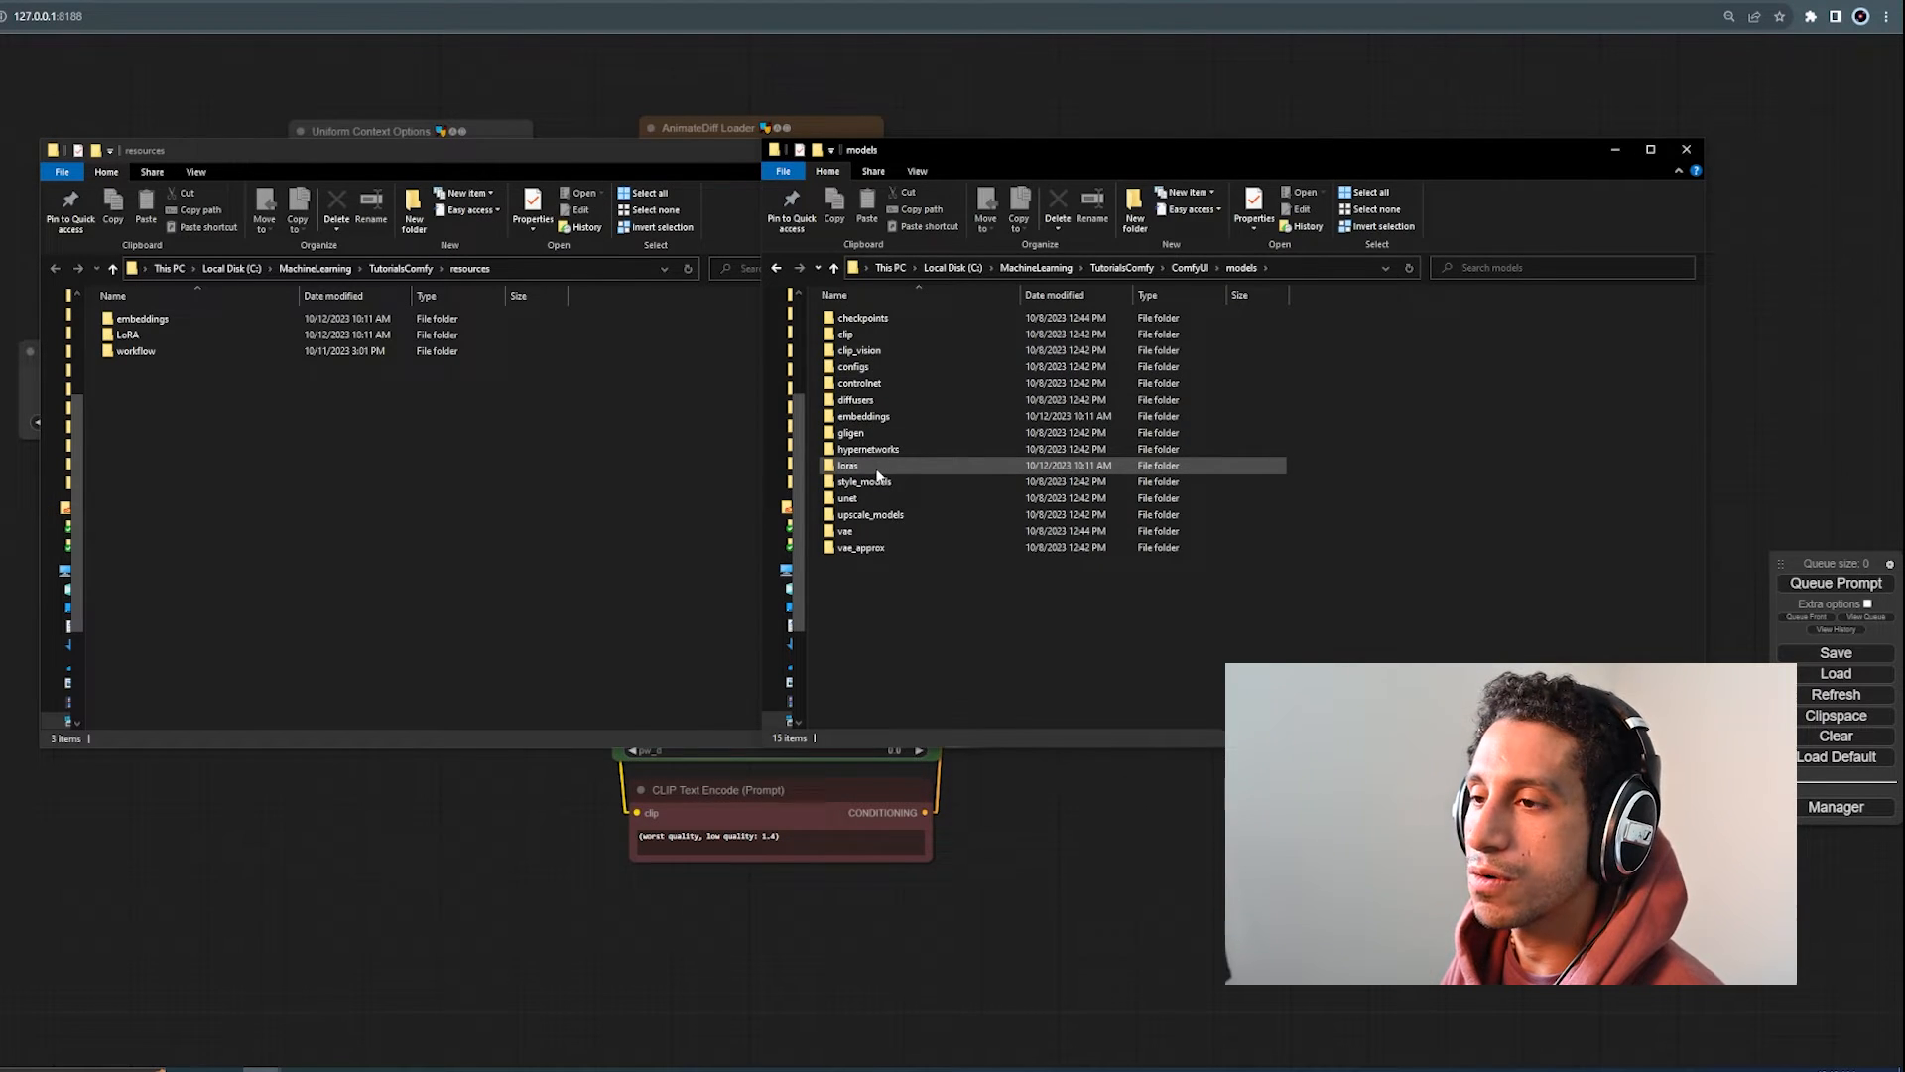
pyautogui.click(868, 448)
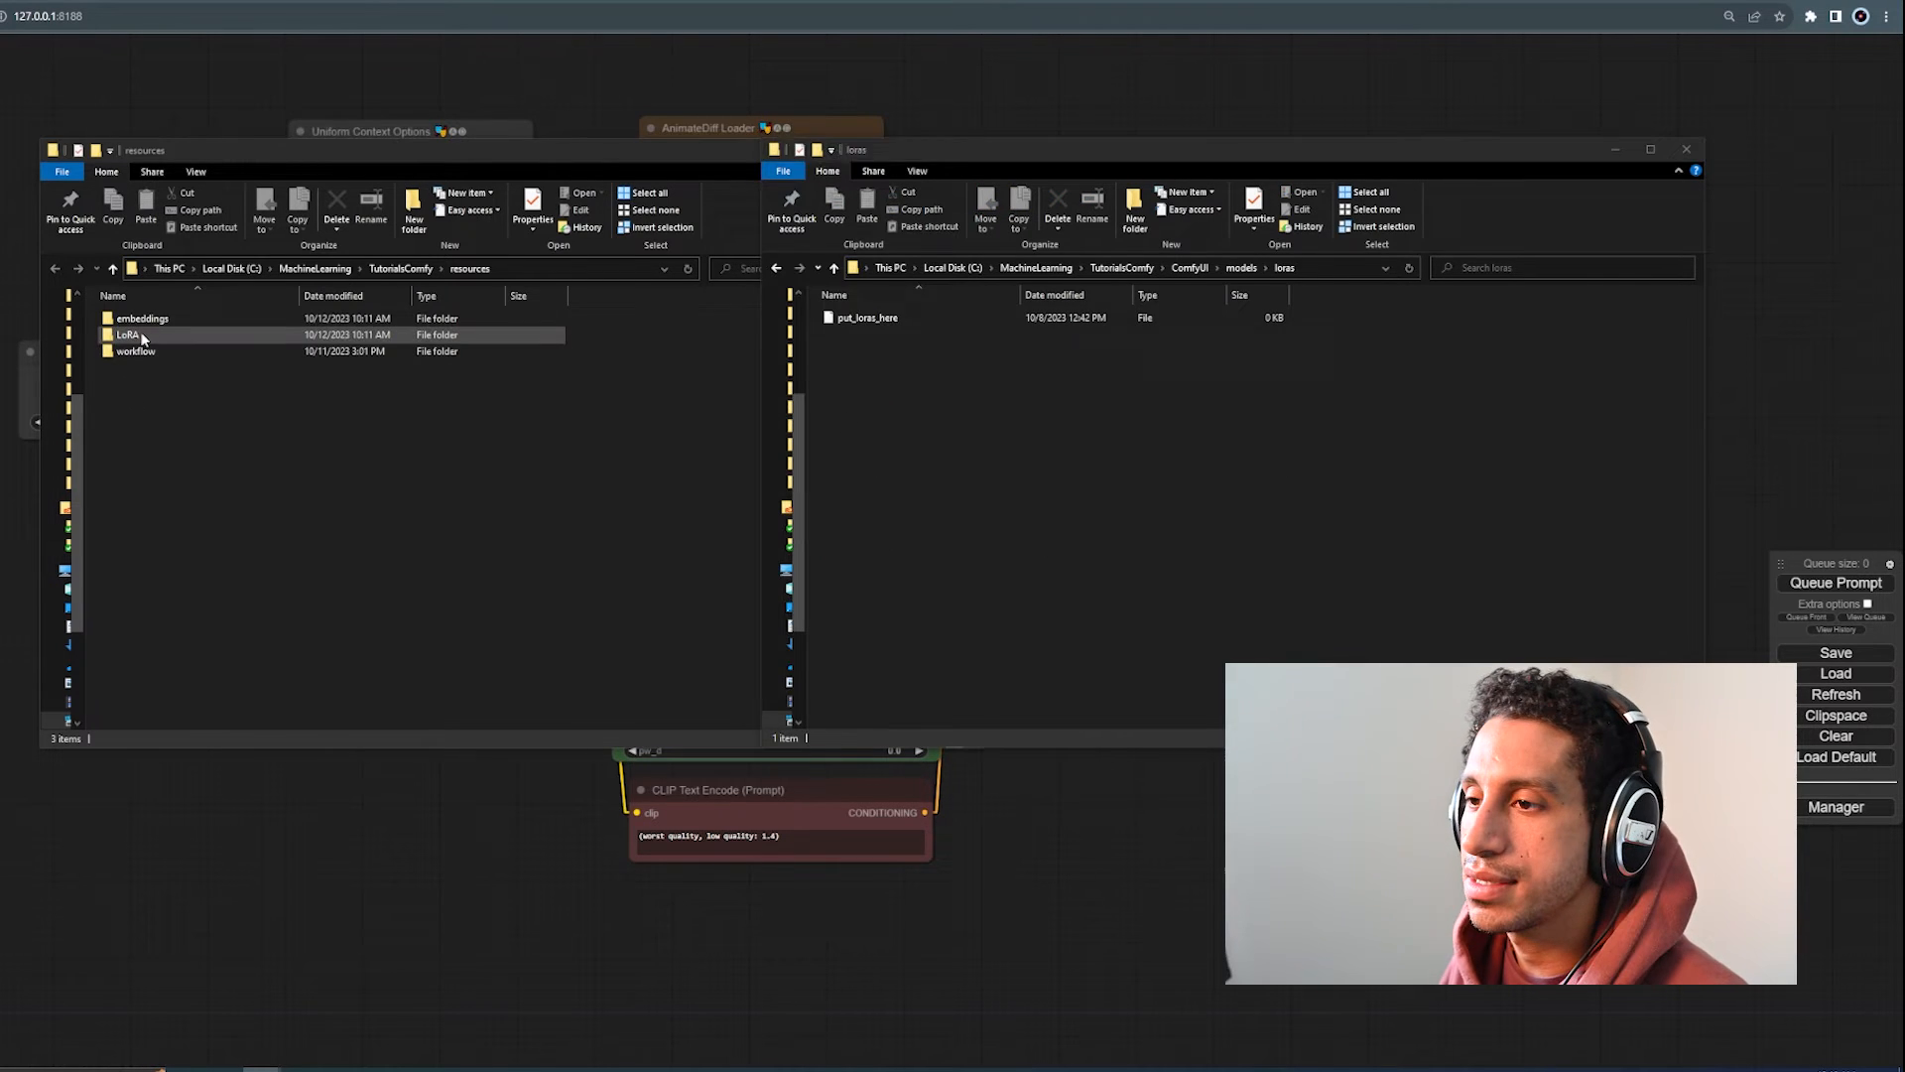
pyautogui.doubleClick(127, 333)
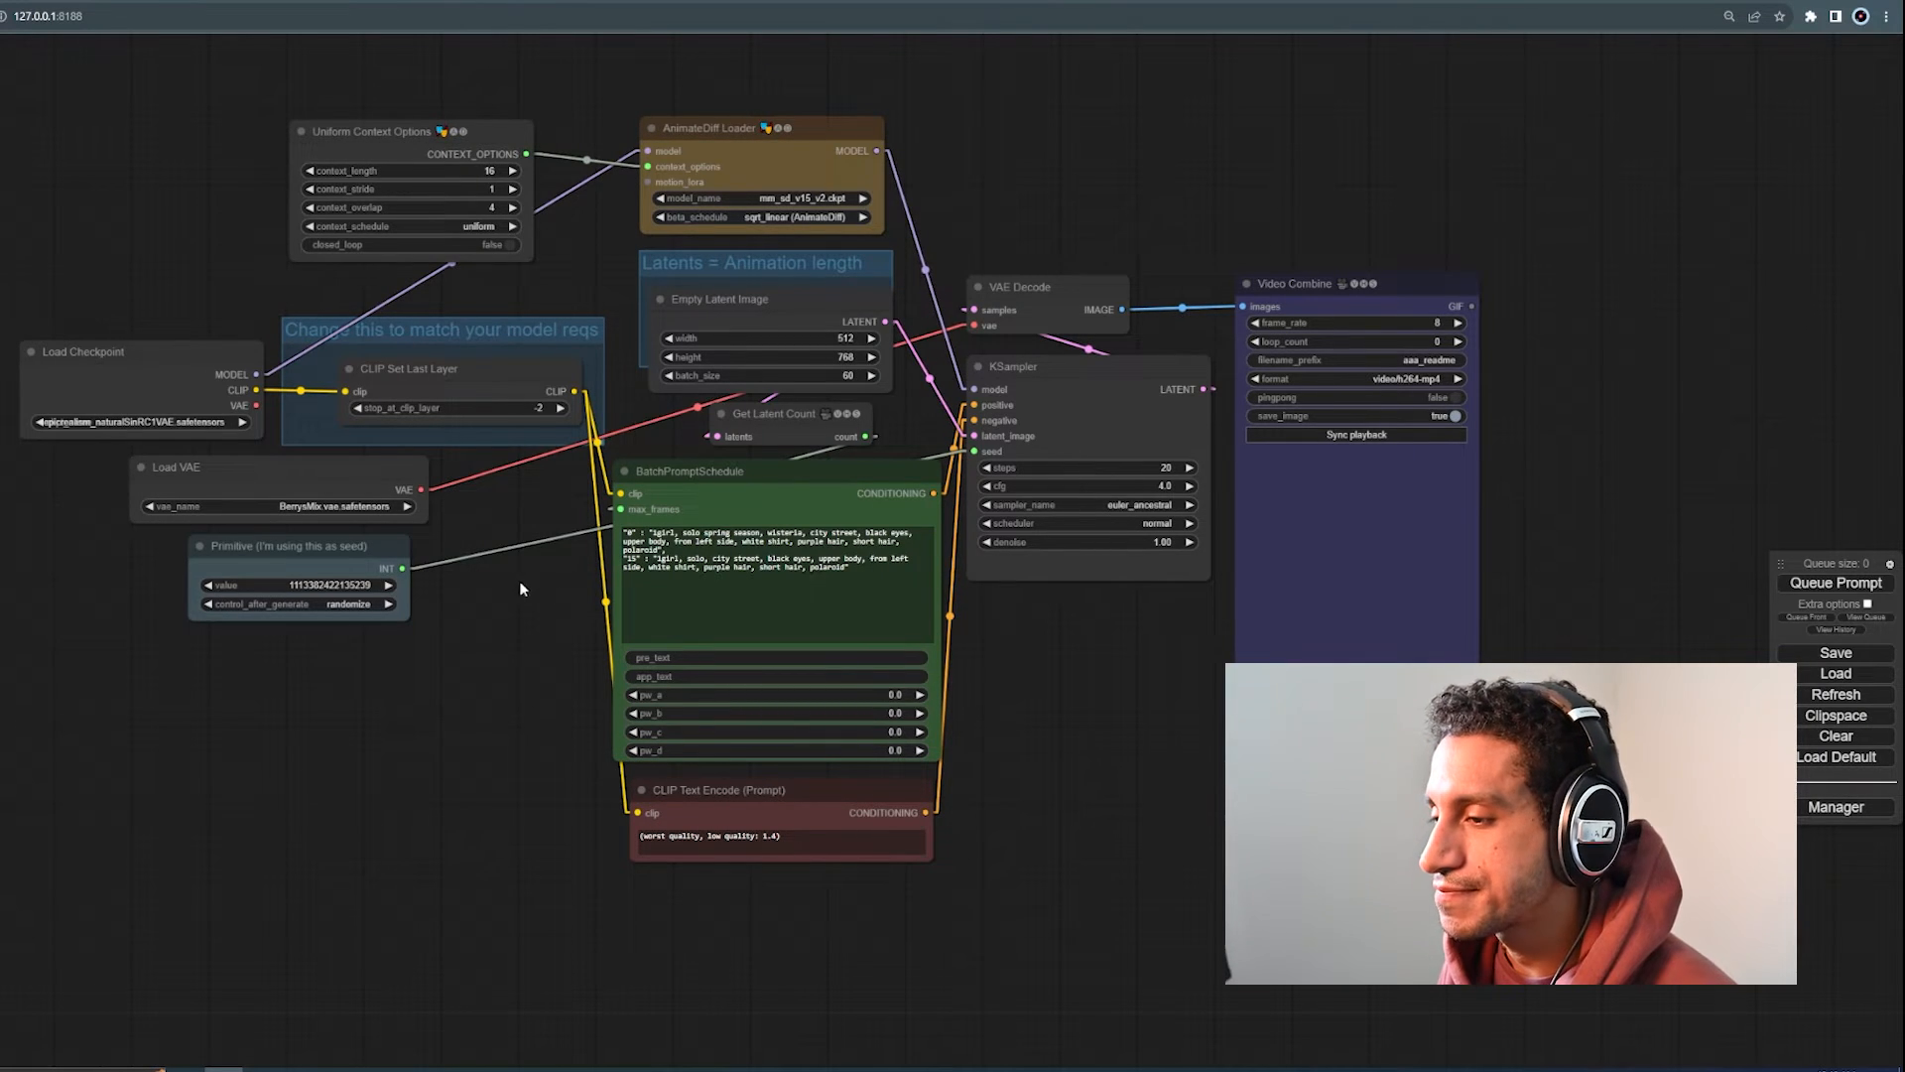
pyautogui.moveTo(125, 552)
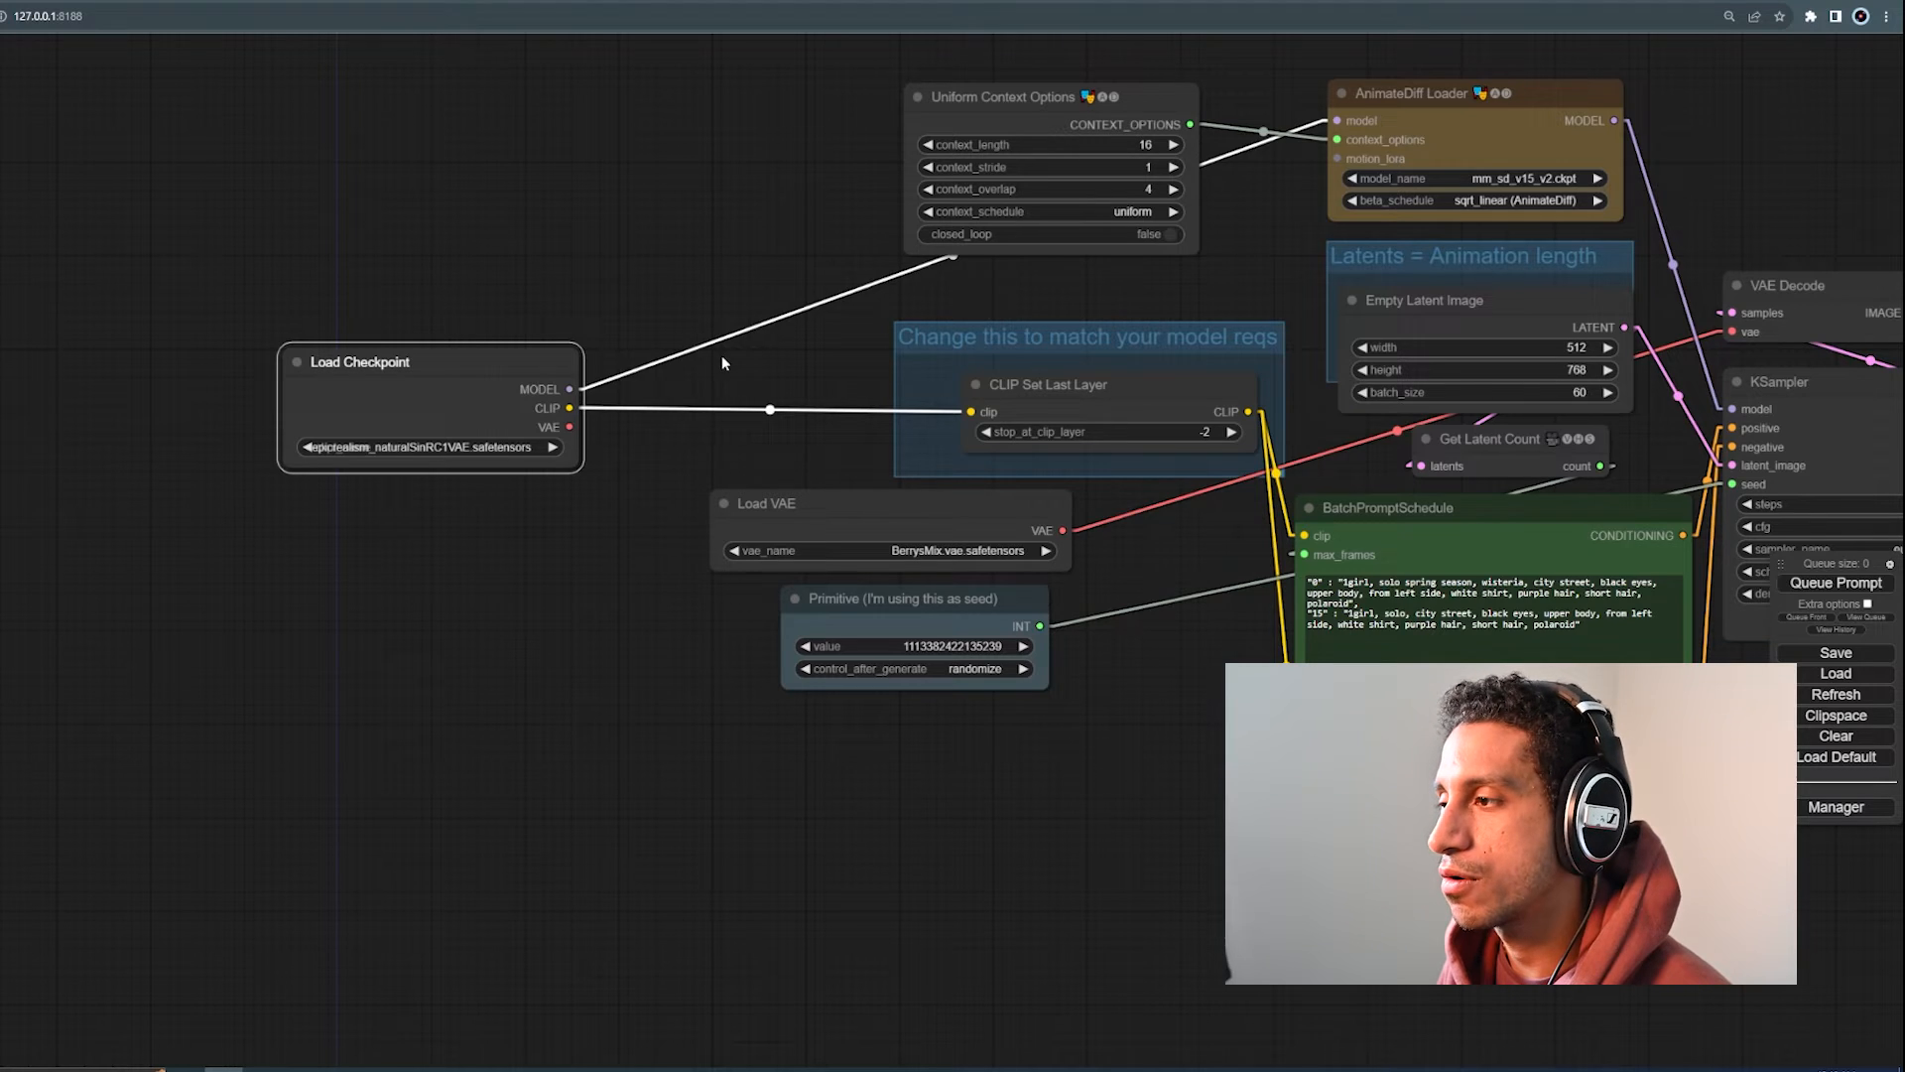
# Step: Move Load Checkpoint left and add a LoraLoader node from the 'lora' search
pyautogui.moveTo(431, 361); pyautogui.dragTo(292, 360)
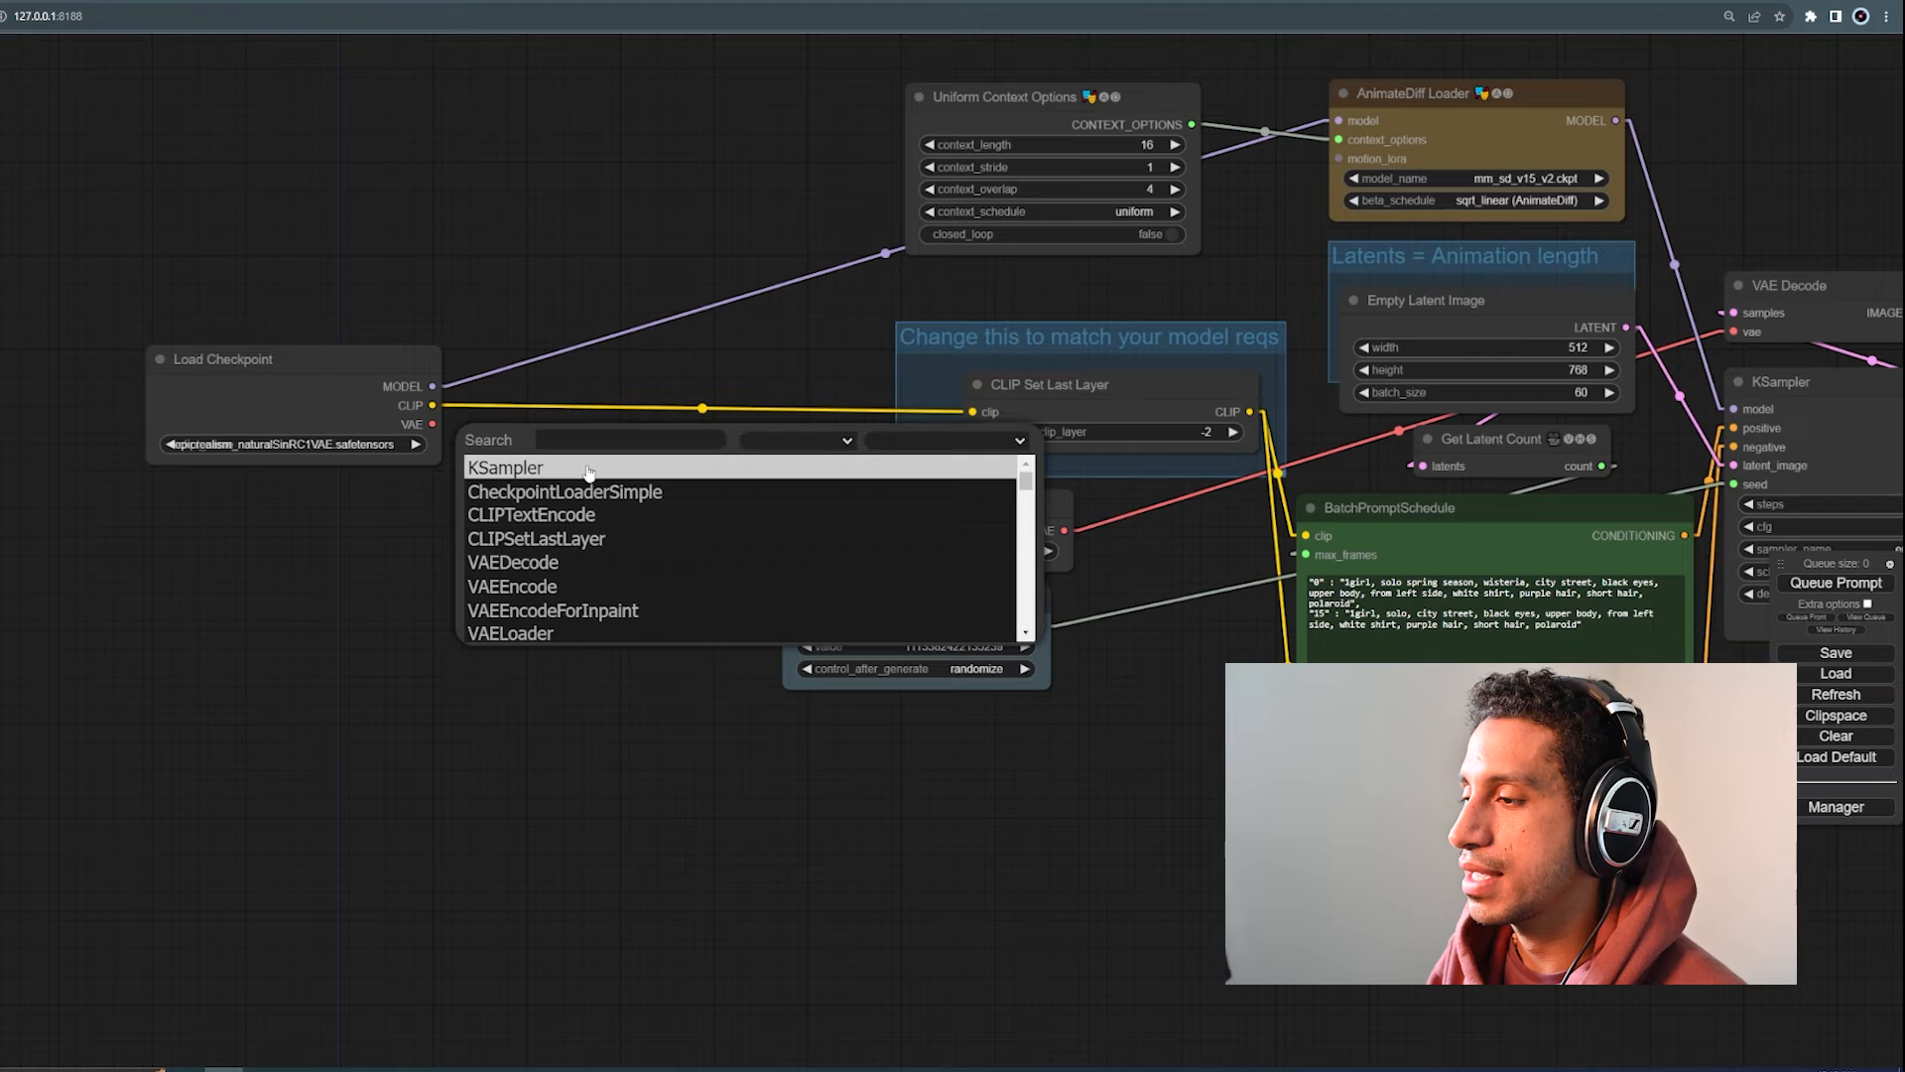
pyautogui.write('lora')
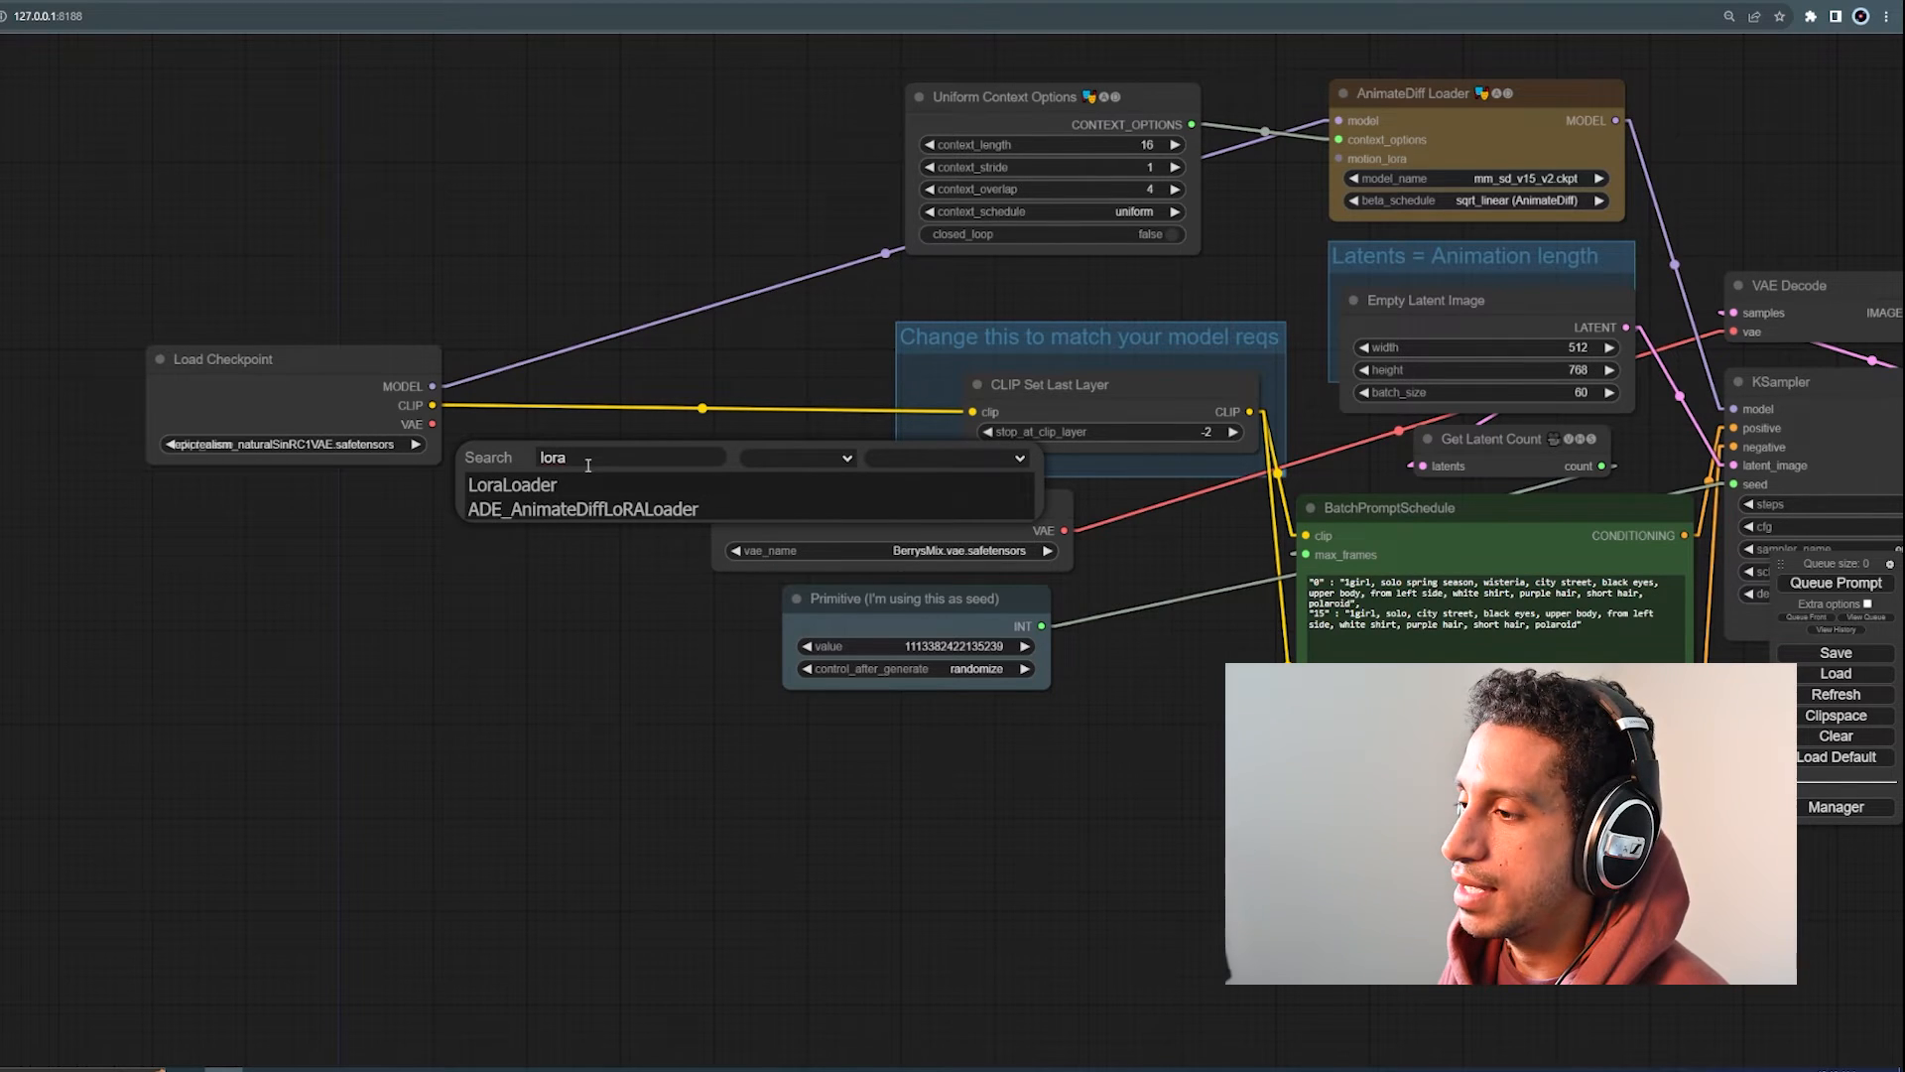
pyautogui.click(512, 484)
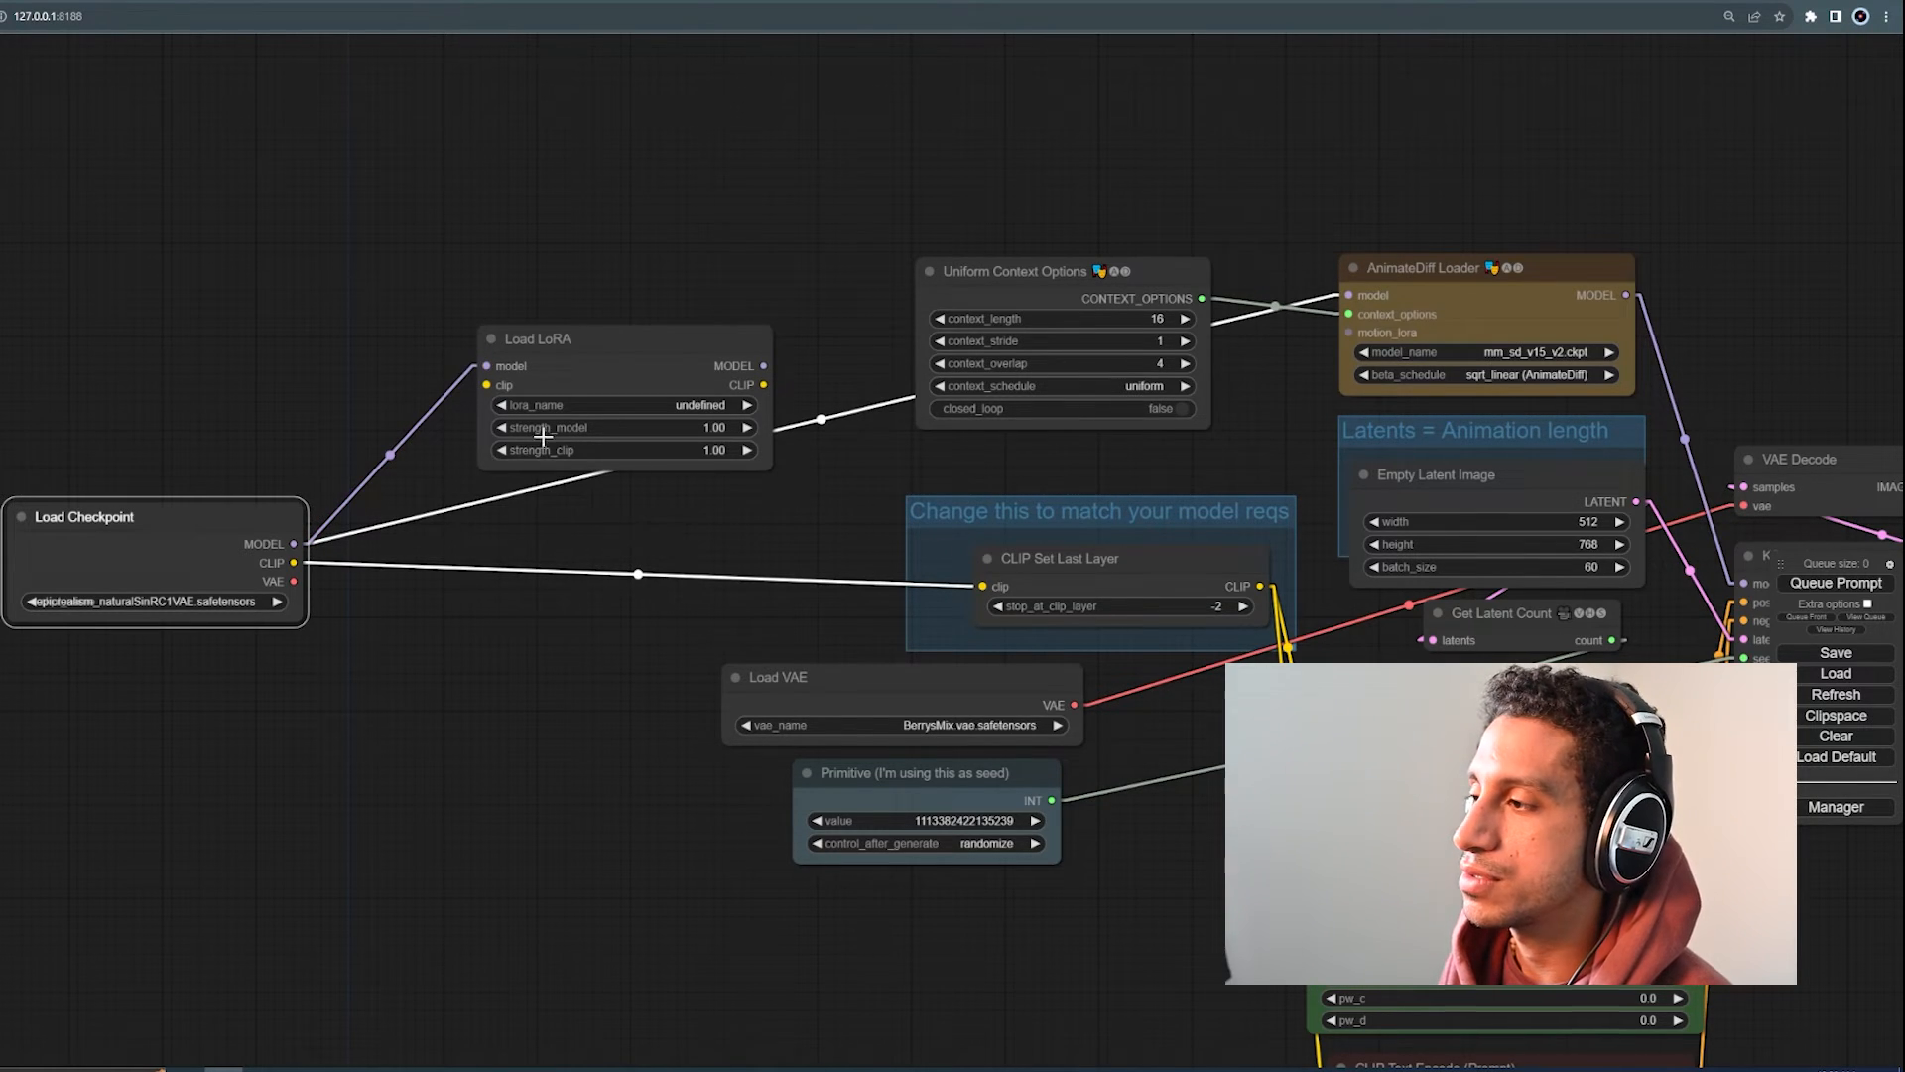
# Step: Route Load LoRA's model output into AnimateDiff Loader and its clip output into CLIP Set Last Layer
pyautogui.moveTo(534, 337); pyautogui.dragTo(474, 268)
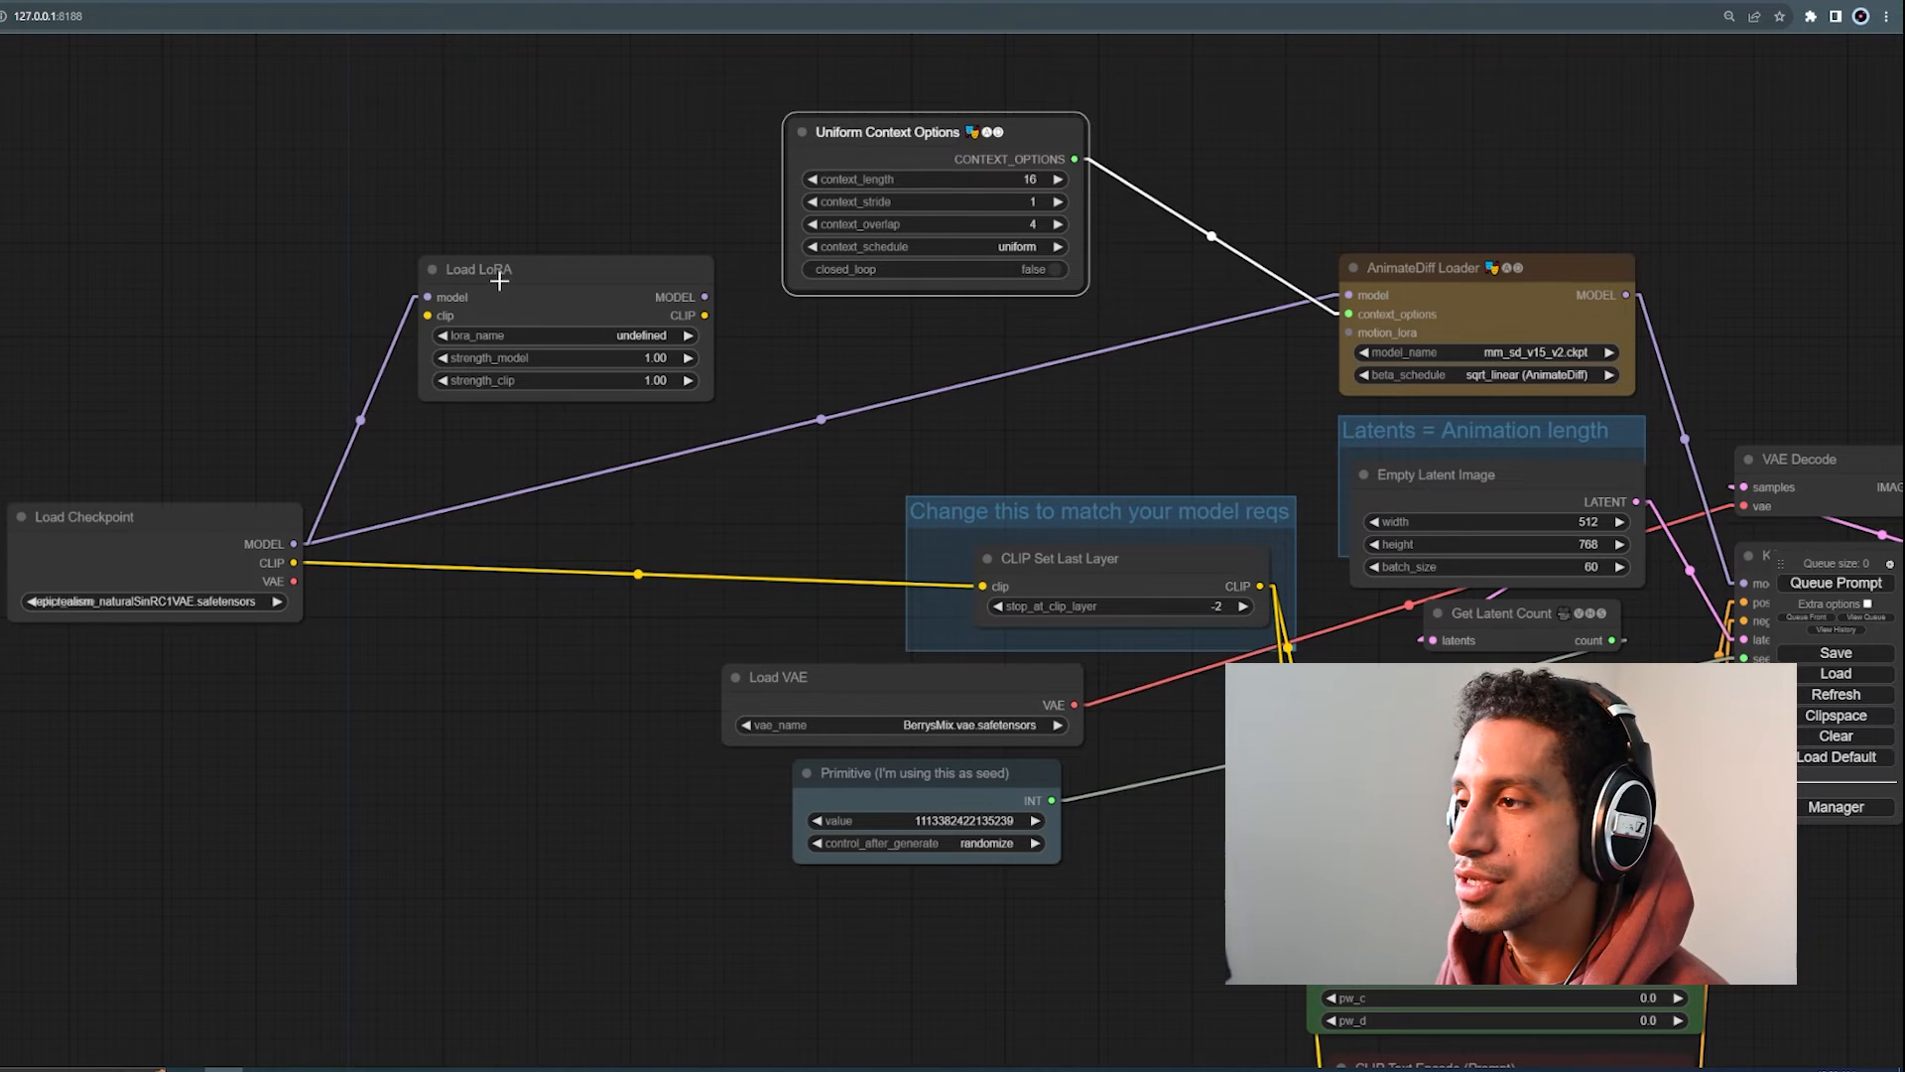
pyautogui.moveTo(702, 296); pyautogui.dragTo(820, 316)
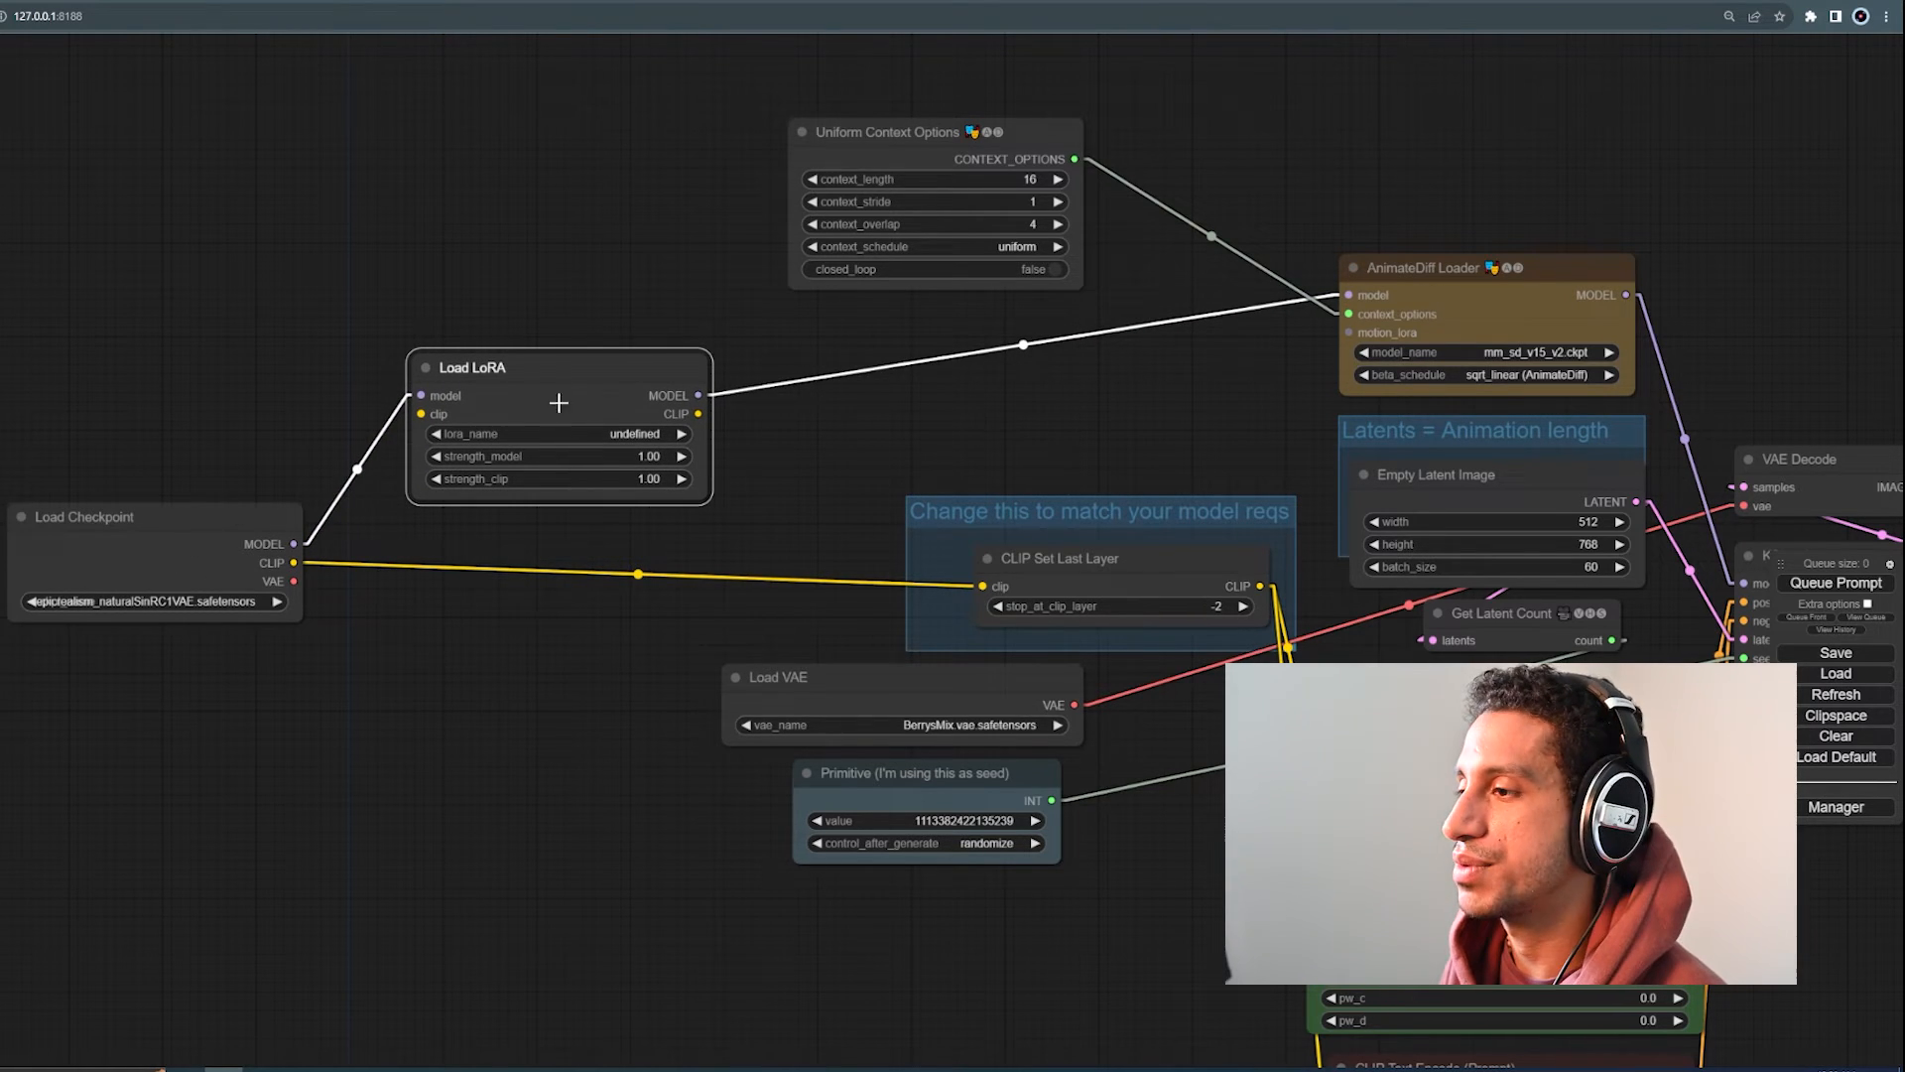
pyautogui.moveTo(429, 593)
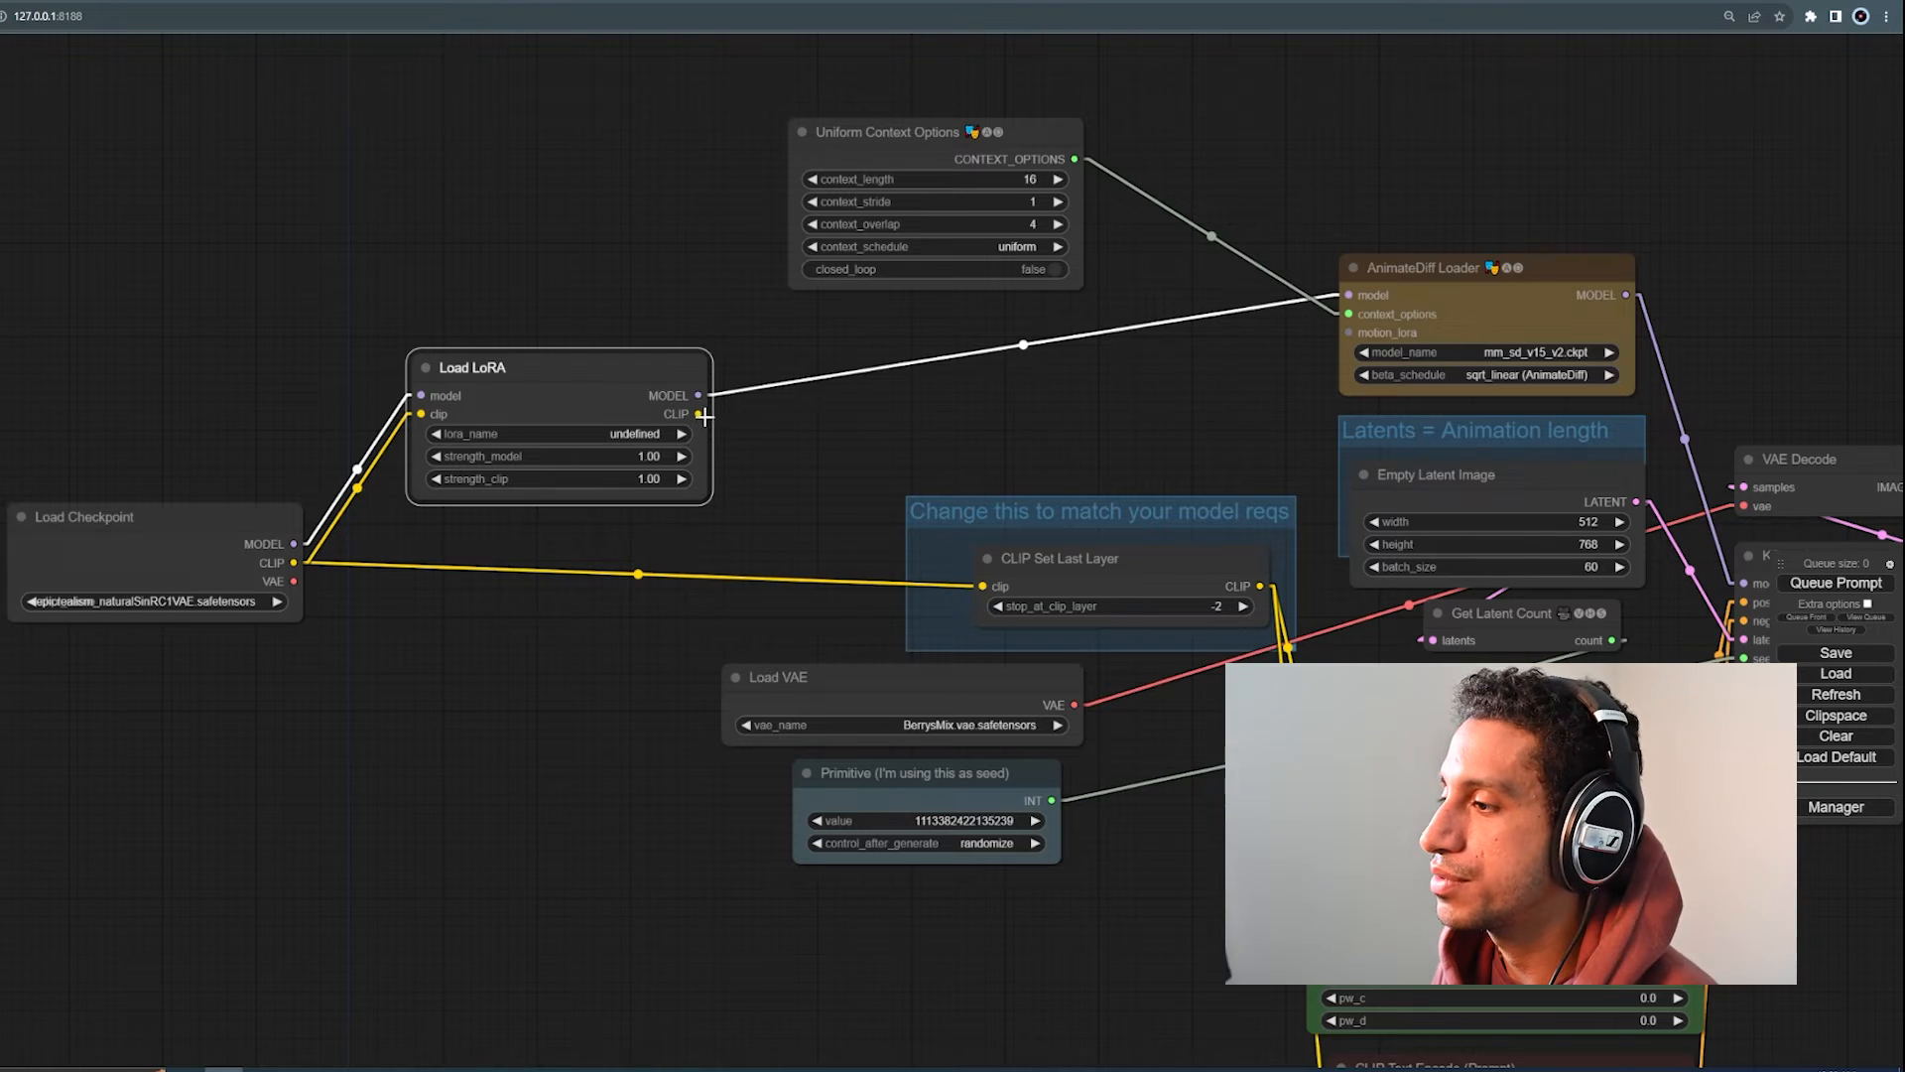
pyautogui.moveTo(701, 413); pyautogui.dragTo(984, 587)
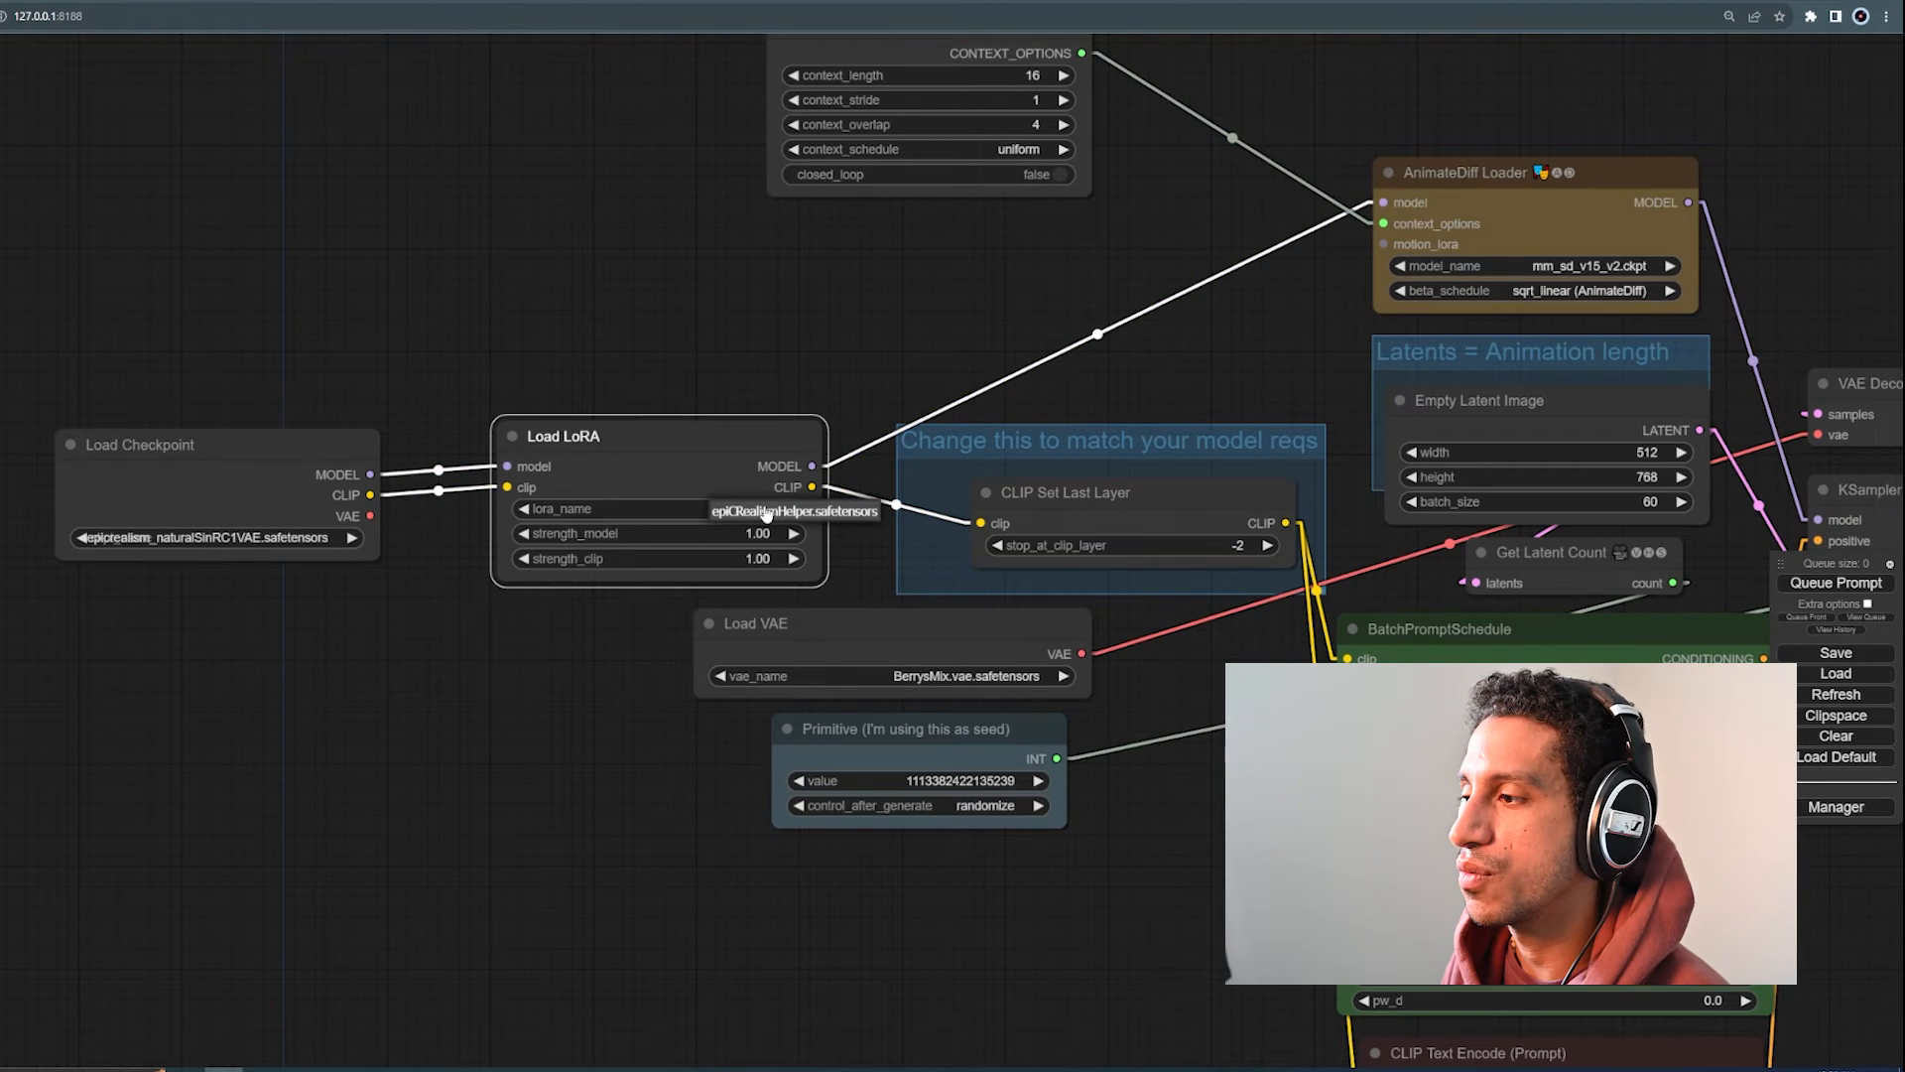
# Step: Select epiCRealismHelper.safetensors as the LoRA with both strengths at 1.00
pyautogui.click(656, 508)
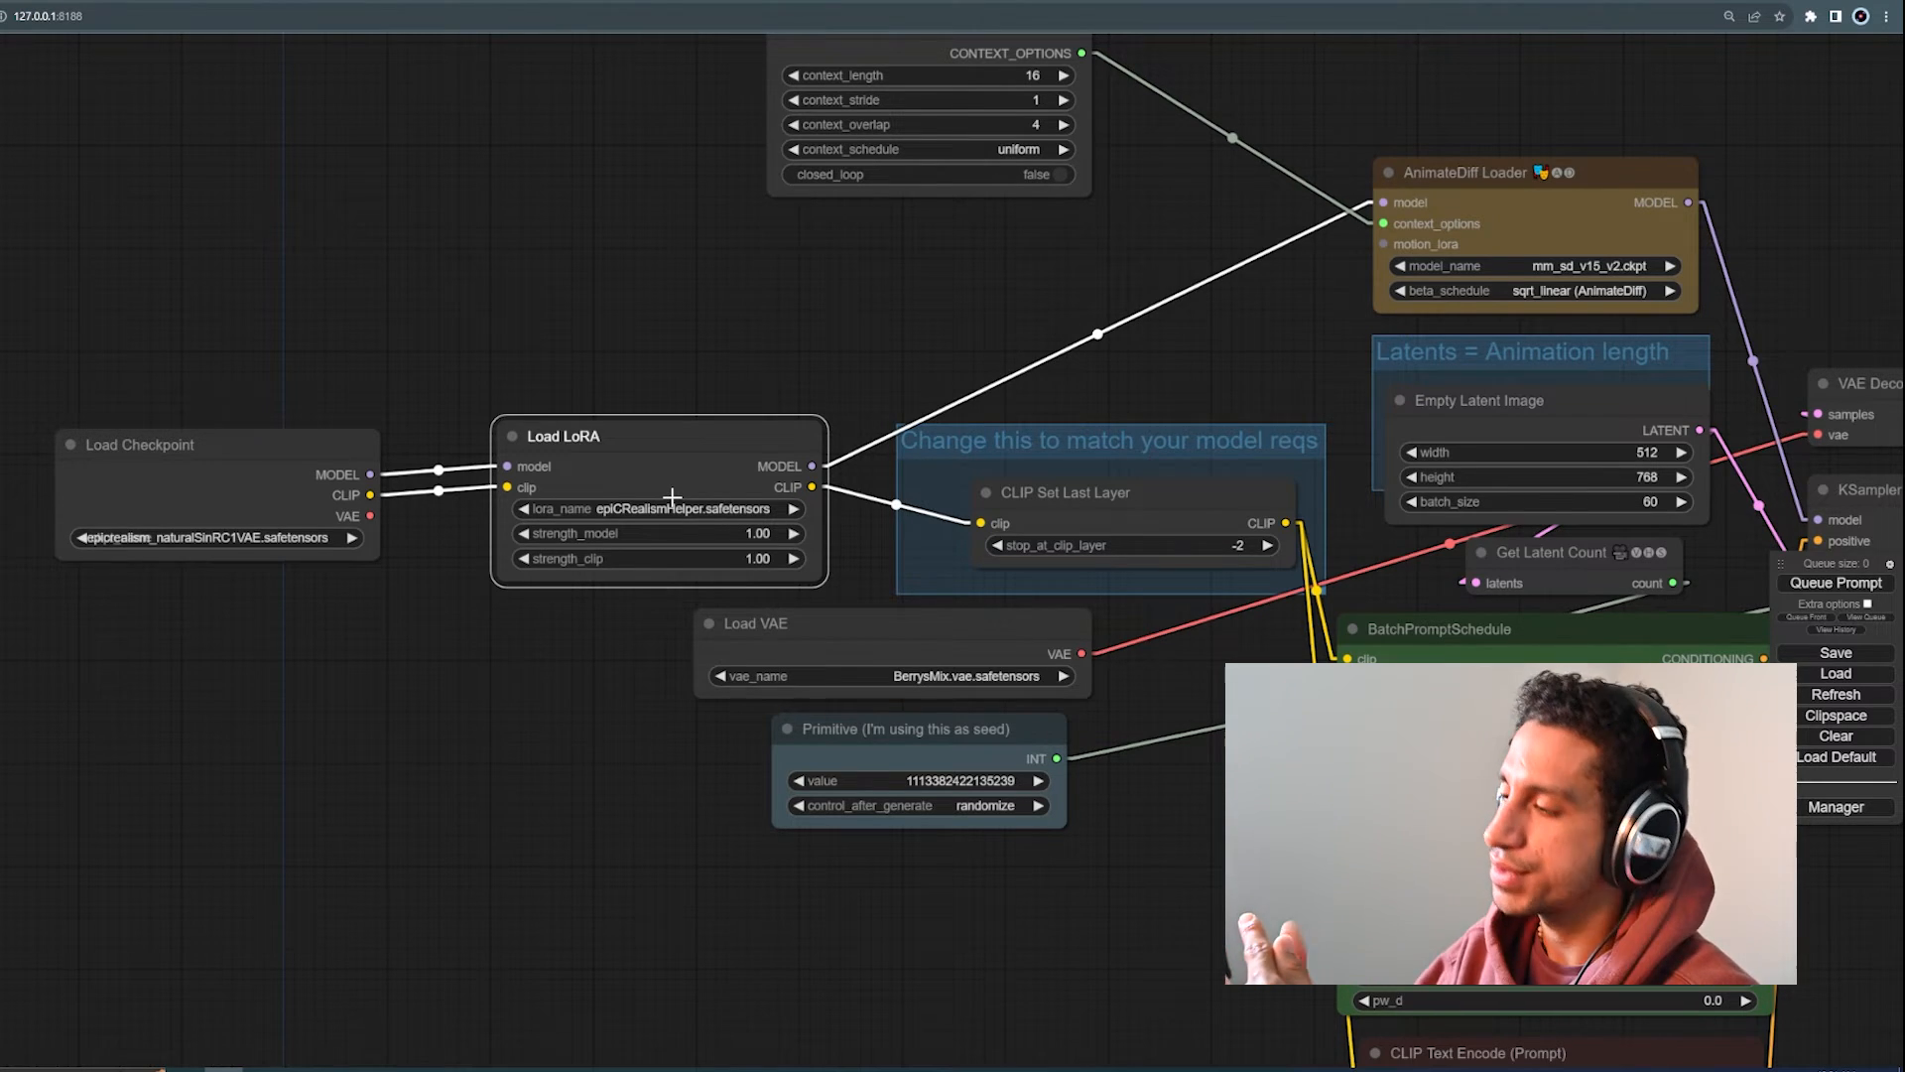
pyautogui.moveTo(778, 361)
pyautogui.write('(worst quality, low quality: 1.4),')
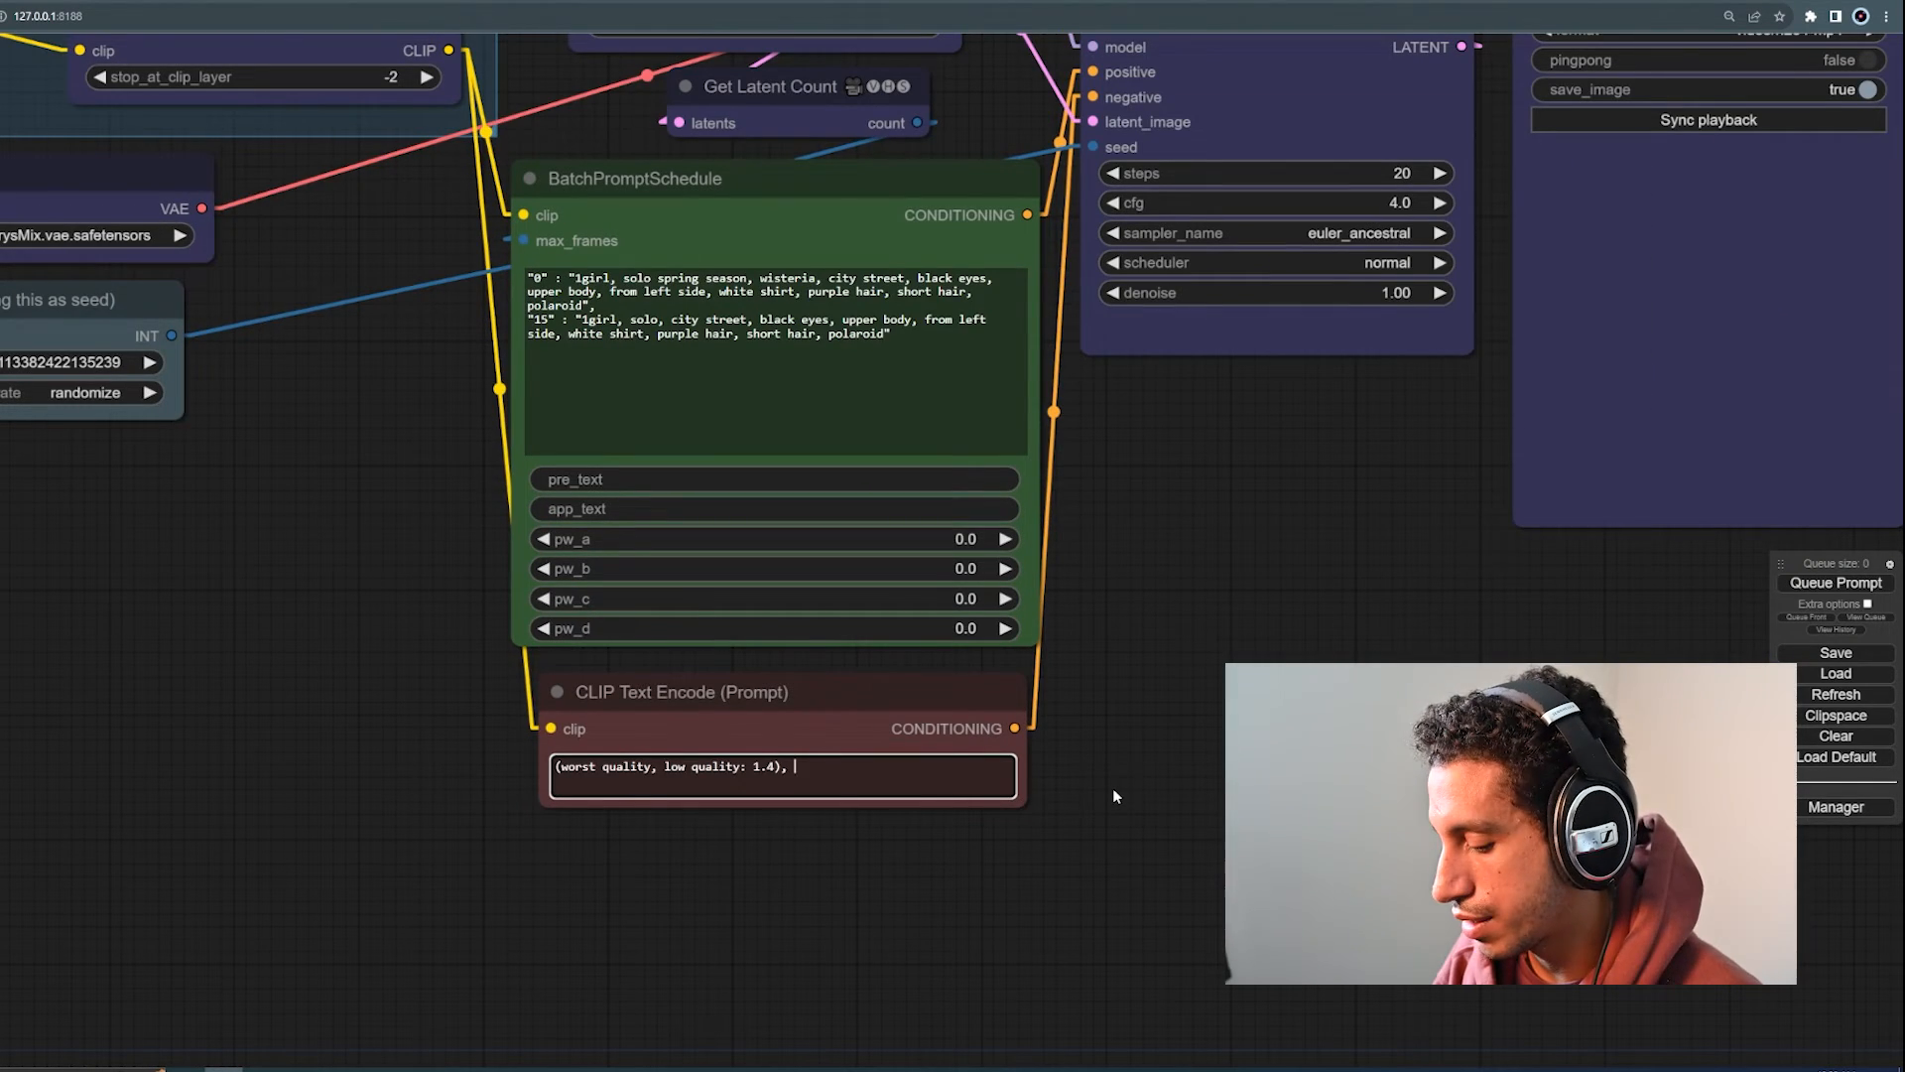
# Step: Add 'embedding:' after the quality terms in the negative prompt and bring up the Manager menu
pyautogui.write('embedding')
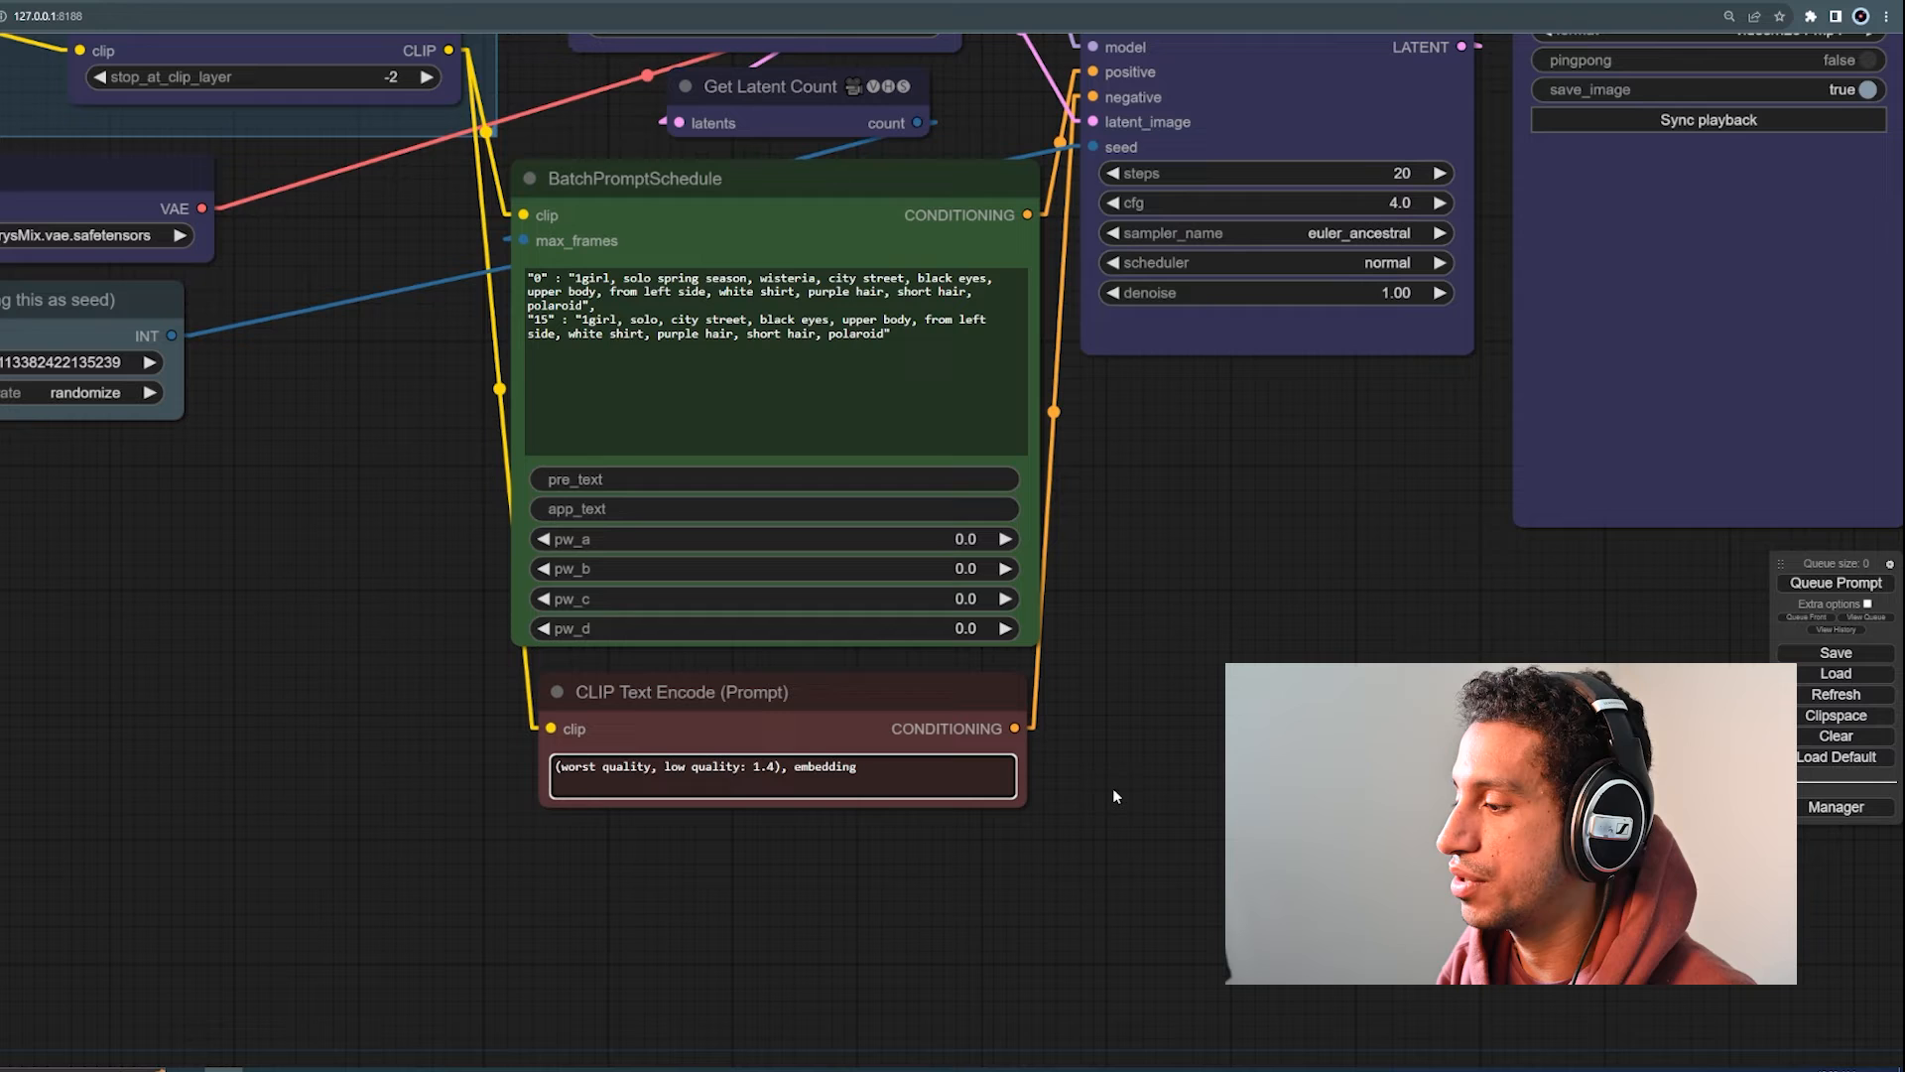
pyautogui.click(873, 766)
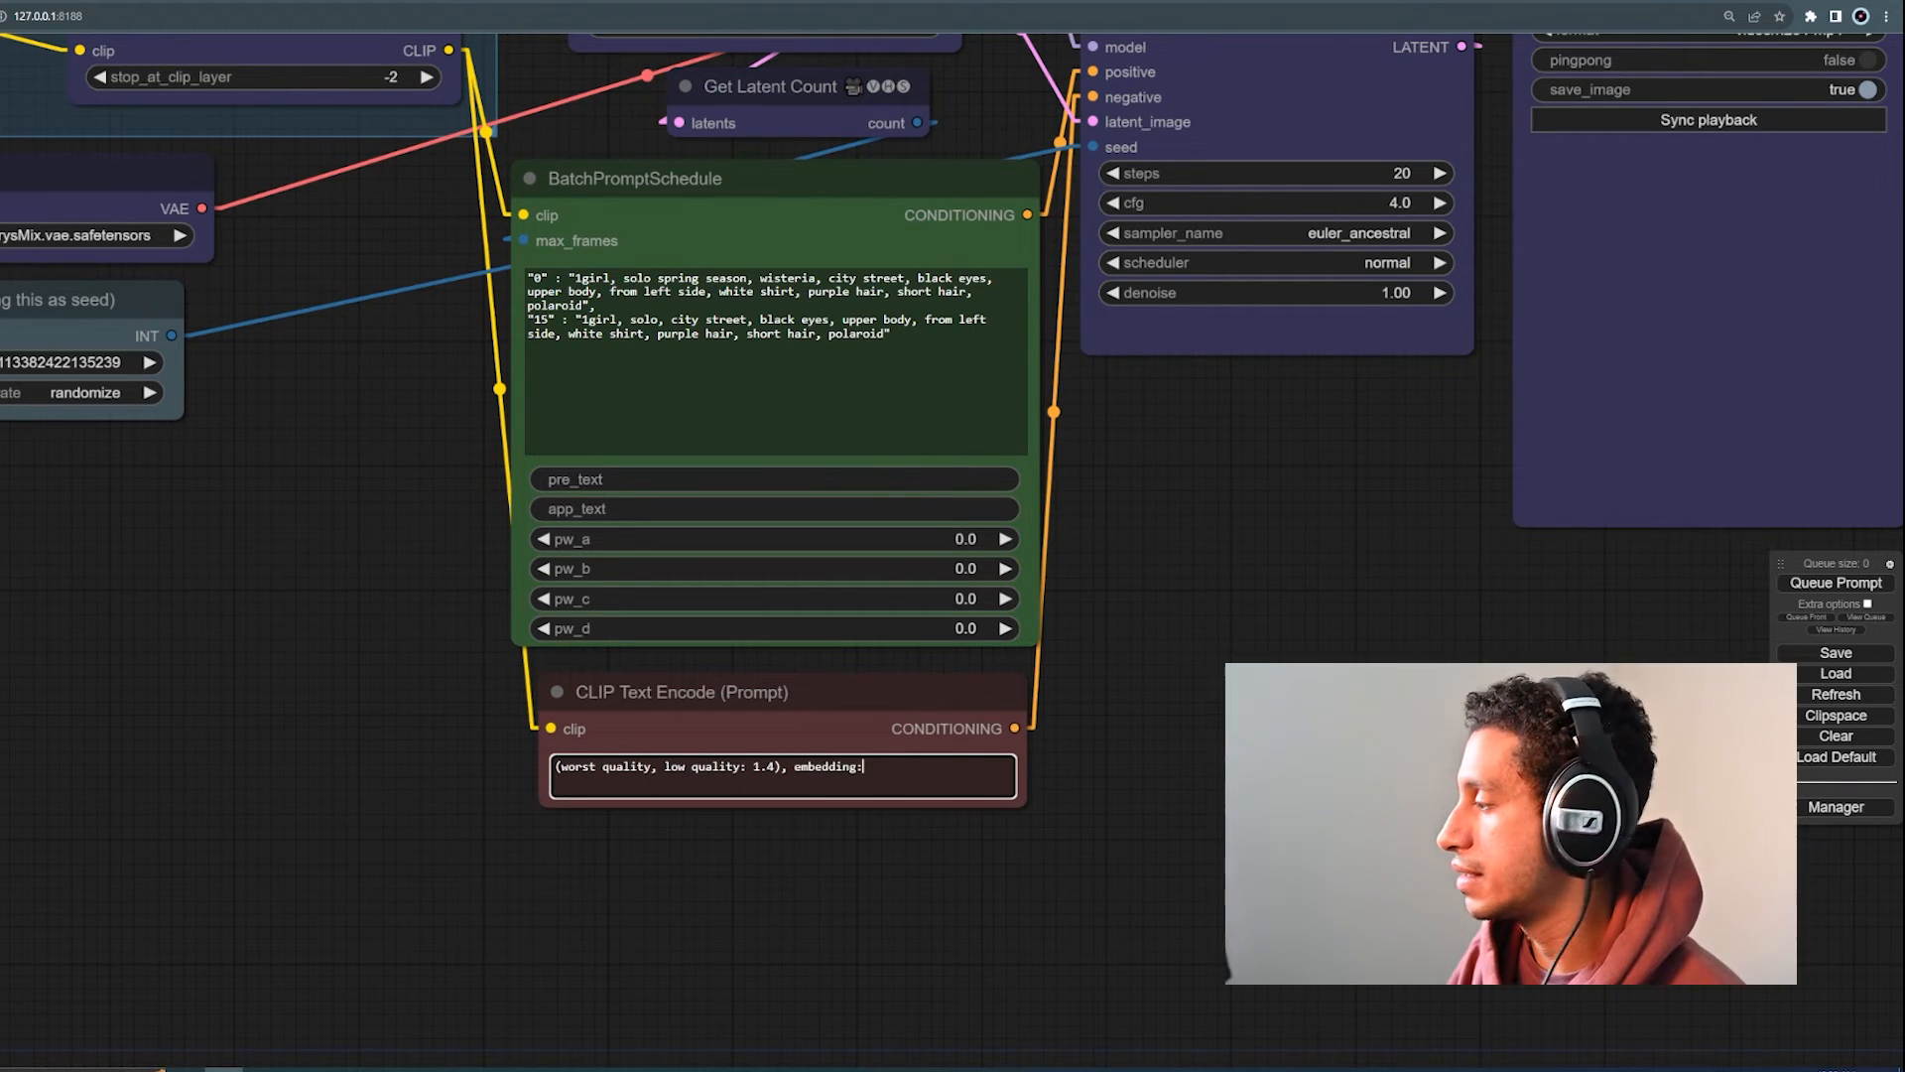
pyautogui.click(1836, 805)
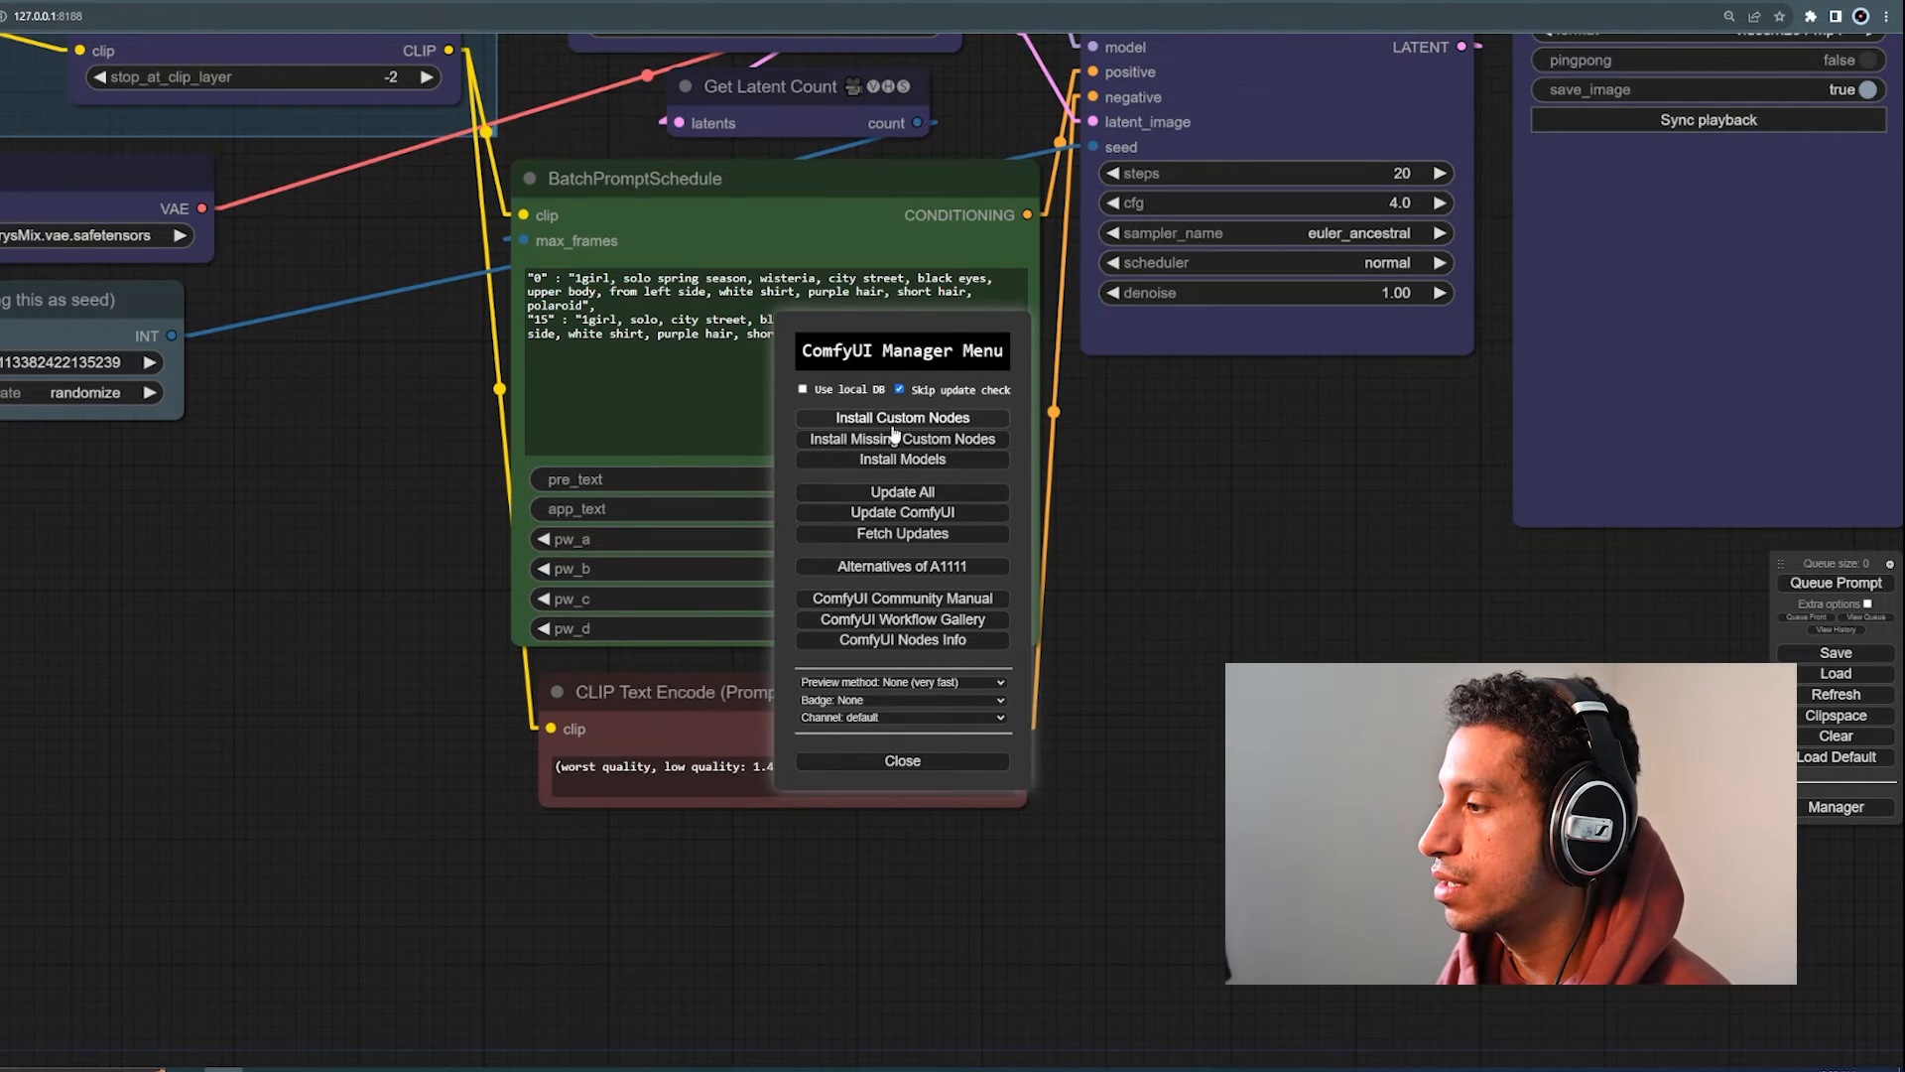
# Step: Search the custom node list for 'tiny' and install the tinyterraNodes pack
pyautogui.click(901, 417)
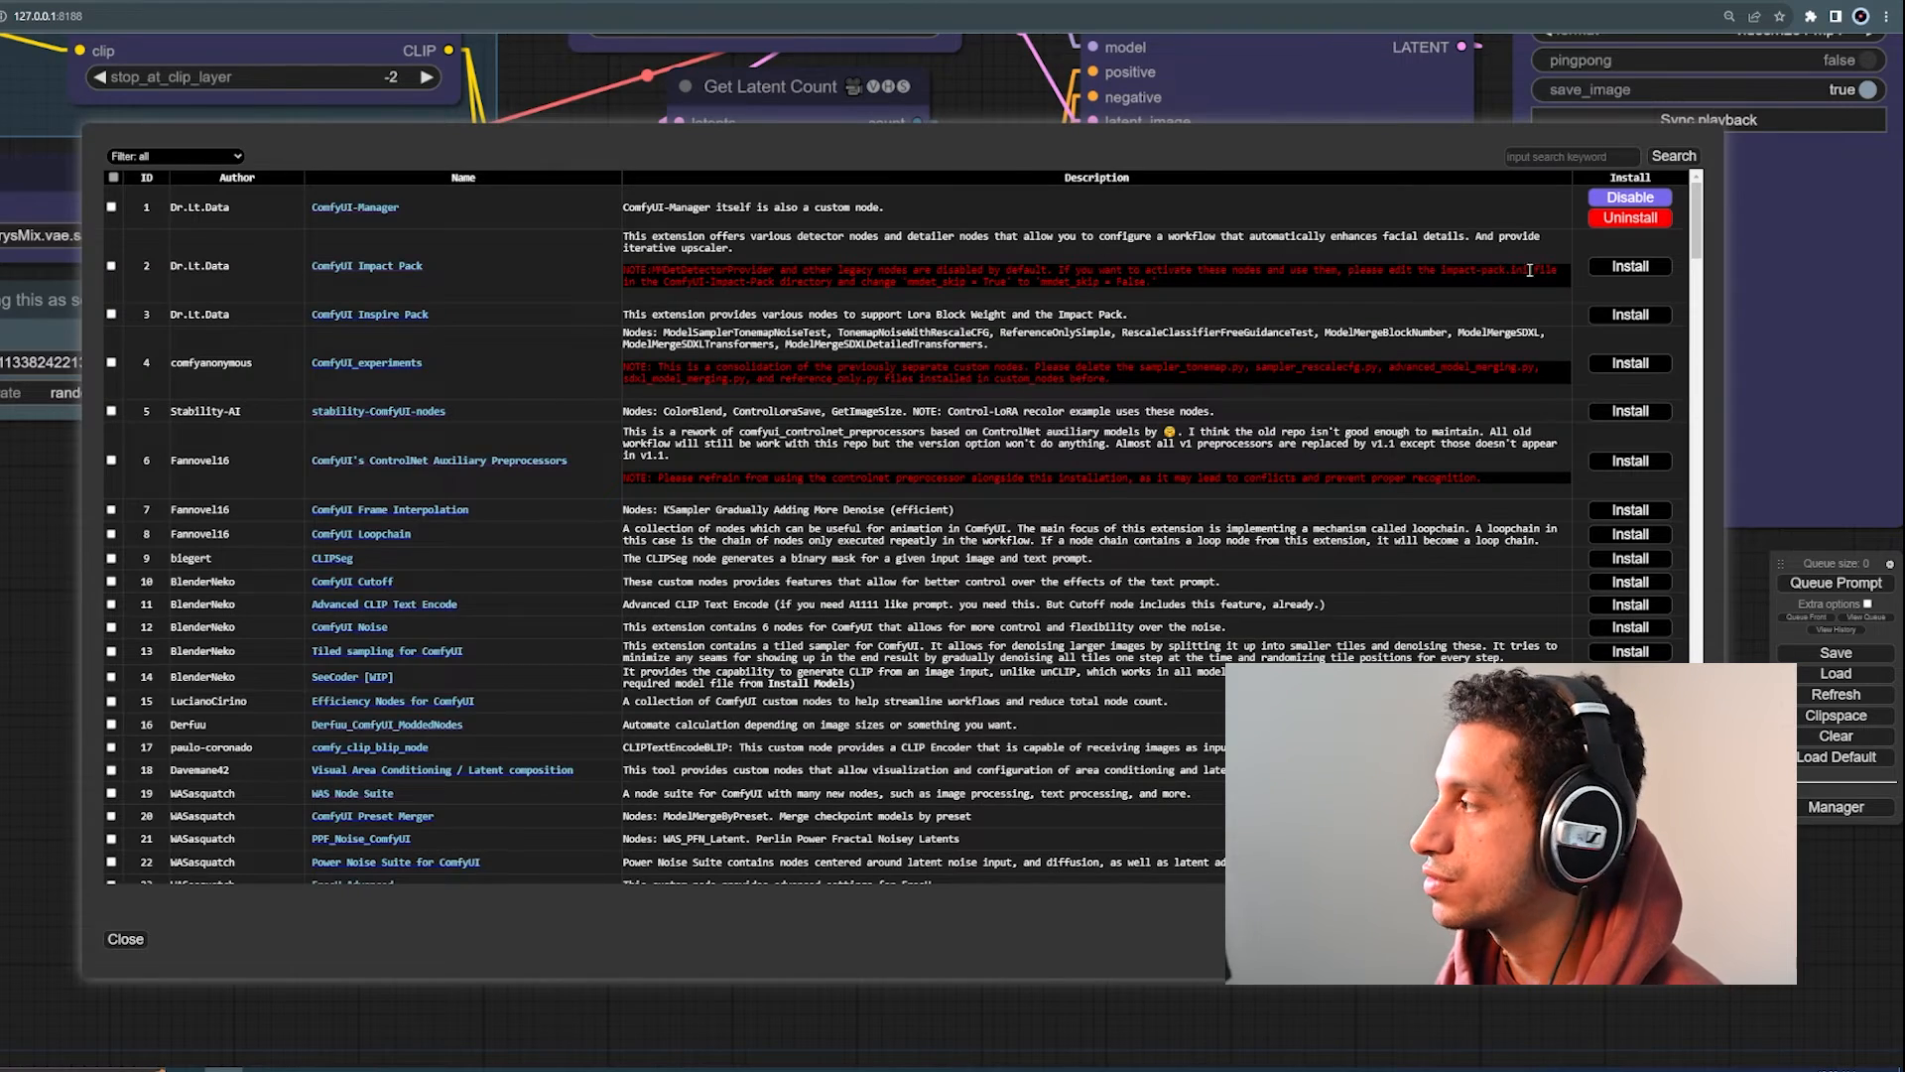
pyautogui.click(1571, 155)
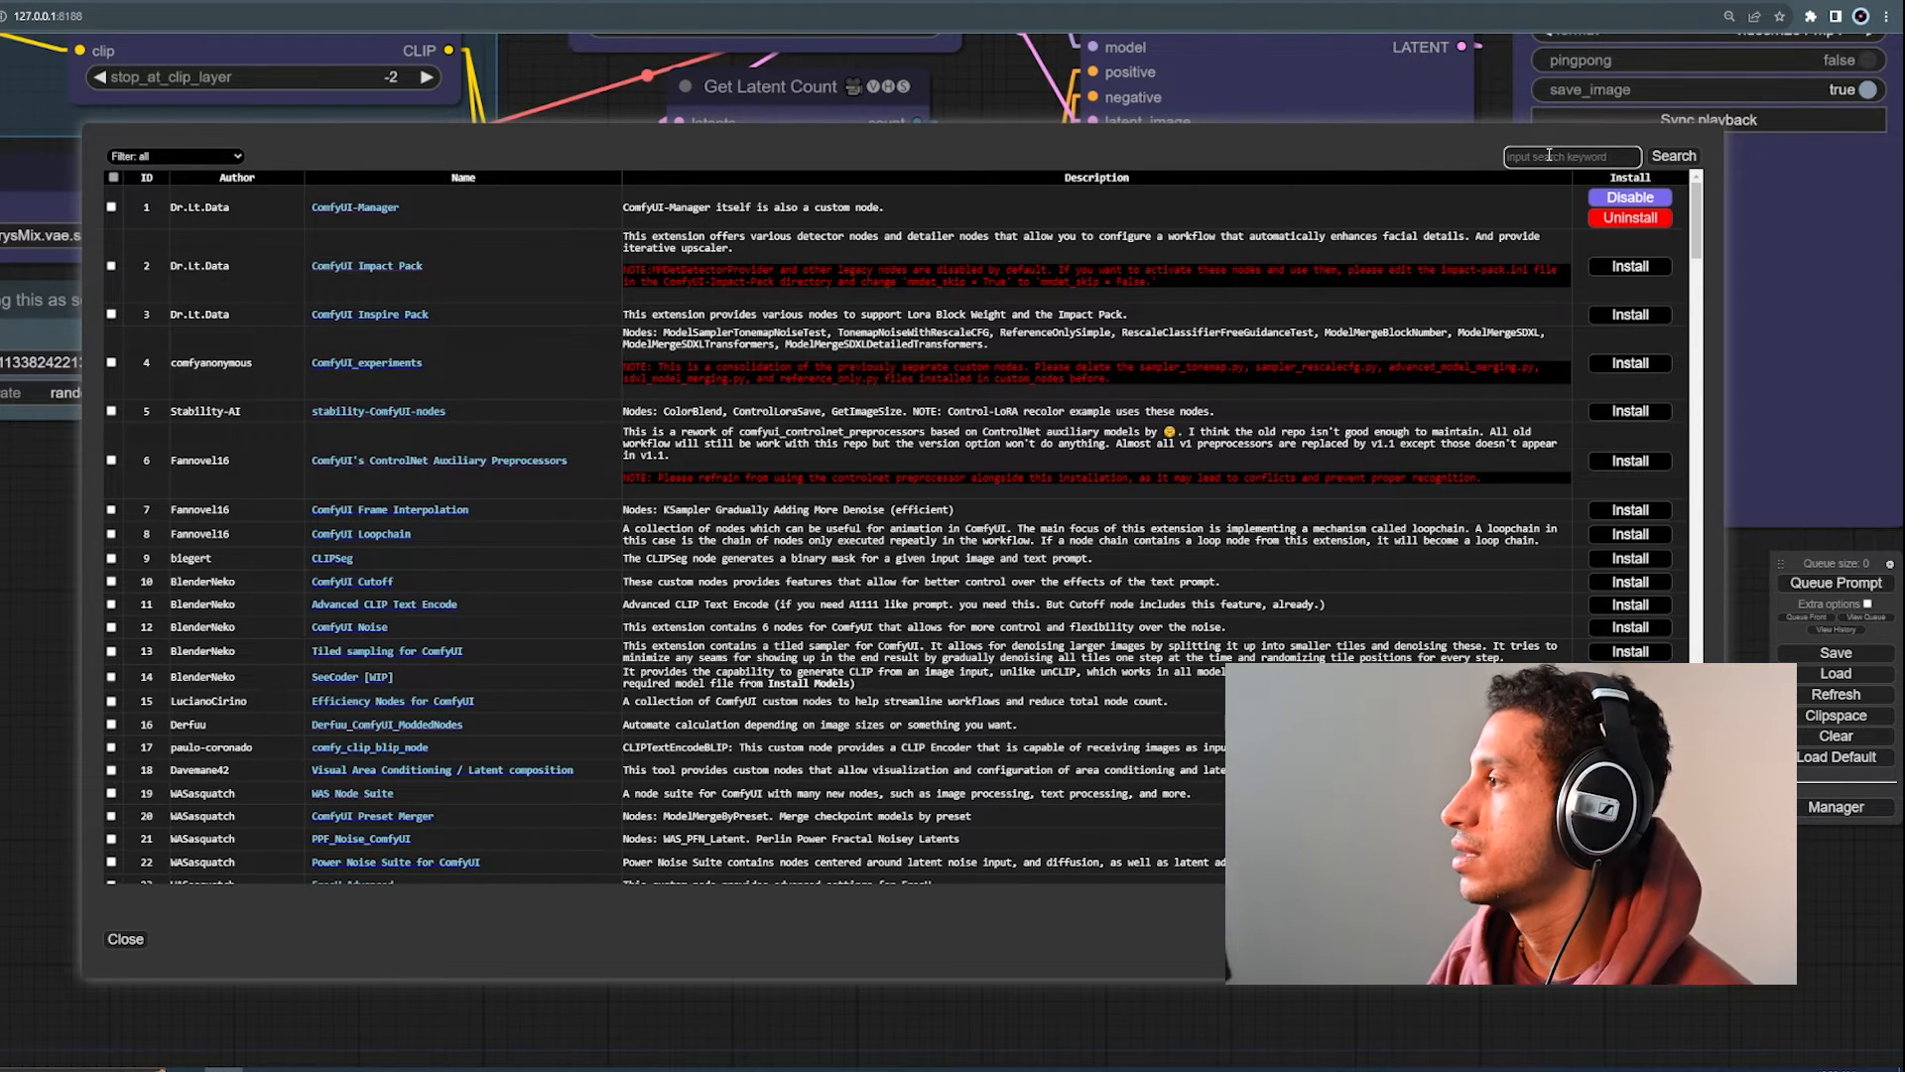
pyautogui.write('tiny')
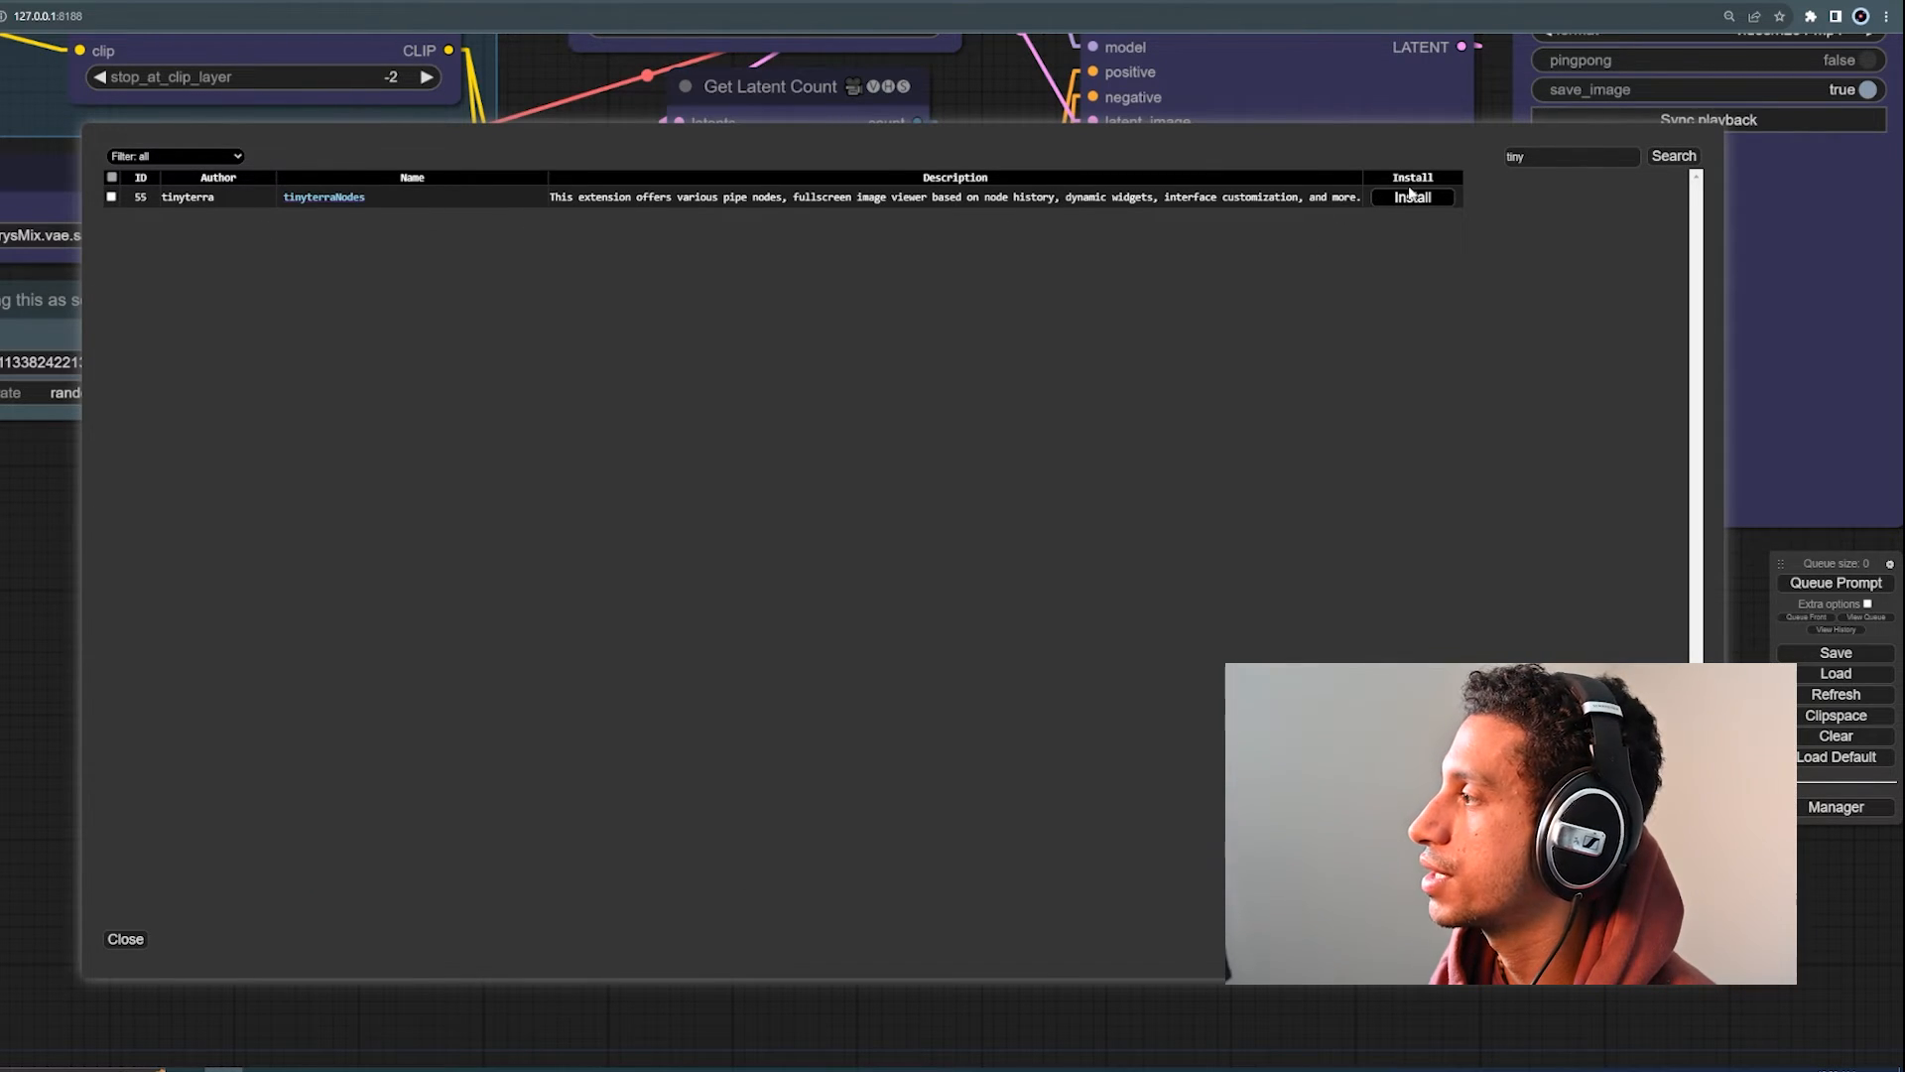
pyautogui.click(1411, 197)
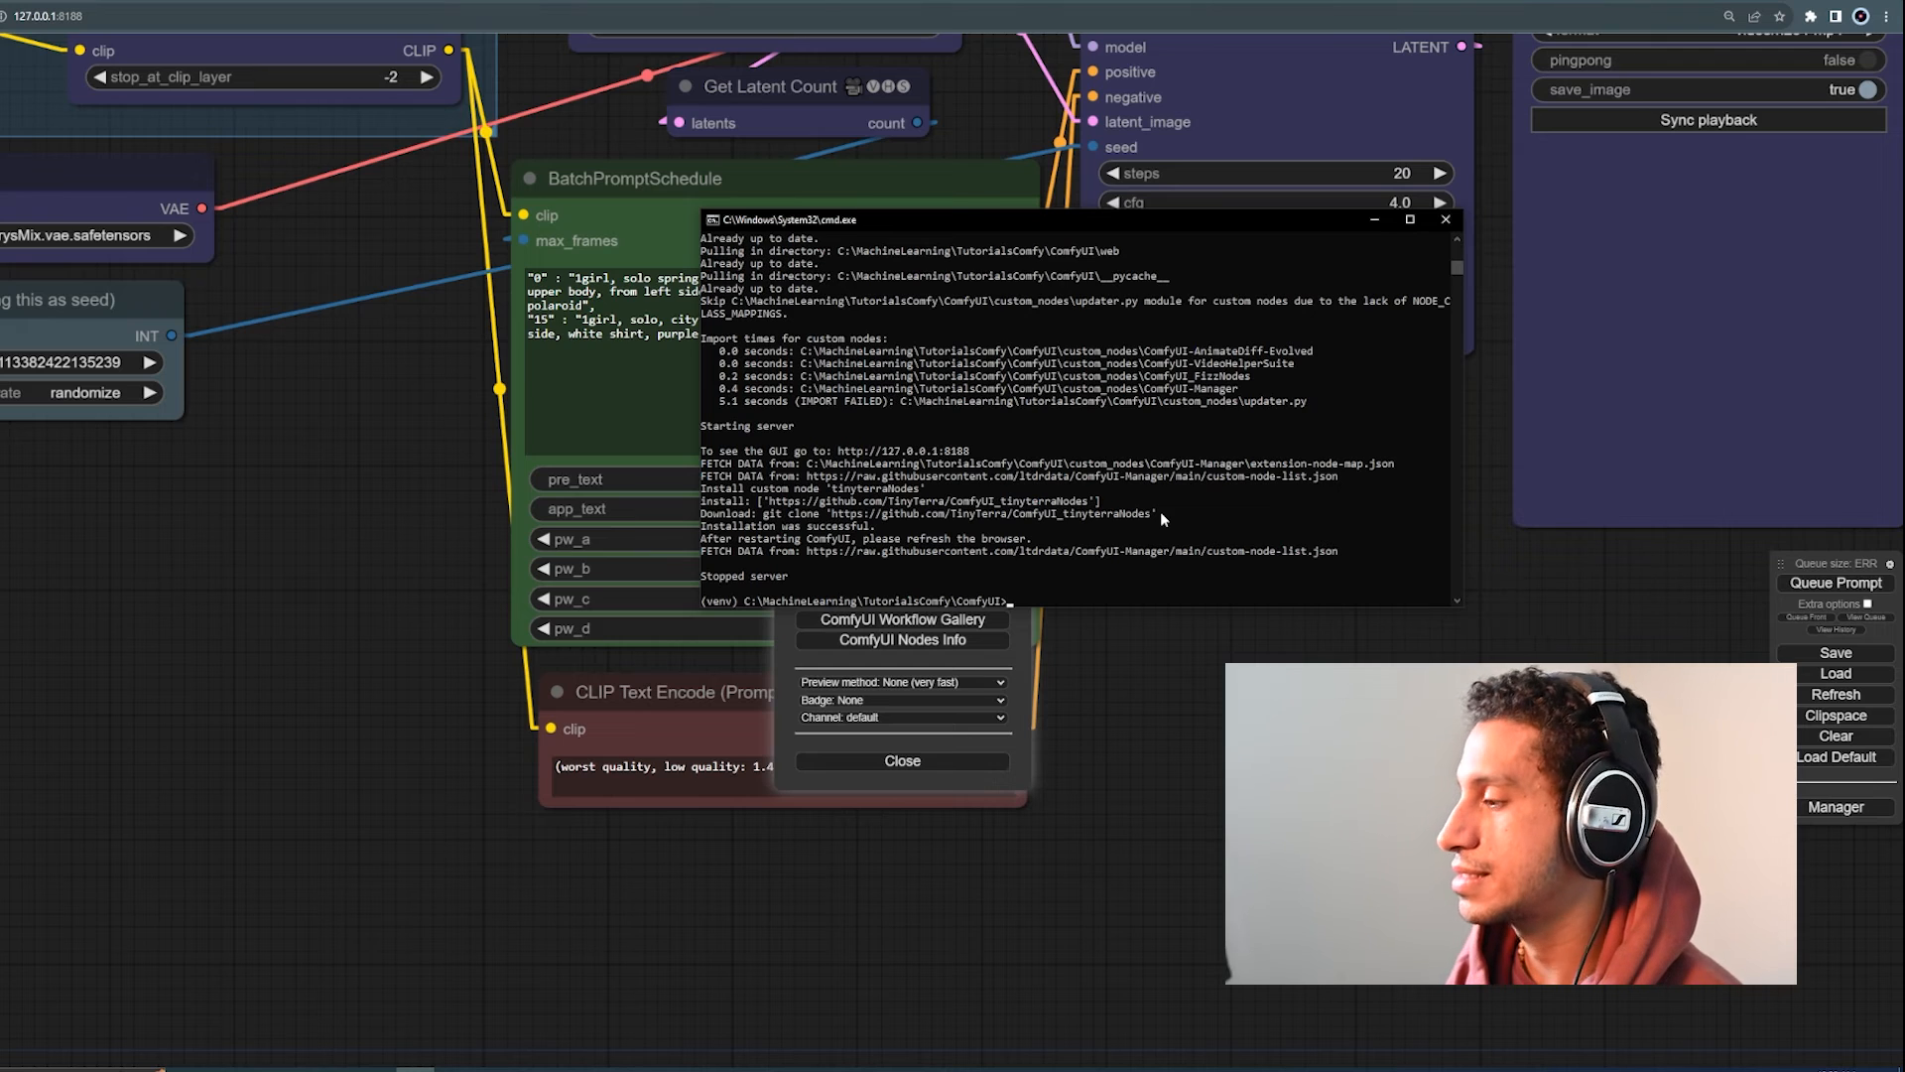
# Step: Restart the ComfyUI server with python main.py after the node installation
pyautogui.write('python main.py')
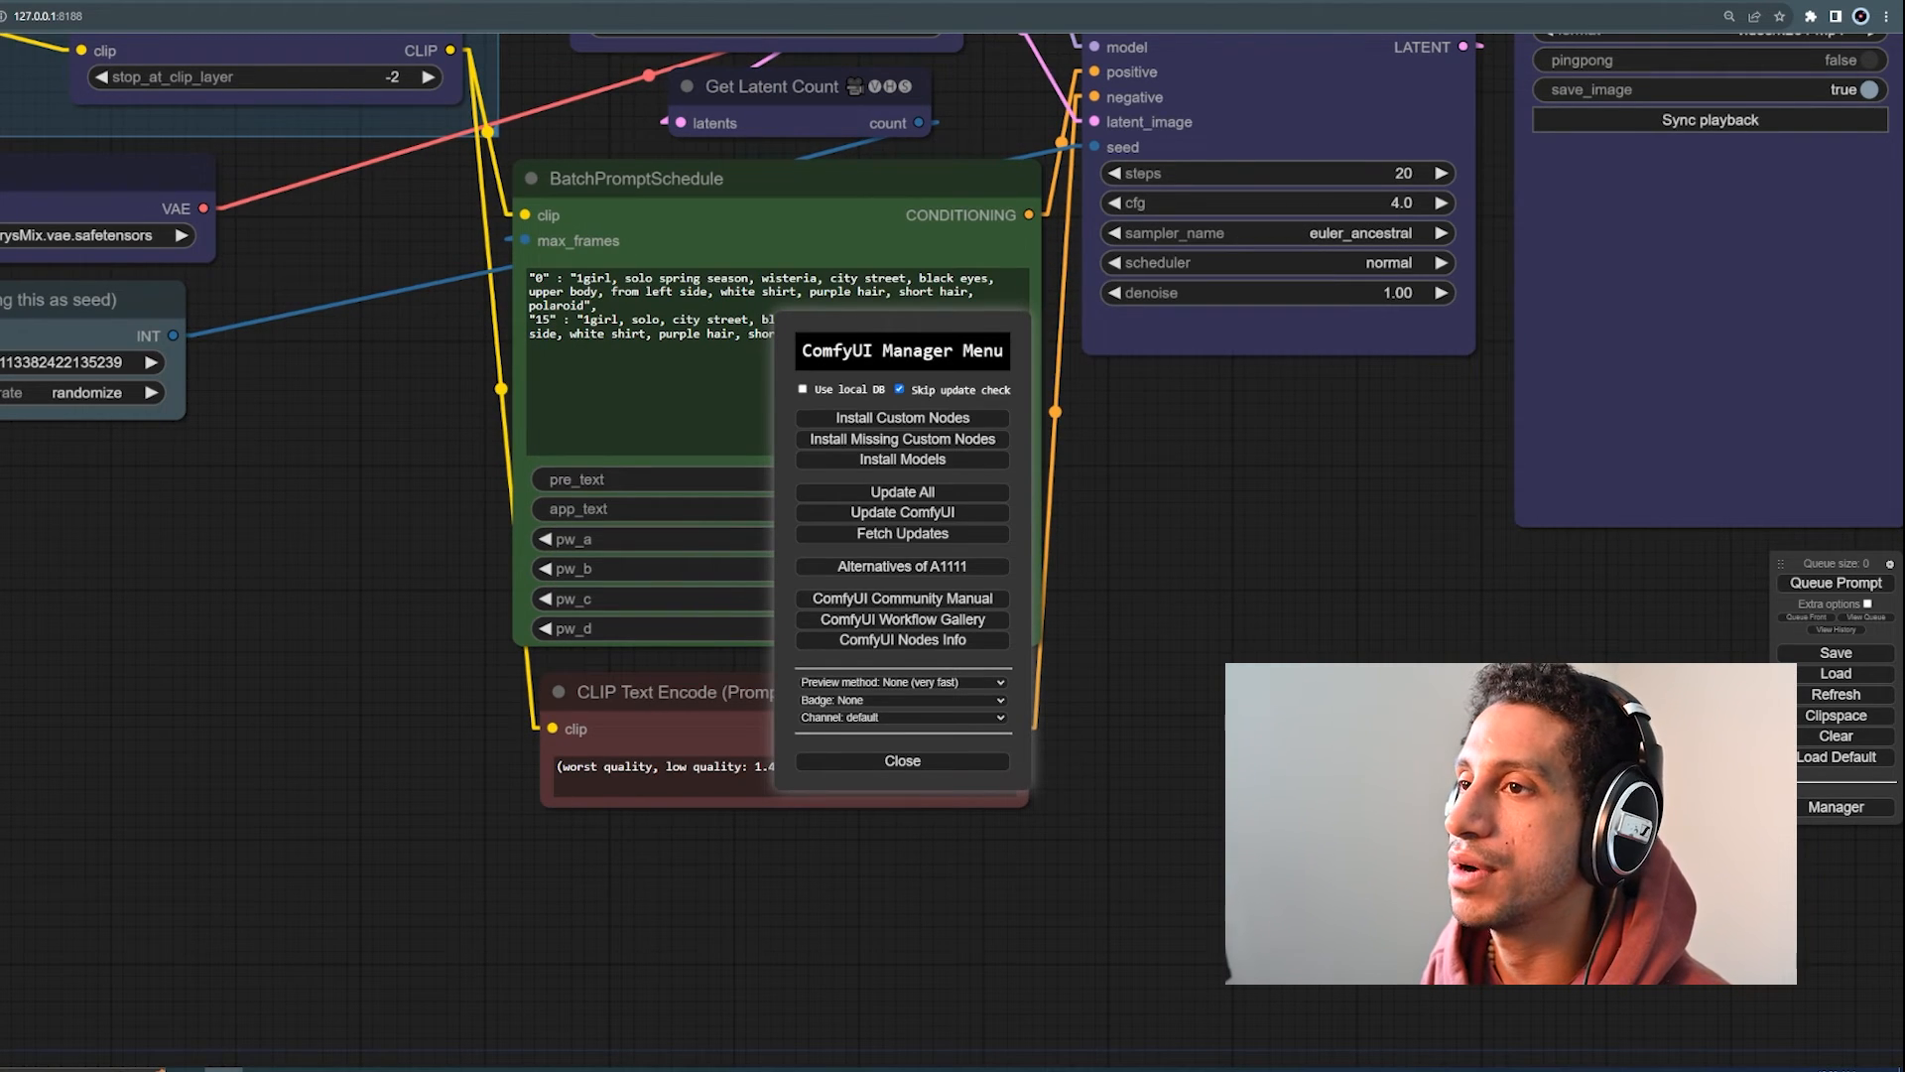
# Step: Append embedding:verybadimagenegative_v1.3.pt and embedding:bad-hands-5.pt to the negative prompt after the quality terms
pyautogui.click(901, 760)
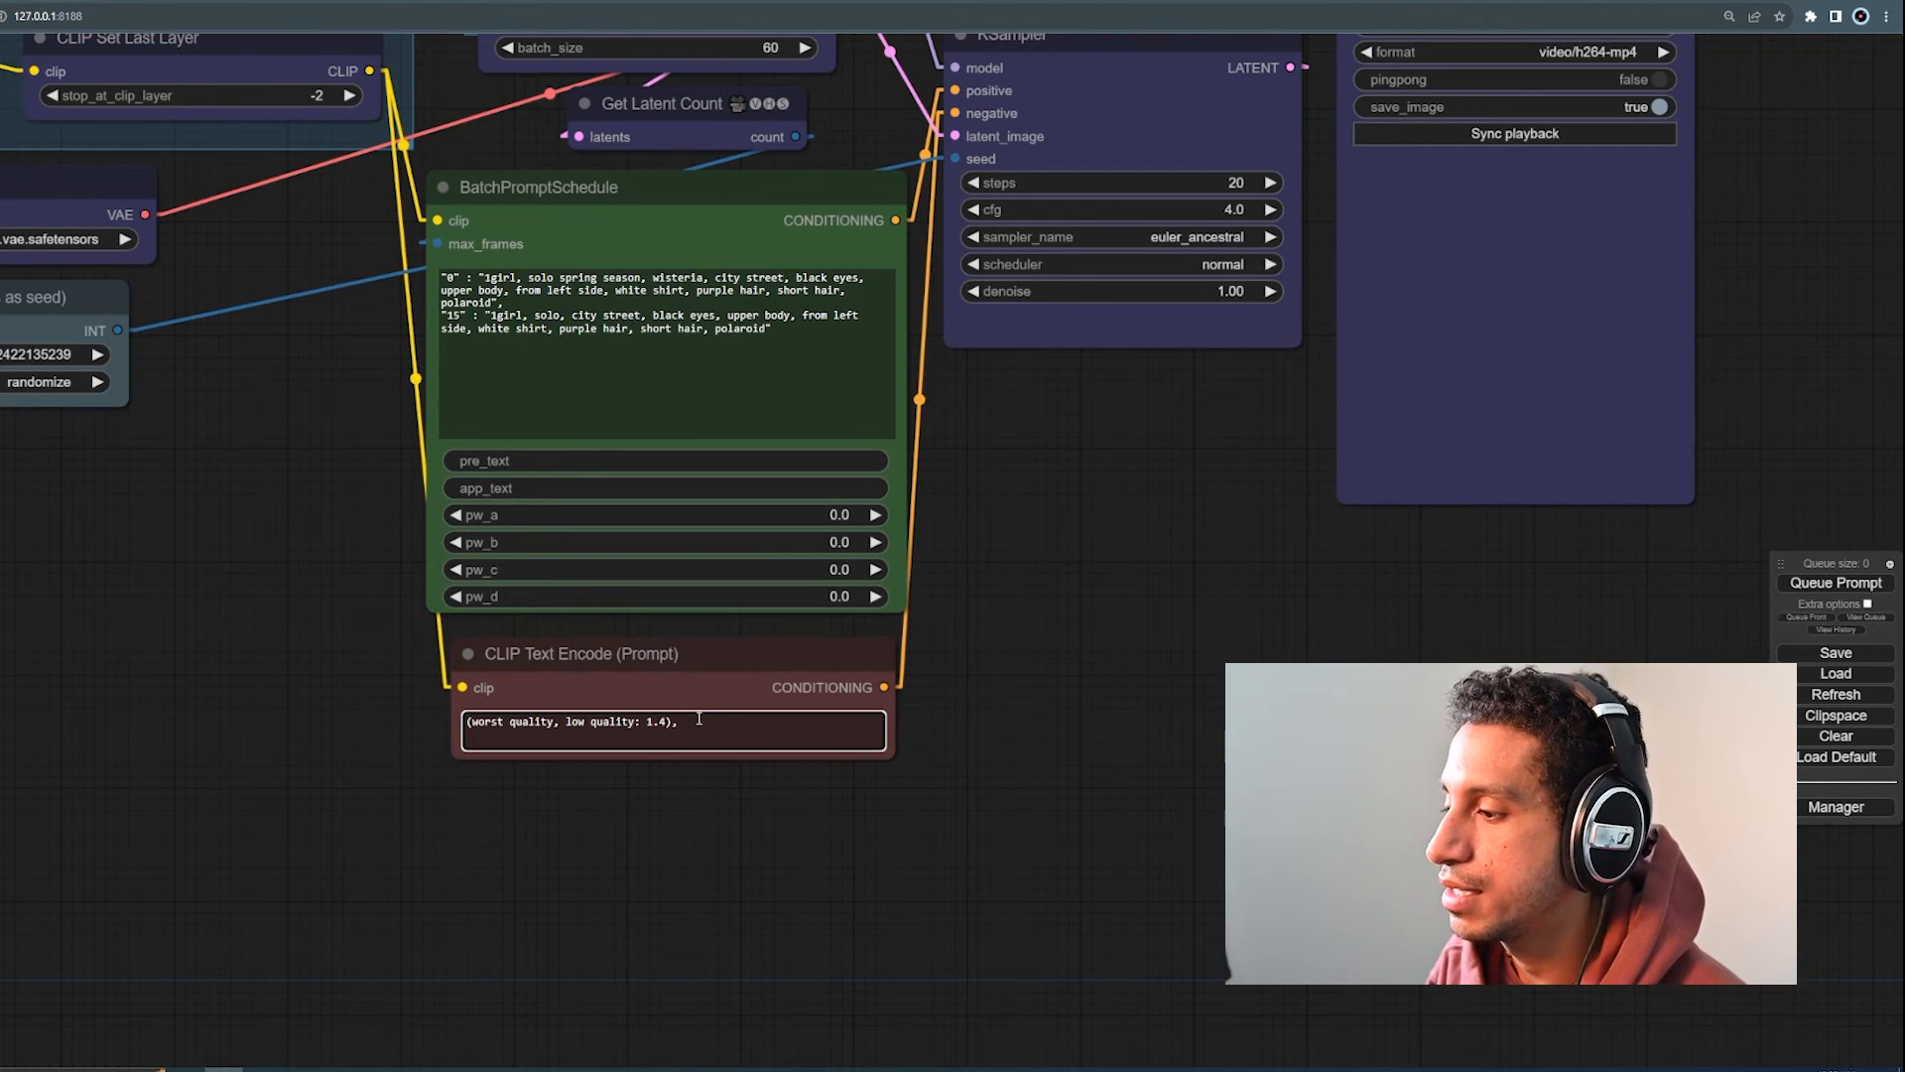
pyautogui.write('emb')
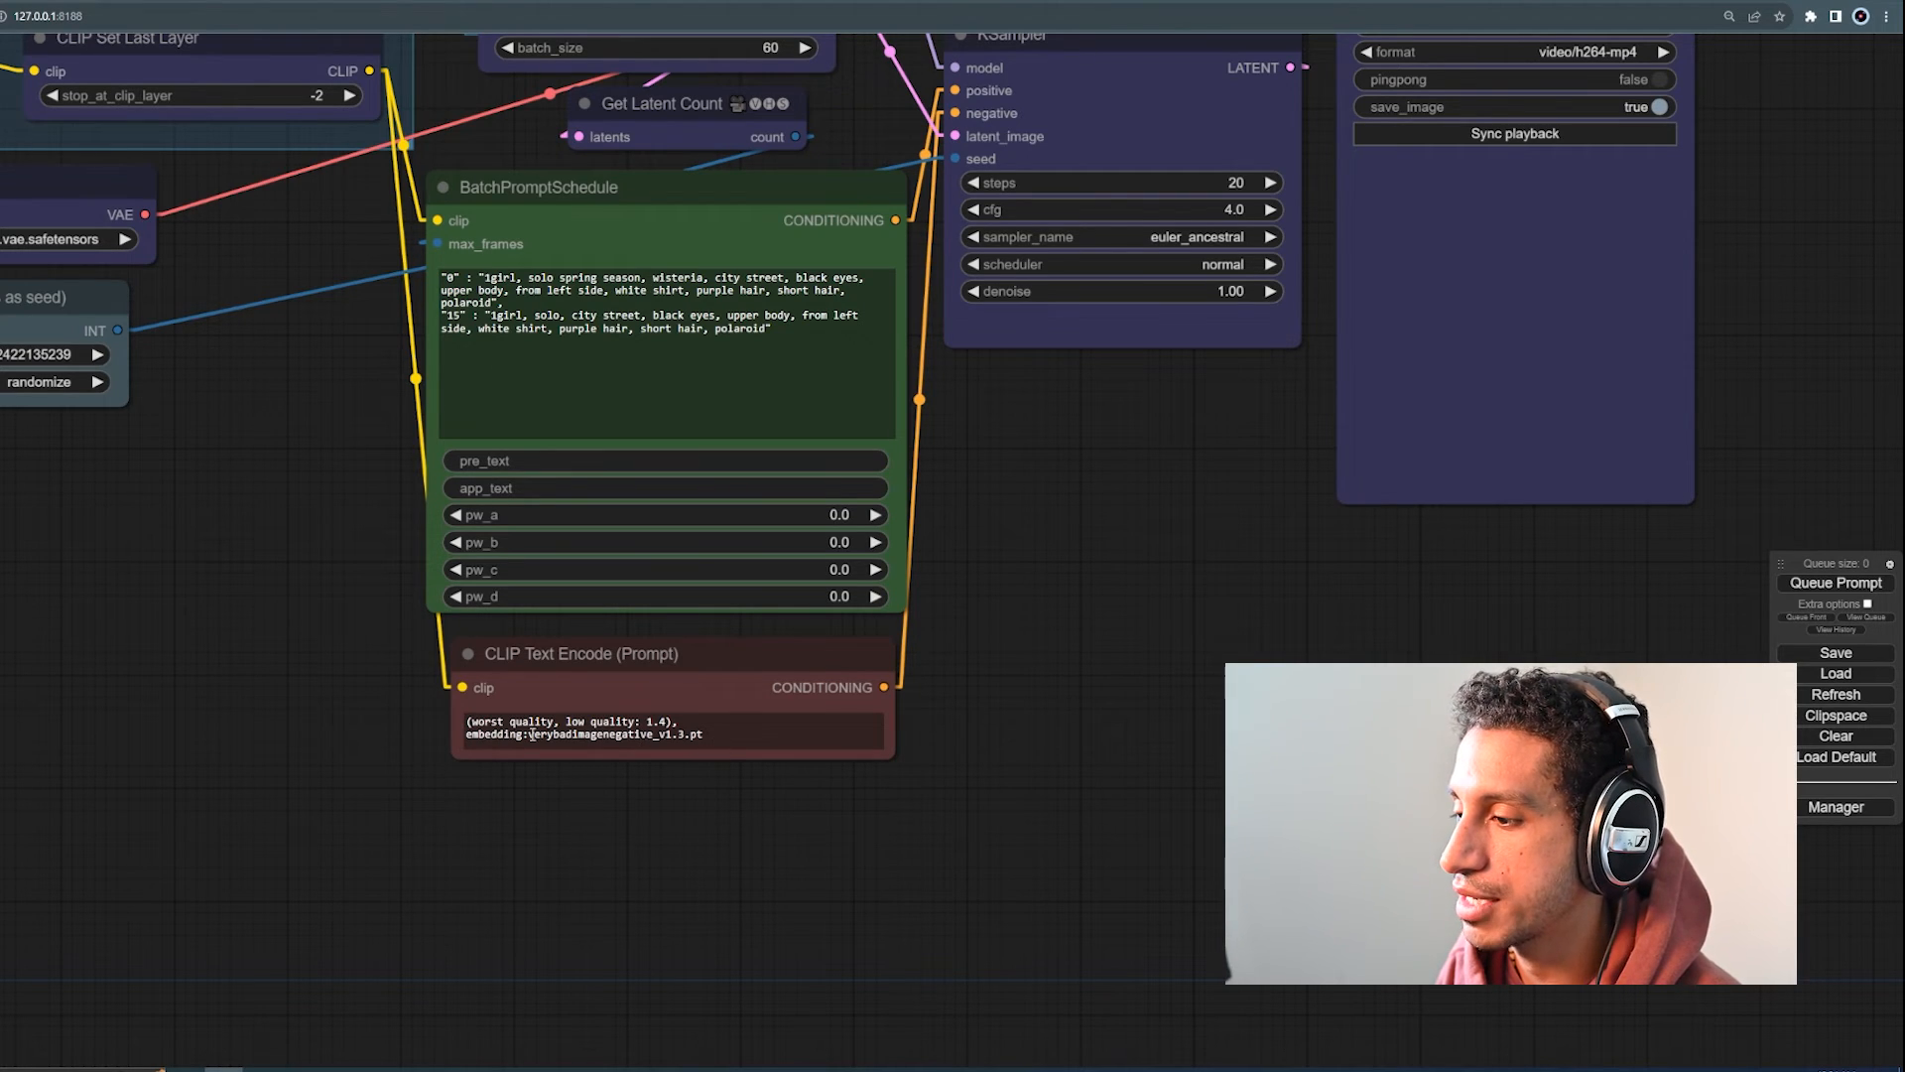
pyautogui.click(668, 728)
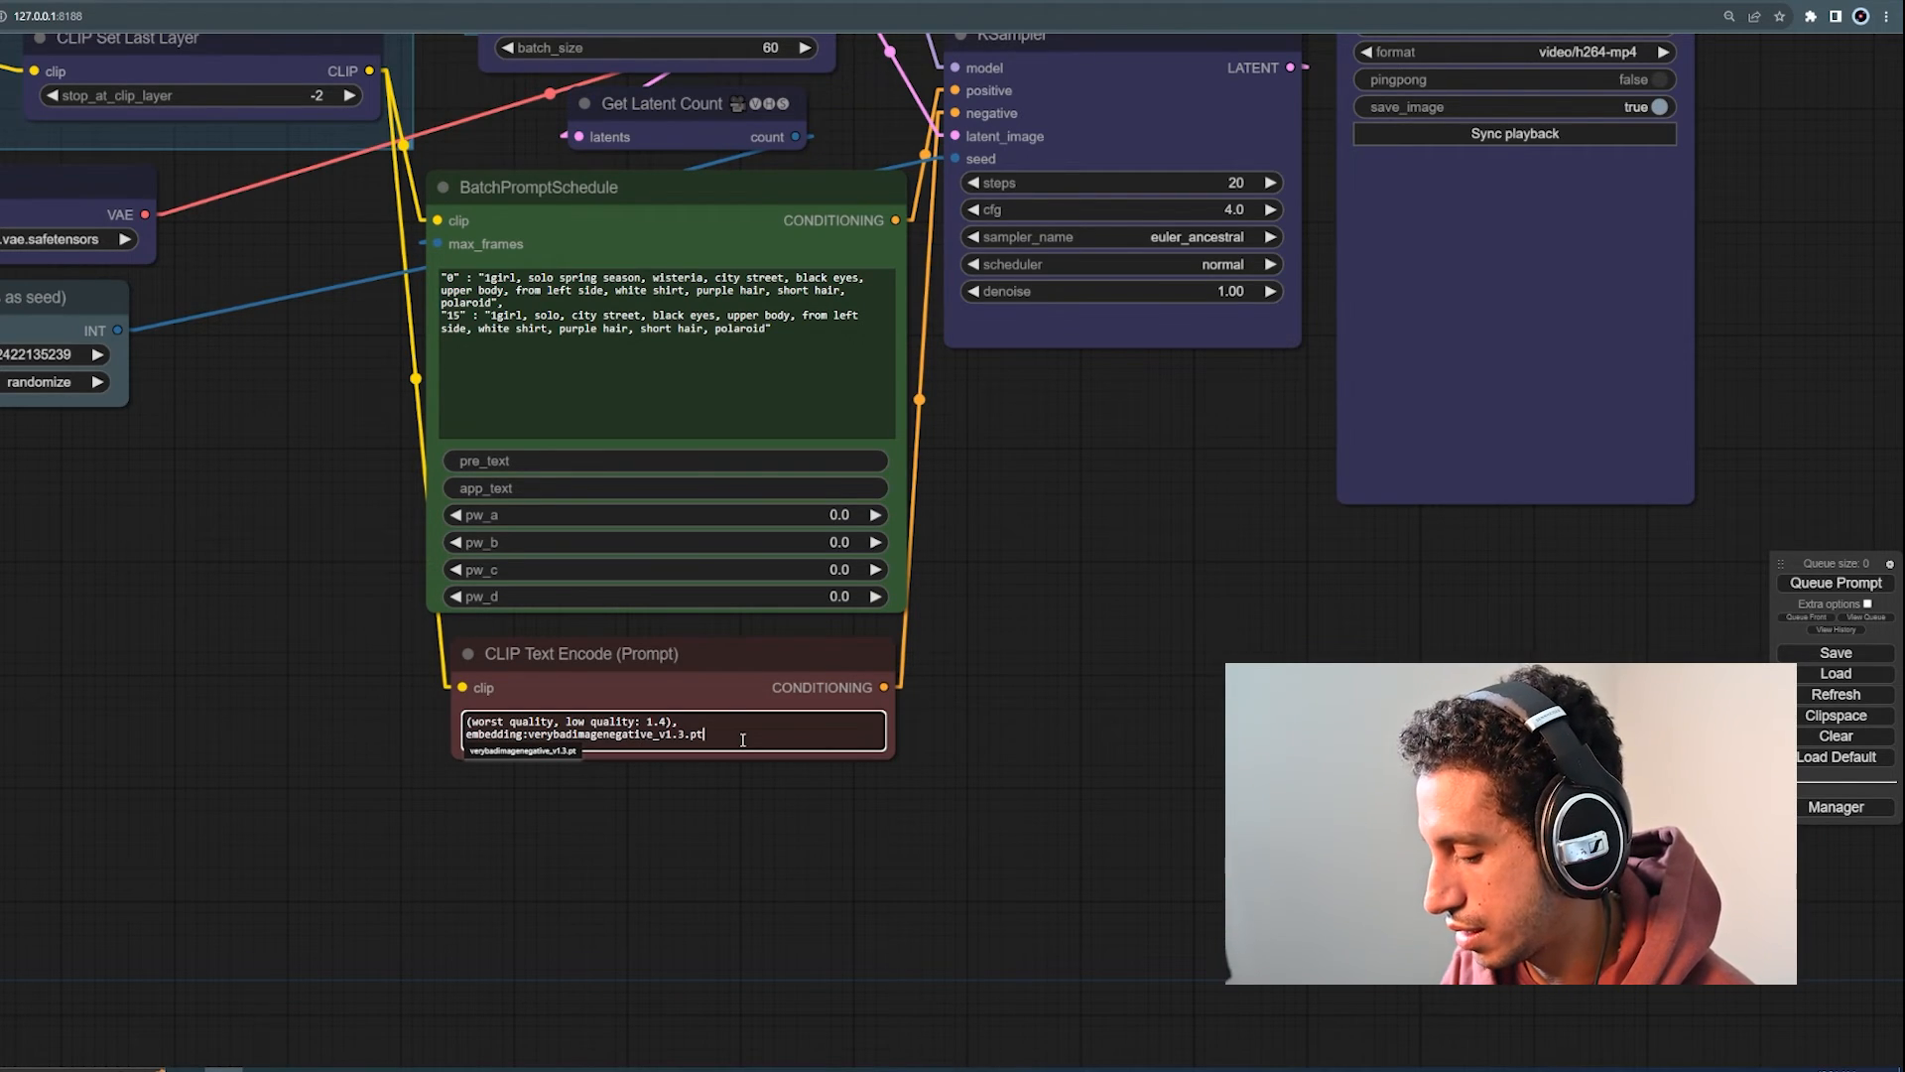
pyautogui.write(', embedding:bad-hands-5.pt')
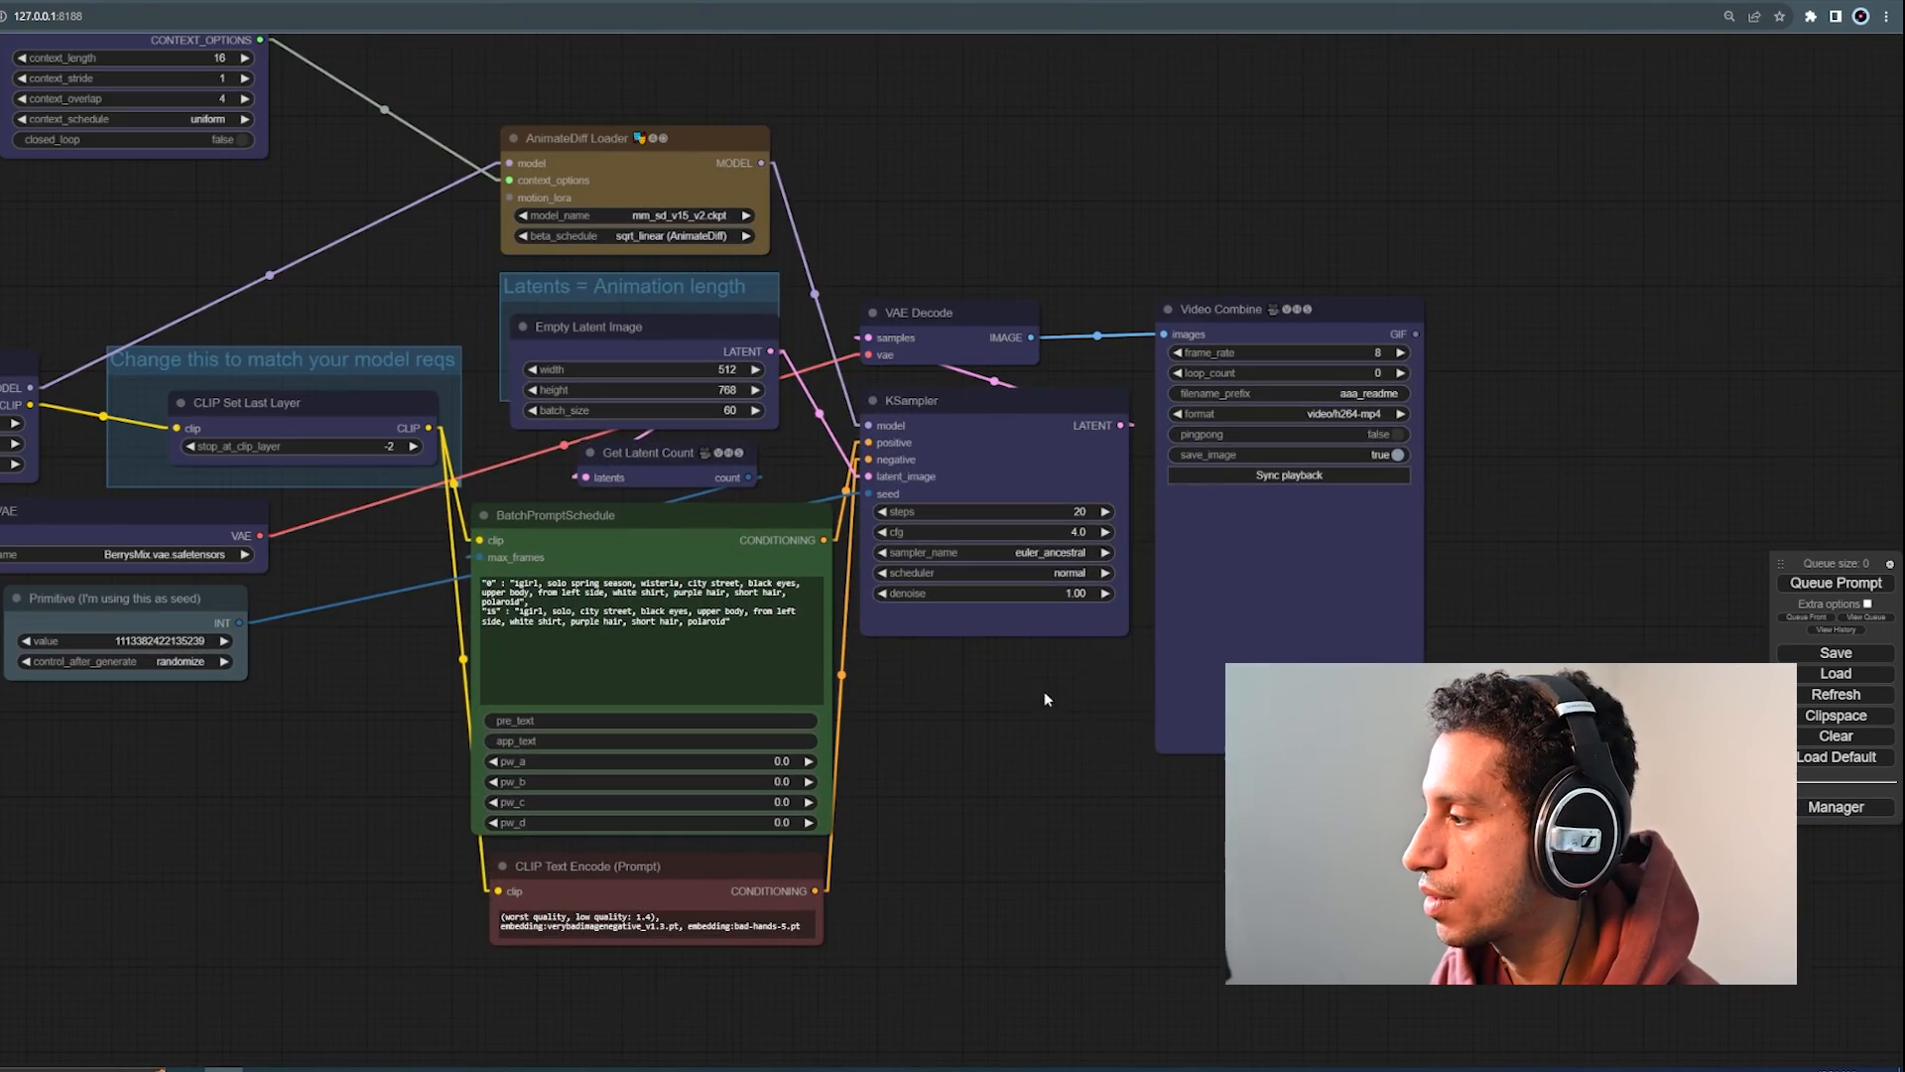
# Step: Queue the prompt, render the purple-haired girl animation, then switch to the output folder
pyautogui.click(1834, 582)
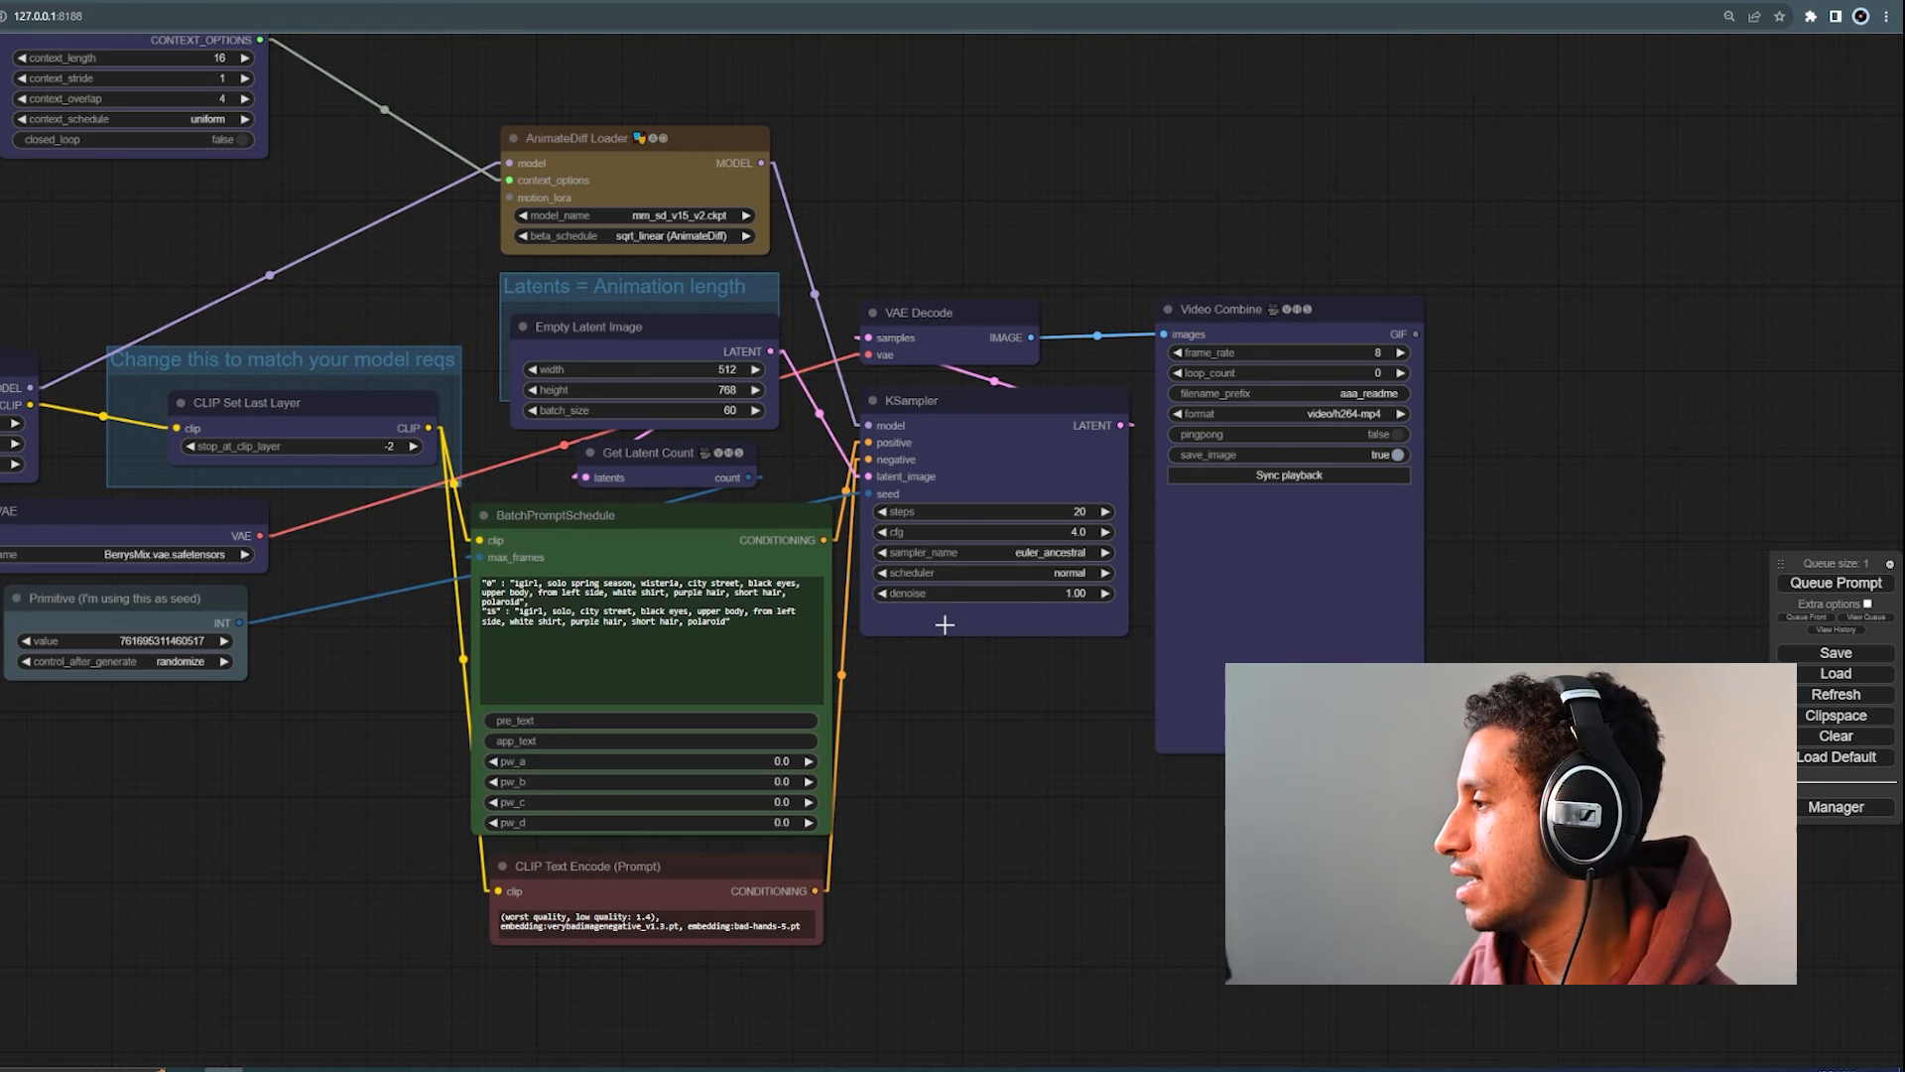
pyautogui.click(560, 514)
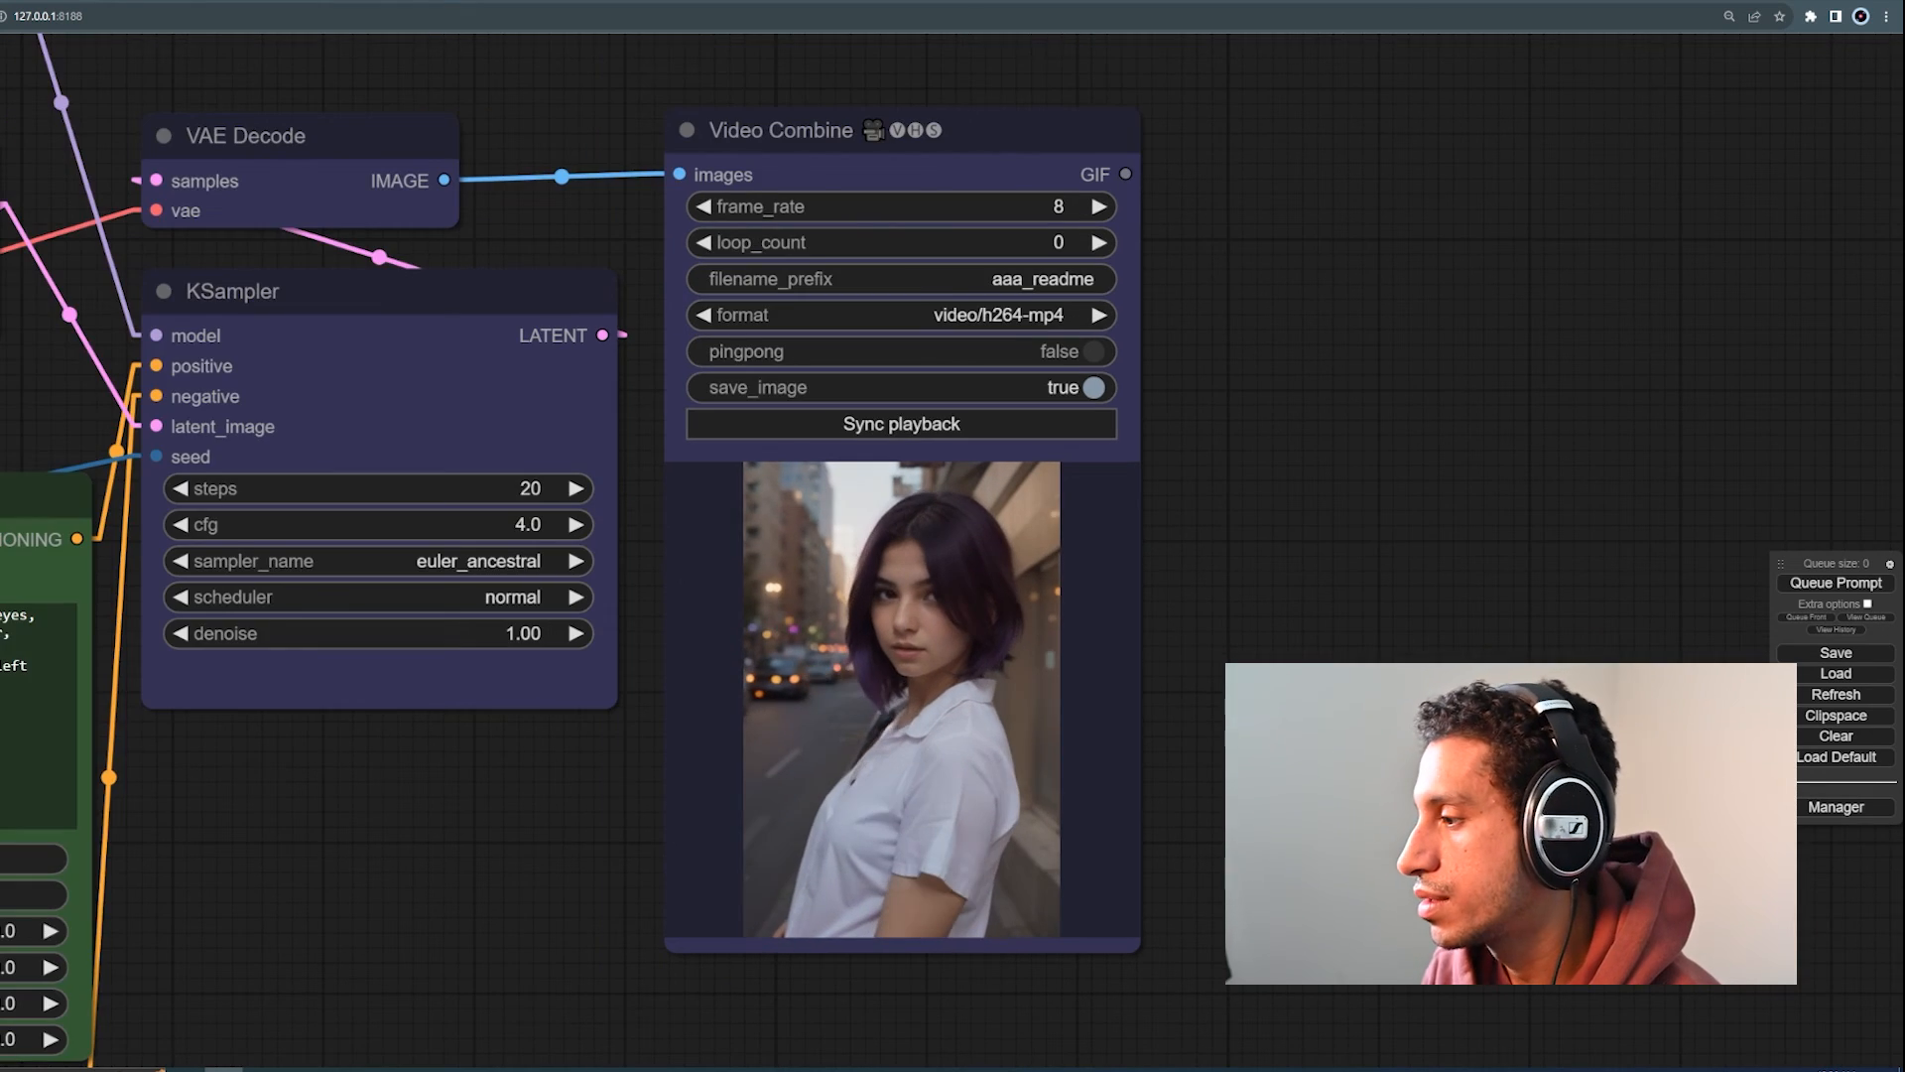
pyautogui.press('alt+tab')
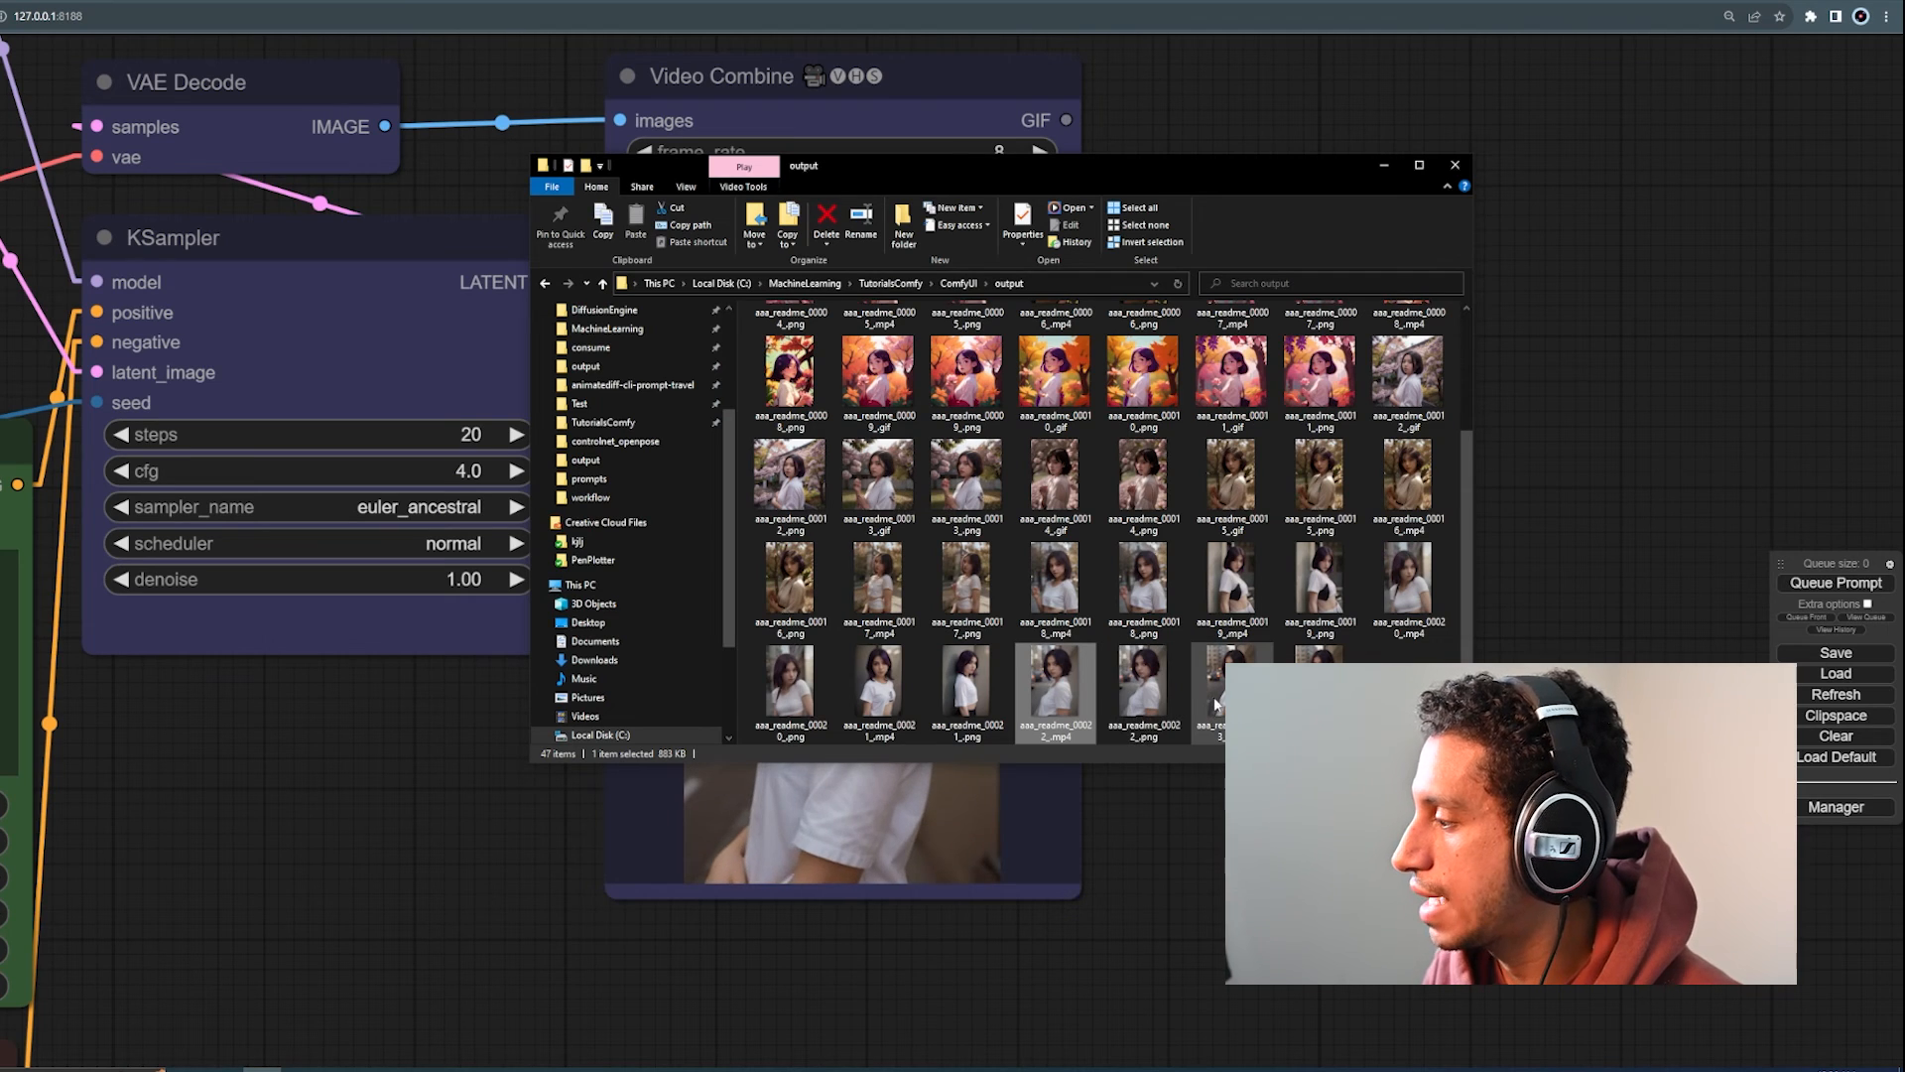
# Step: Play the newest rendered clip aaa_readme_00022.mp4 in Windows Media Player
pyautogui.doubleClick(1054, 693)
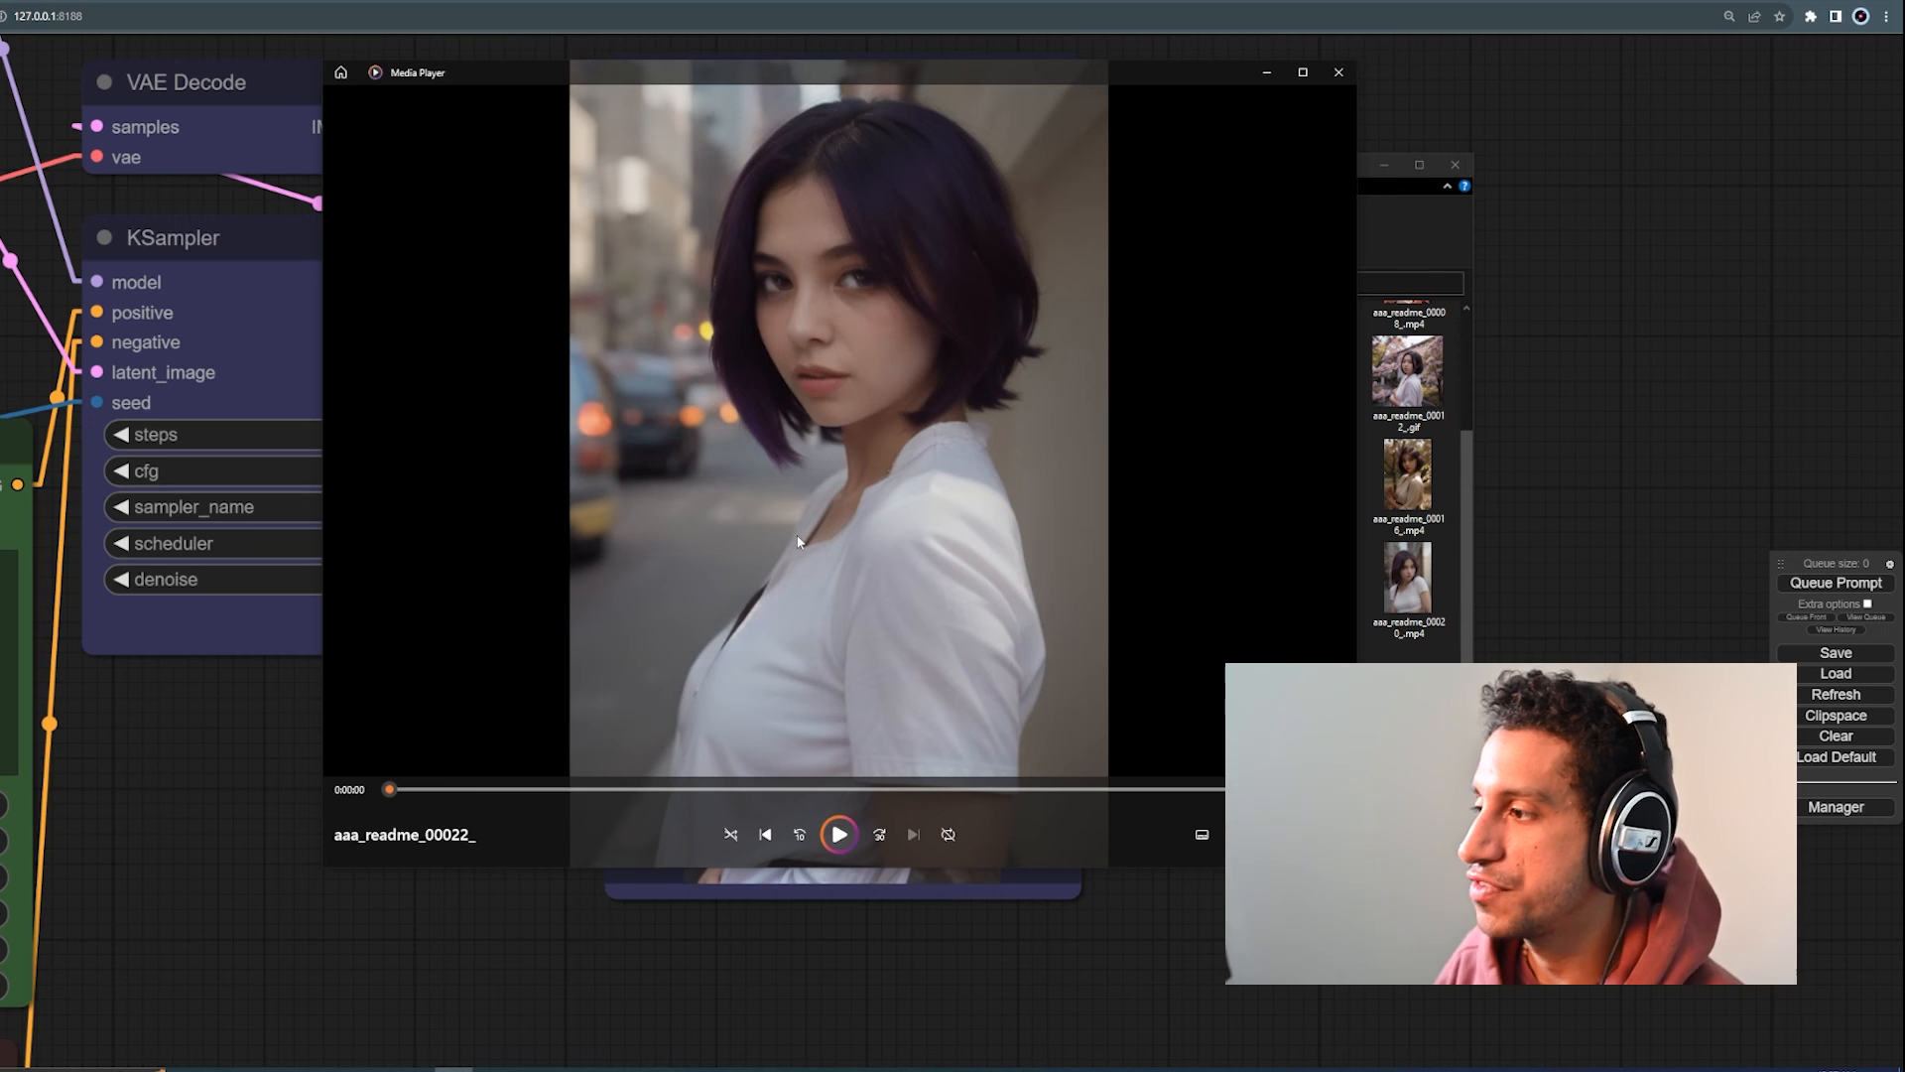
pyautogui.click(837, 835)
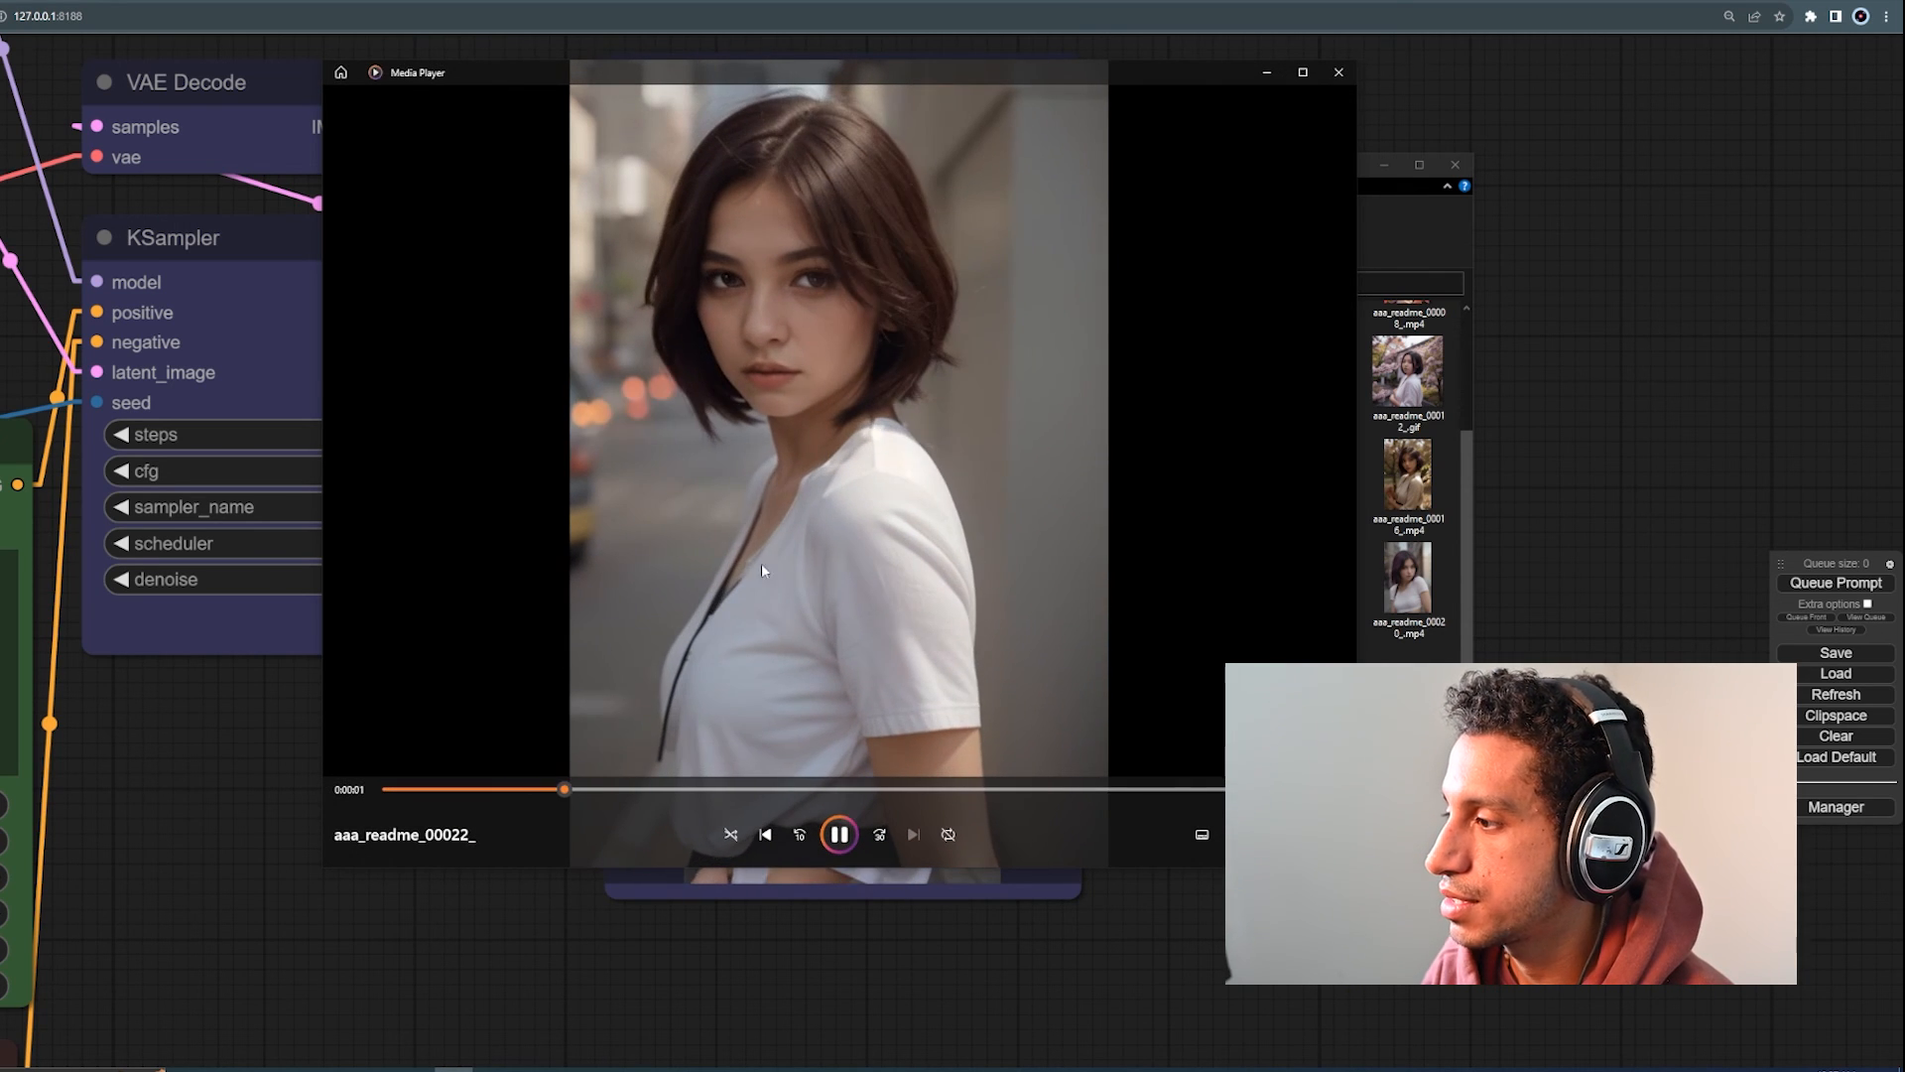